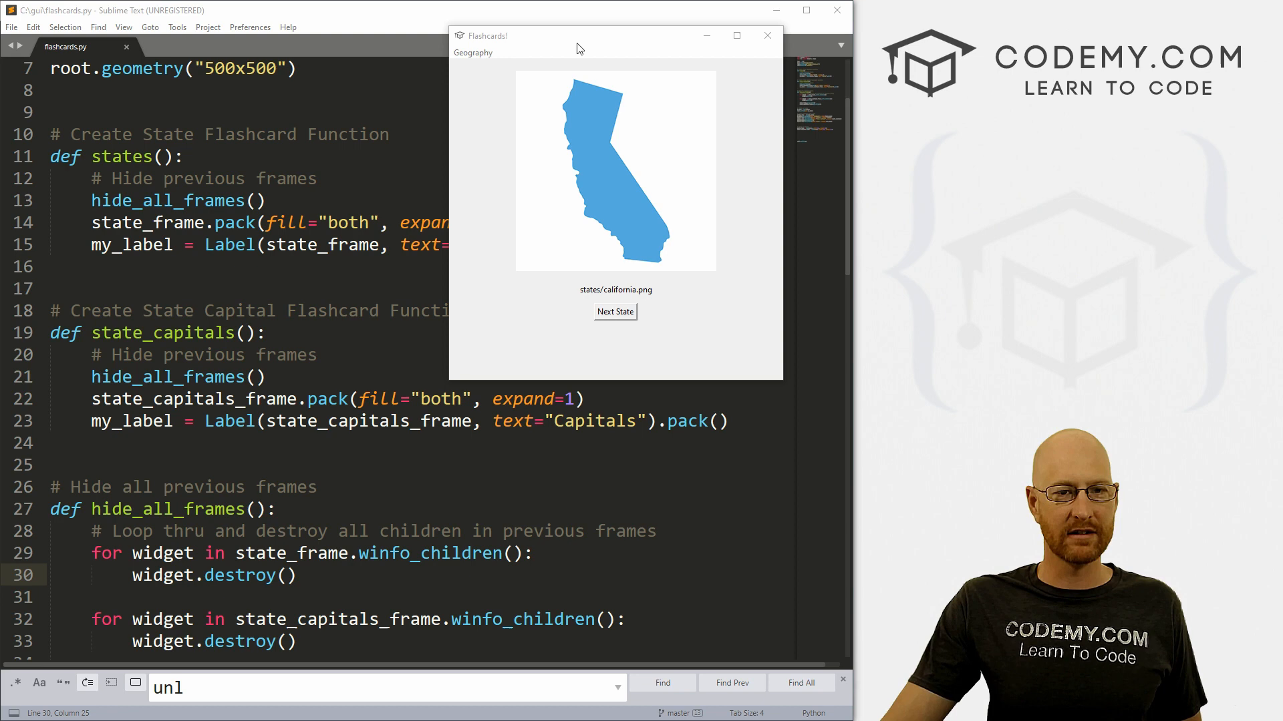
- Visit the State Capitals flashcards, then switch back to the States screen
left_click(473, 52)
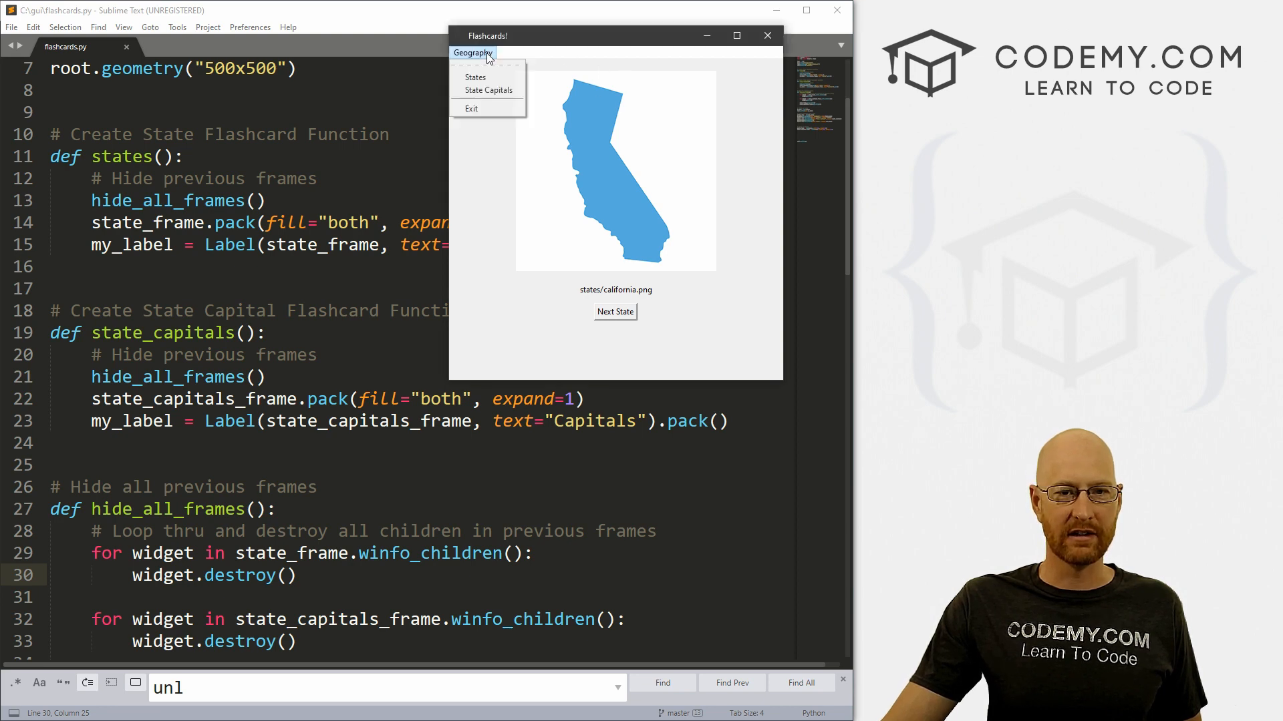
left_click(488, 90)
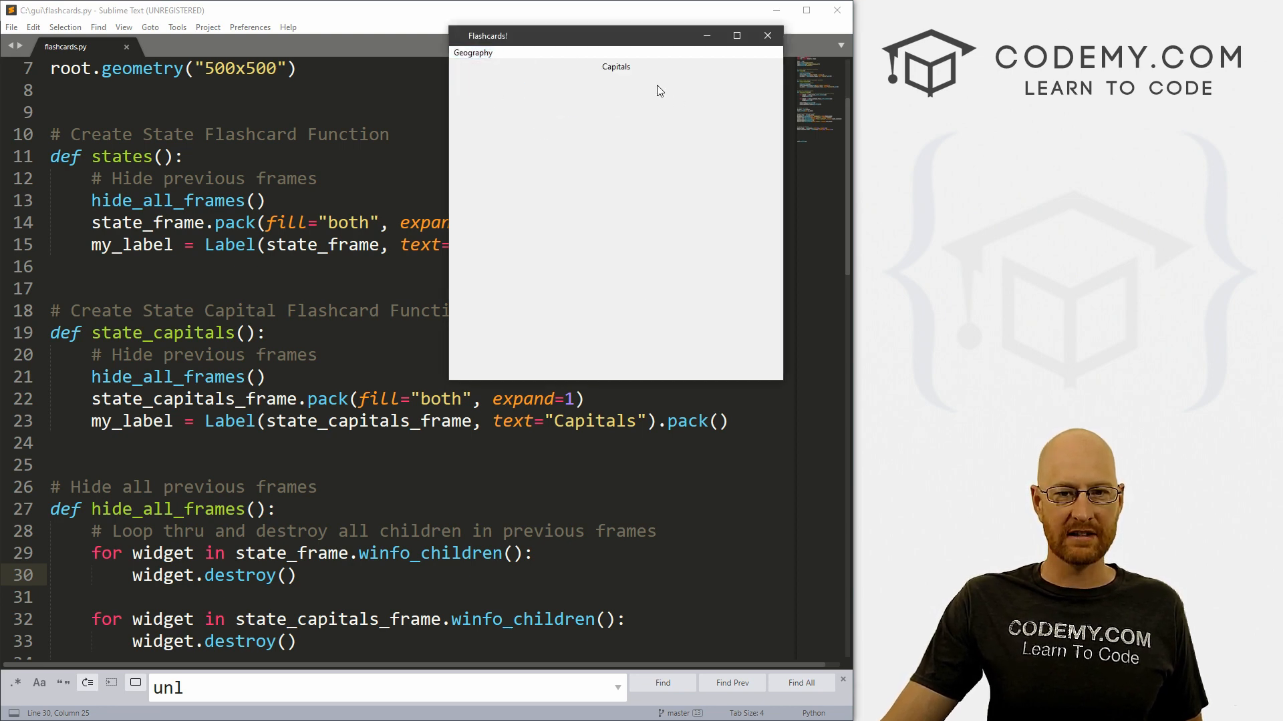
left_click(472, 52)
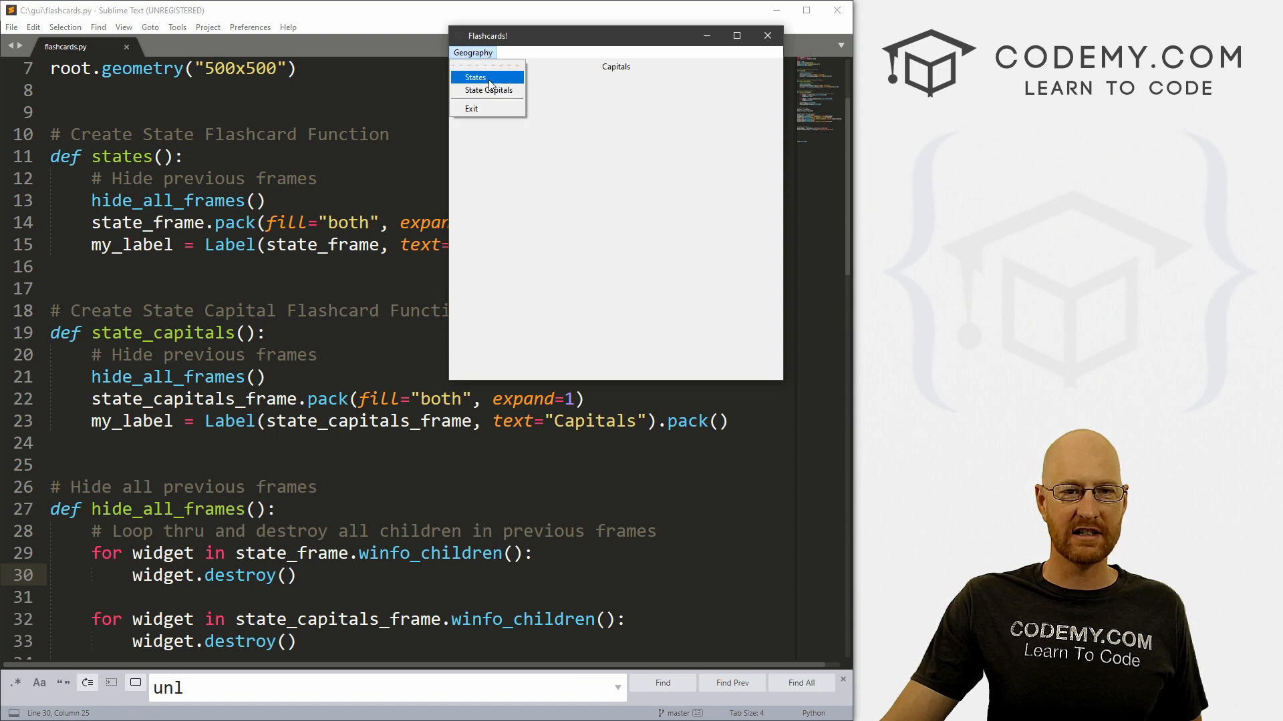
left_click(474, 77)
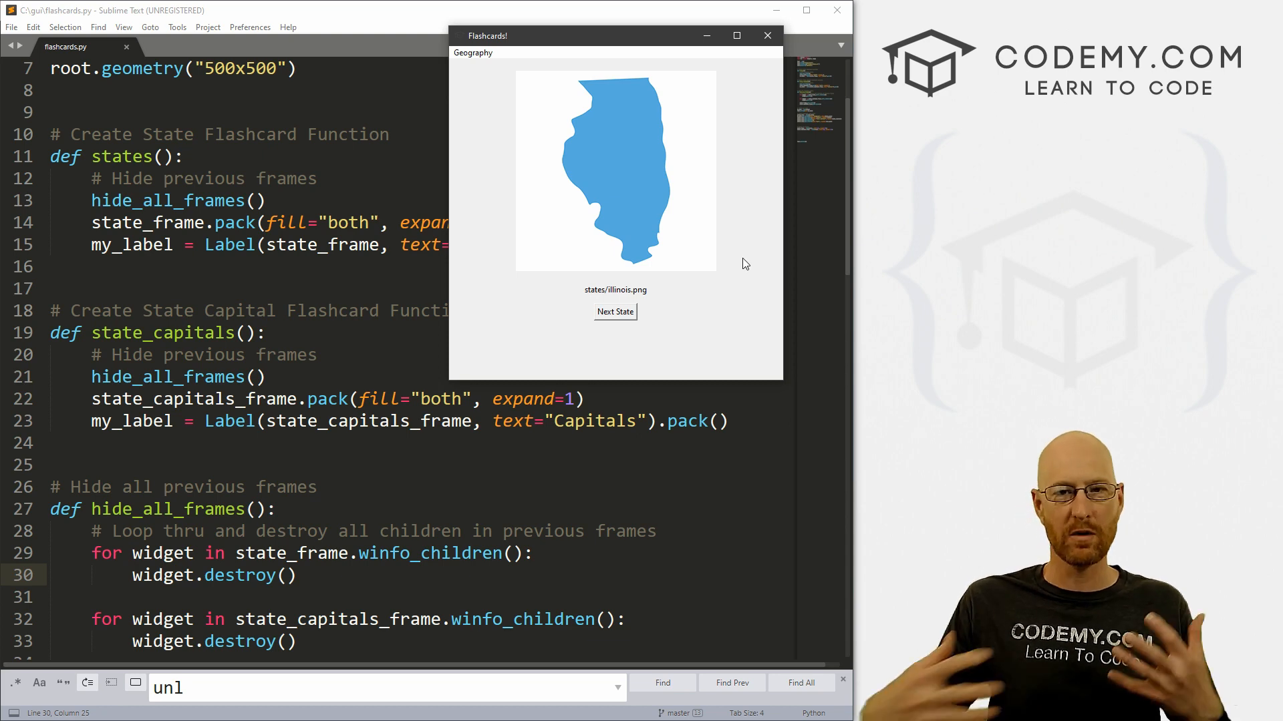
- Shuffle through three random state shapes with the Next State button
left_click(614, 312)
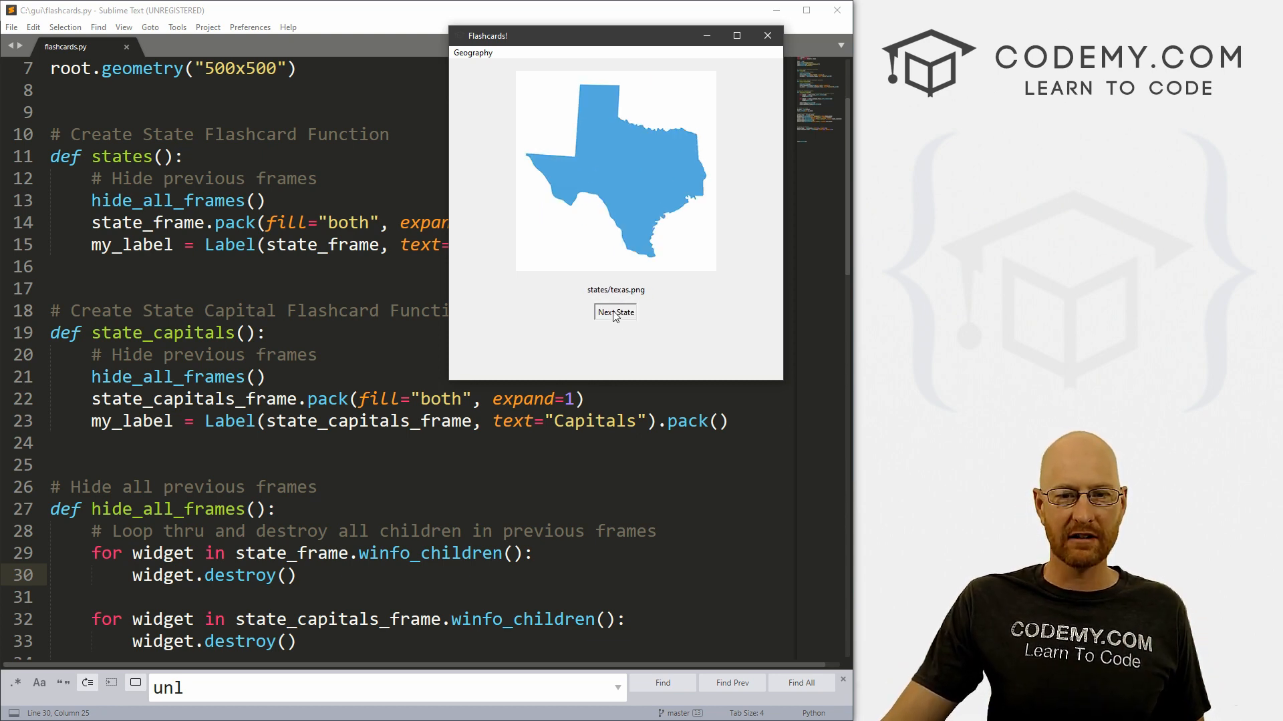
left_click(614, 312)
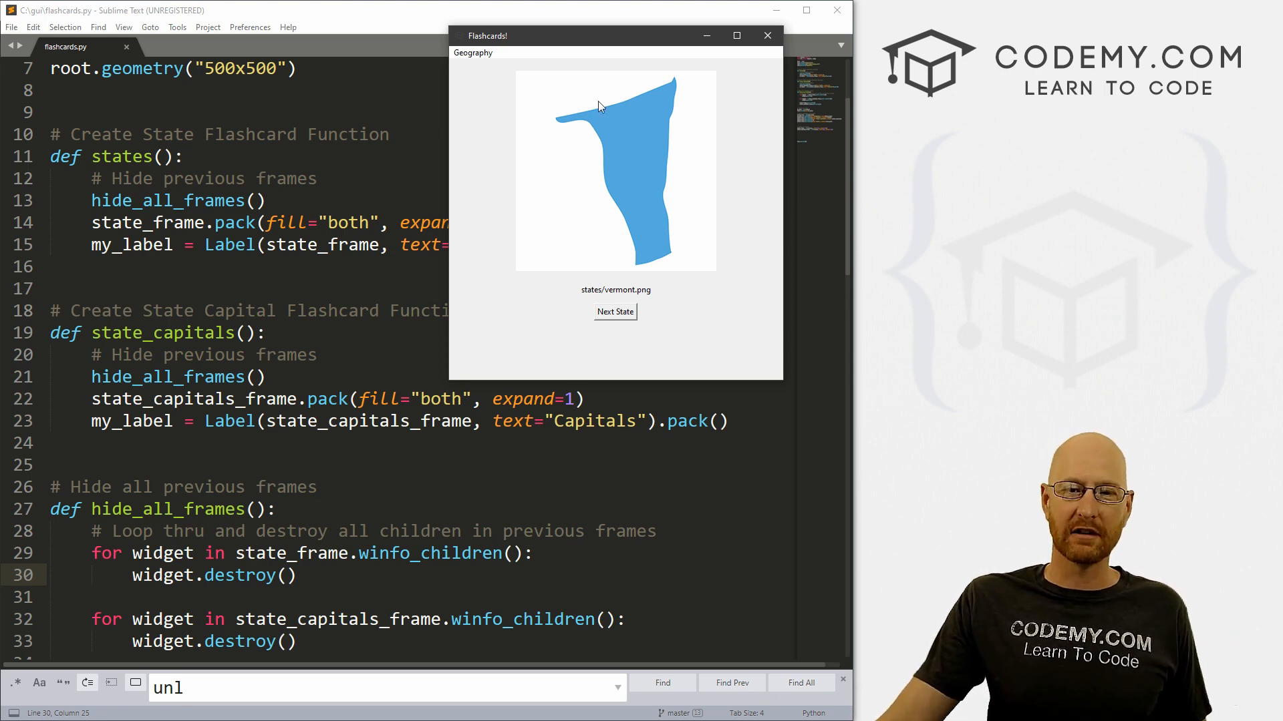
left_click(615, 312)
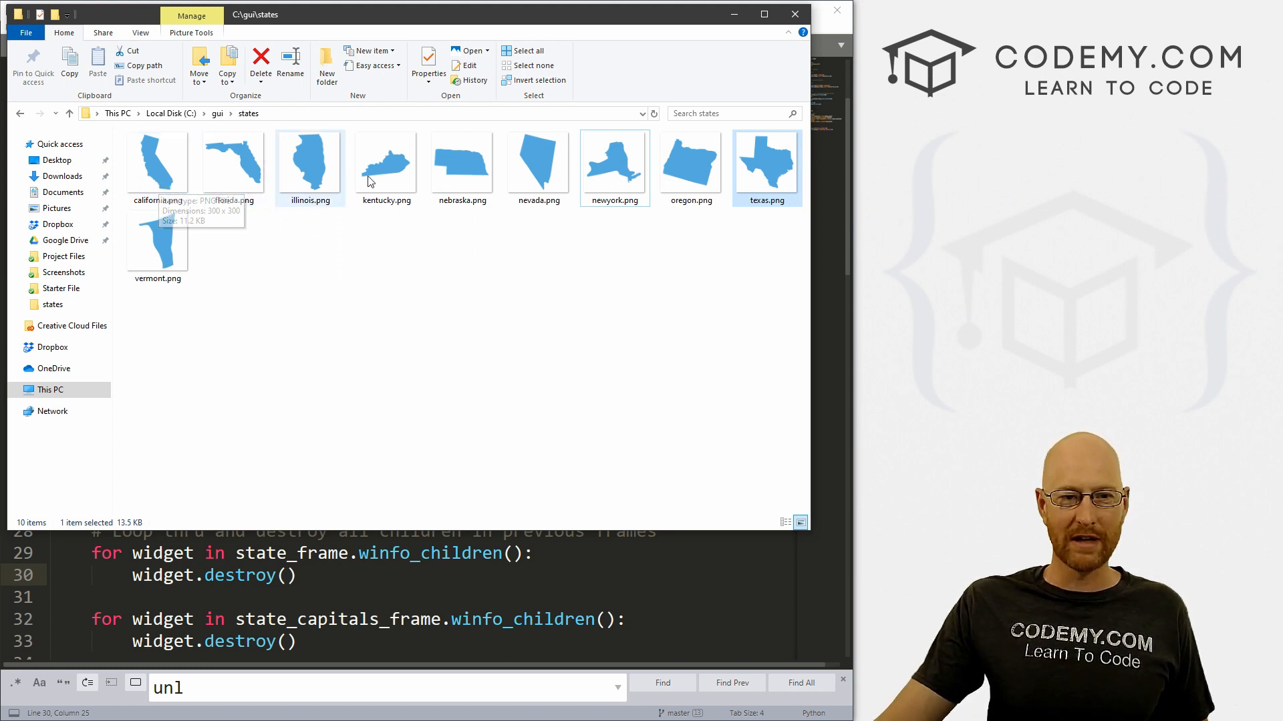
mouse_move(718, 255)
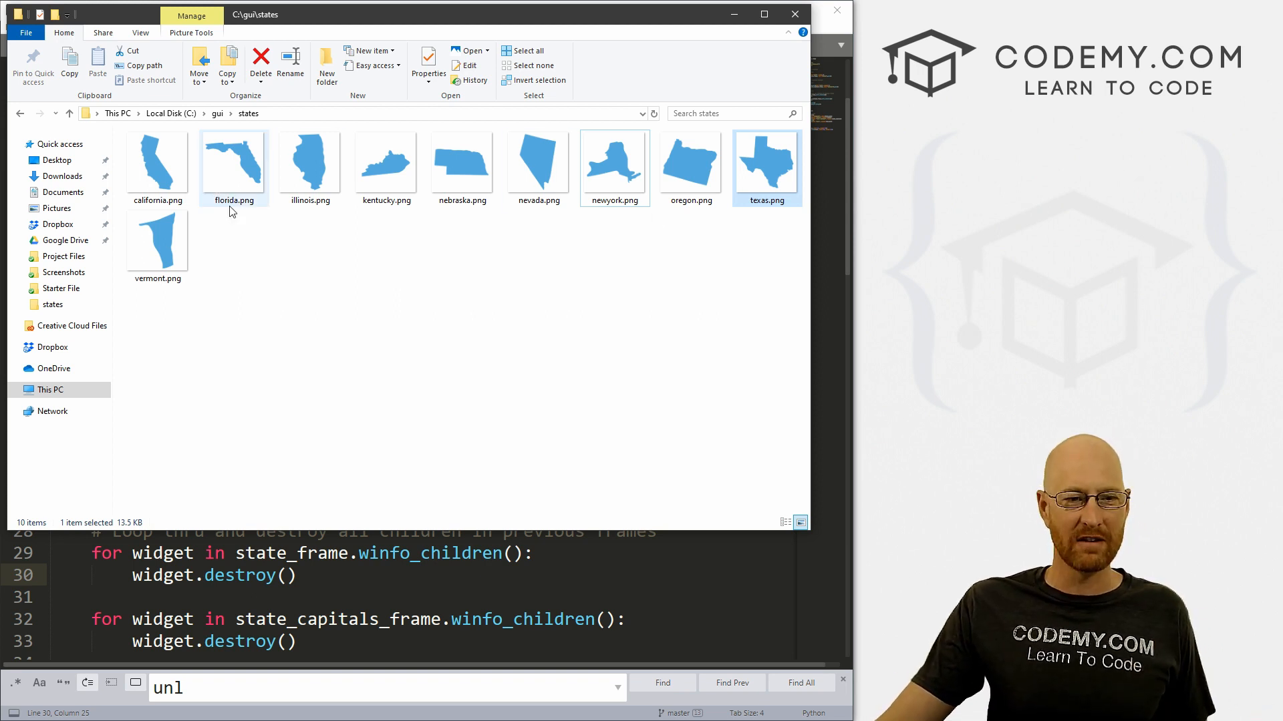
- Browse the ten state PNGs, California through Vermont, in C:\gui\states
left_click(320, 256)
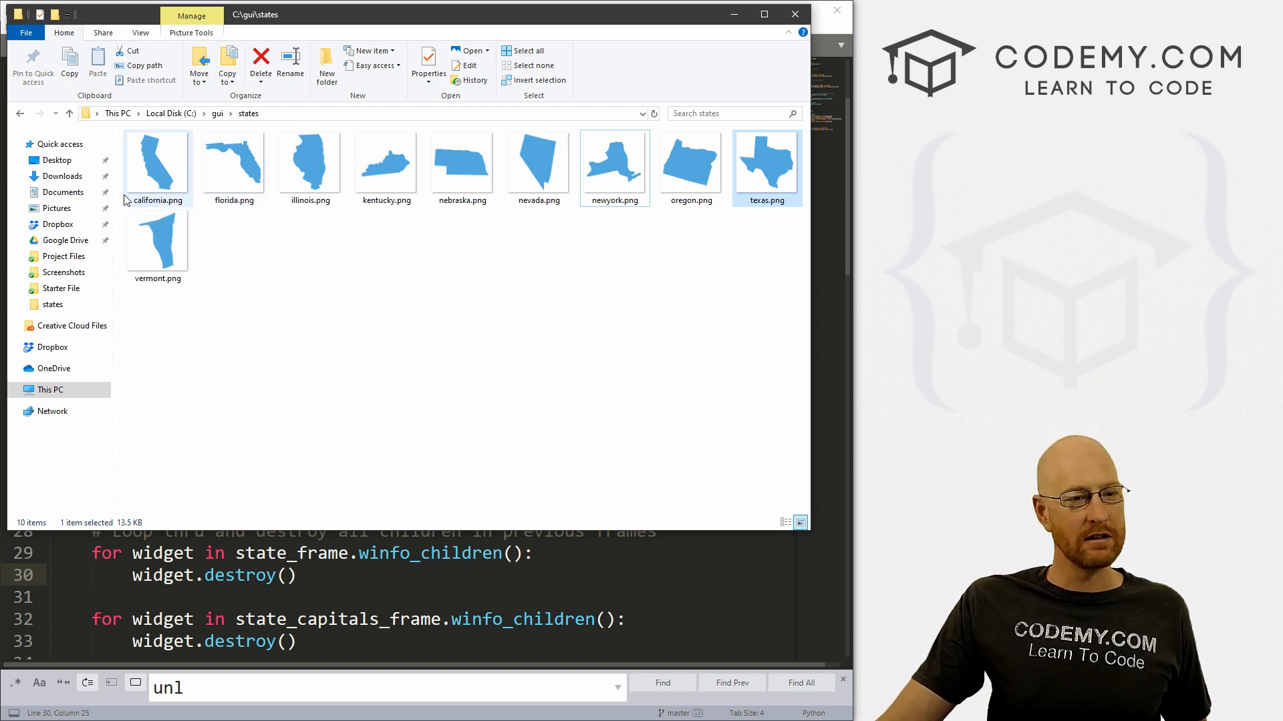
mouse_move(184, 196)
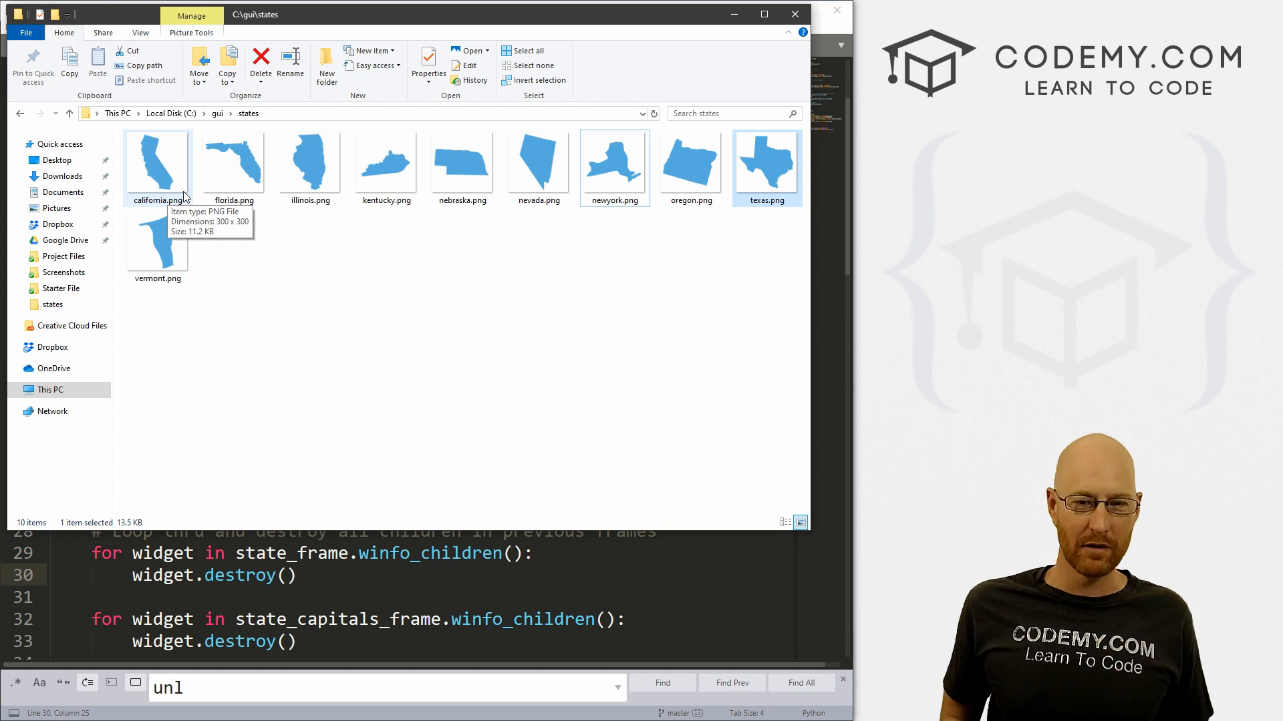
mouse_move(143, 208)
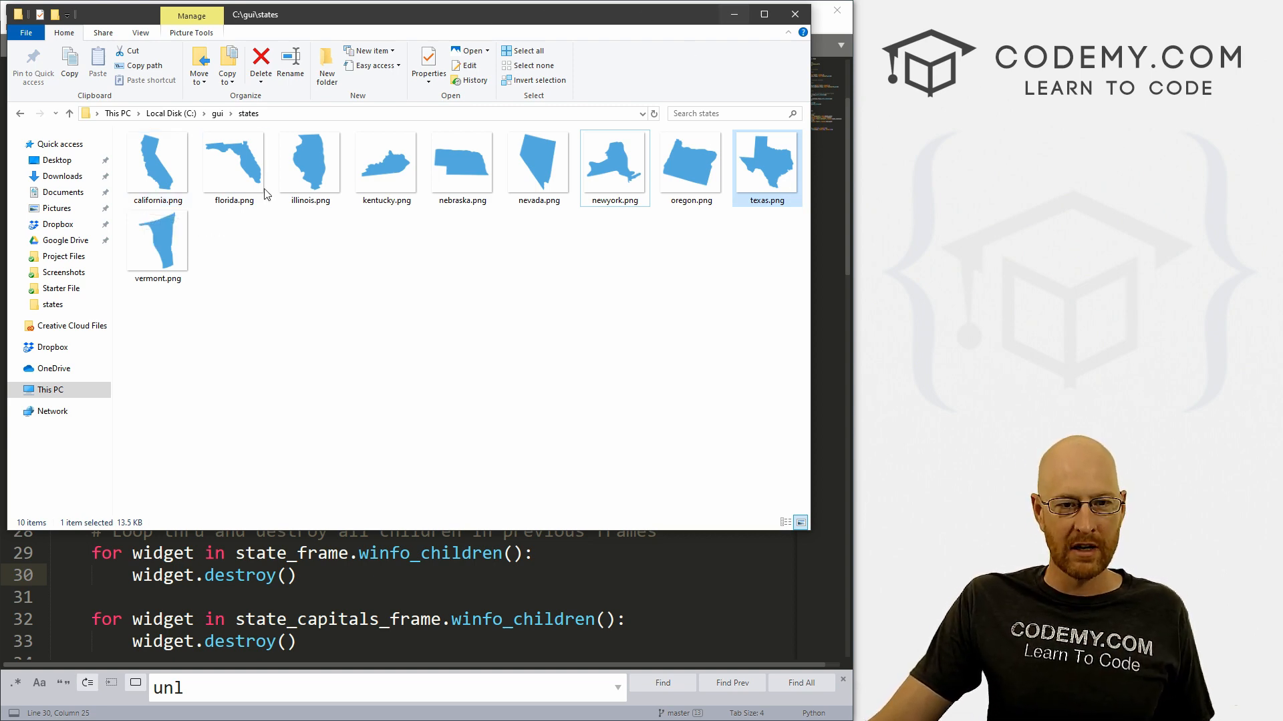
mouse_move(386, 159)
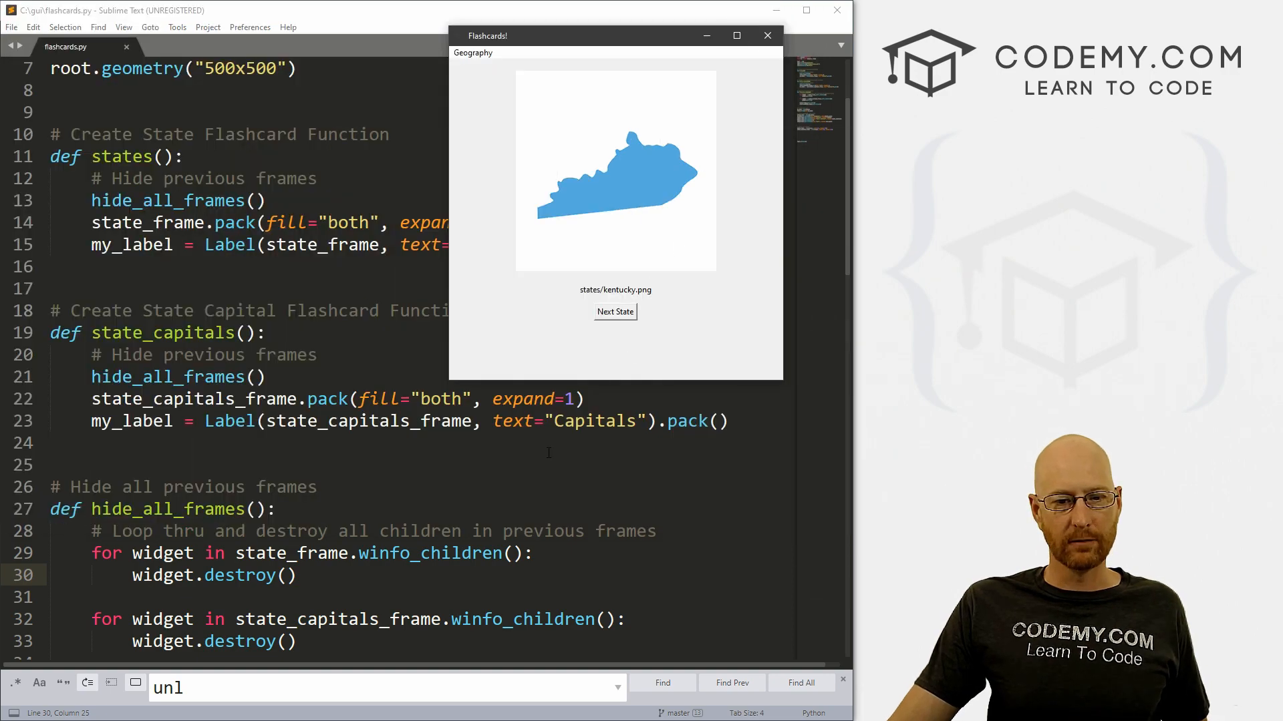
- Return to flashcards.py, scroll through the code, and settle on the states() function
left_click(766, 36)
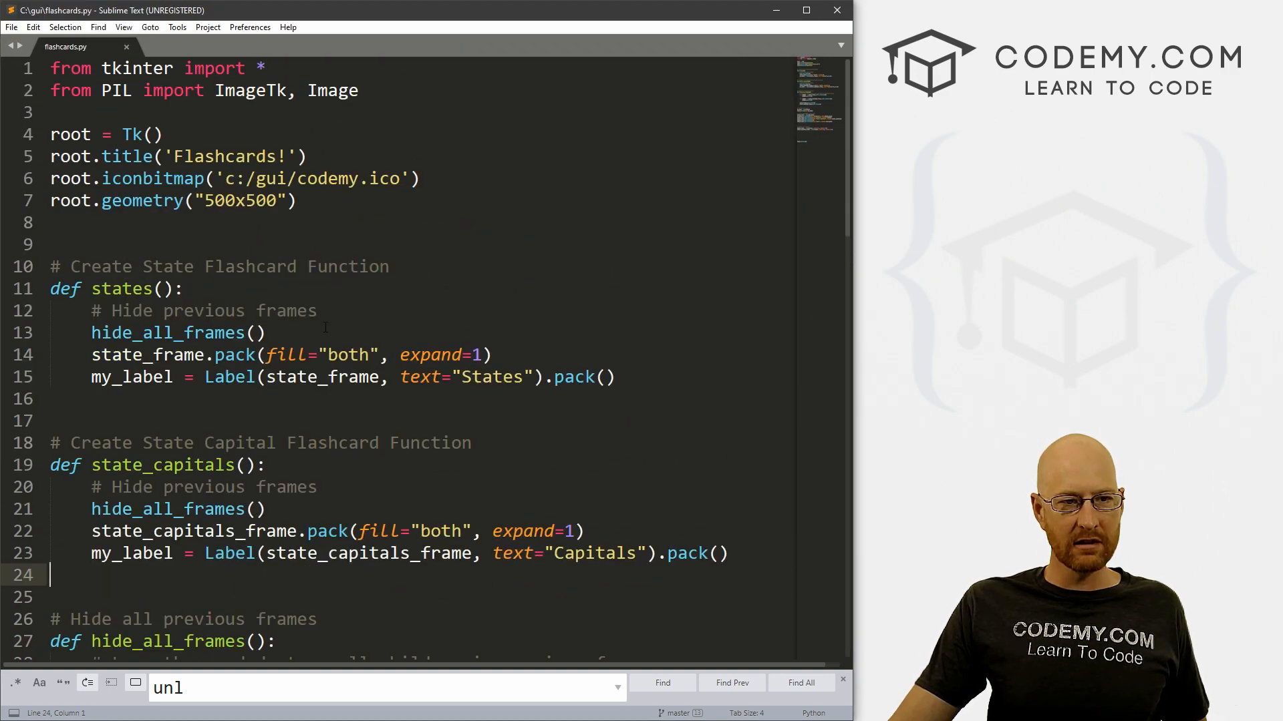
scroll("down", 3)
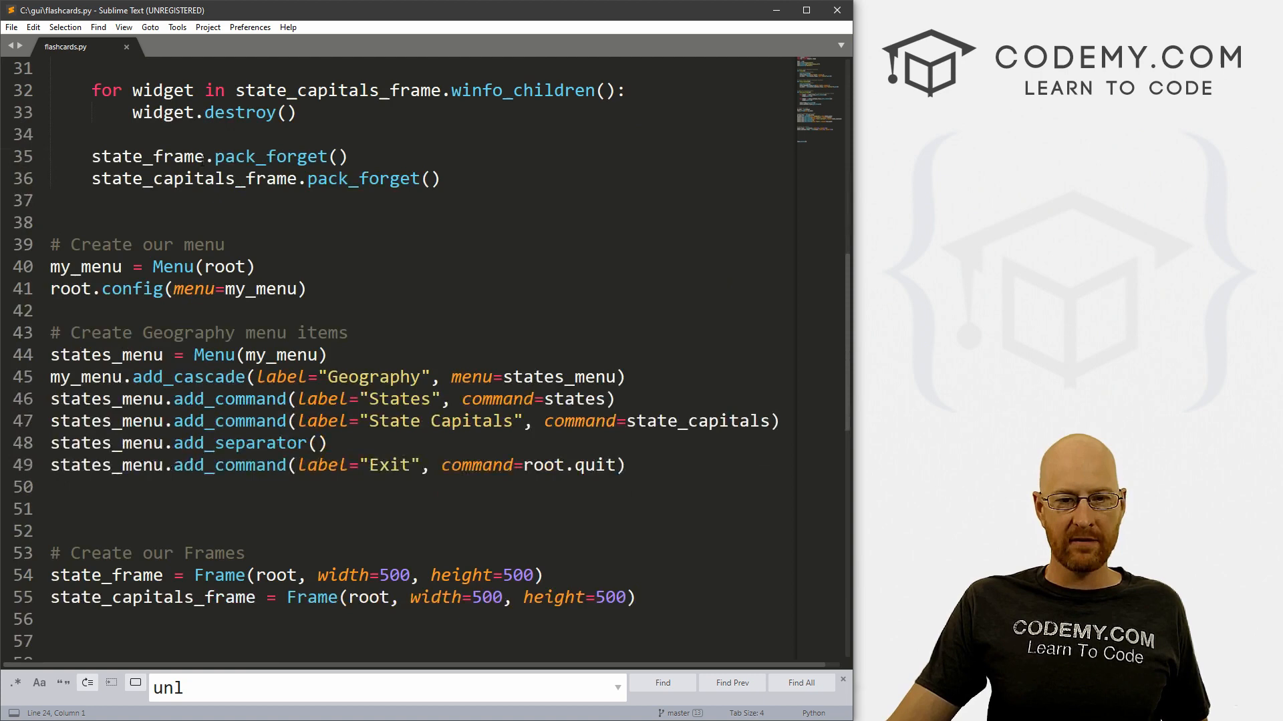
scroll("down", 3)
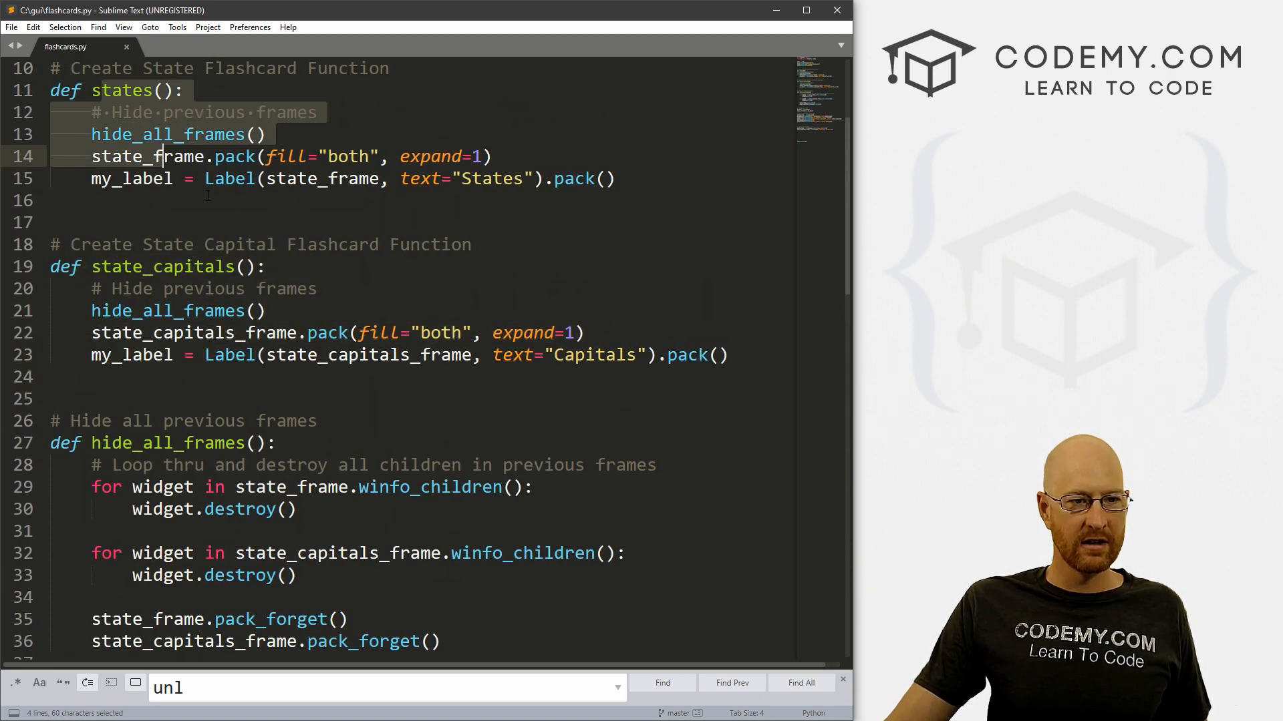
left_click(201, 156)
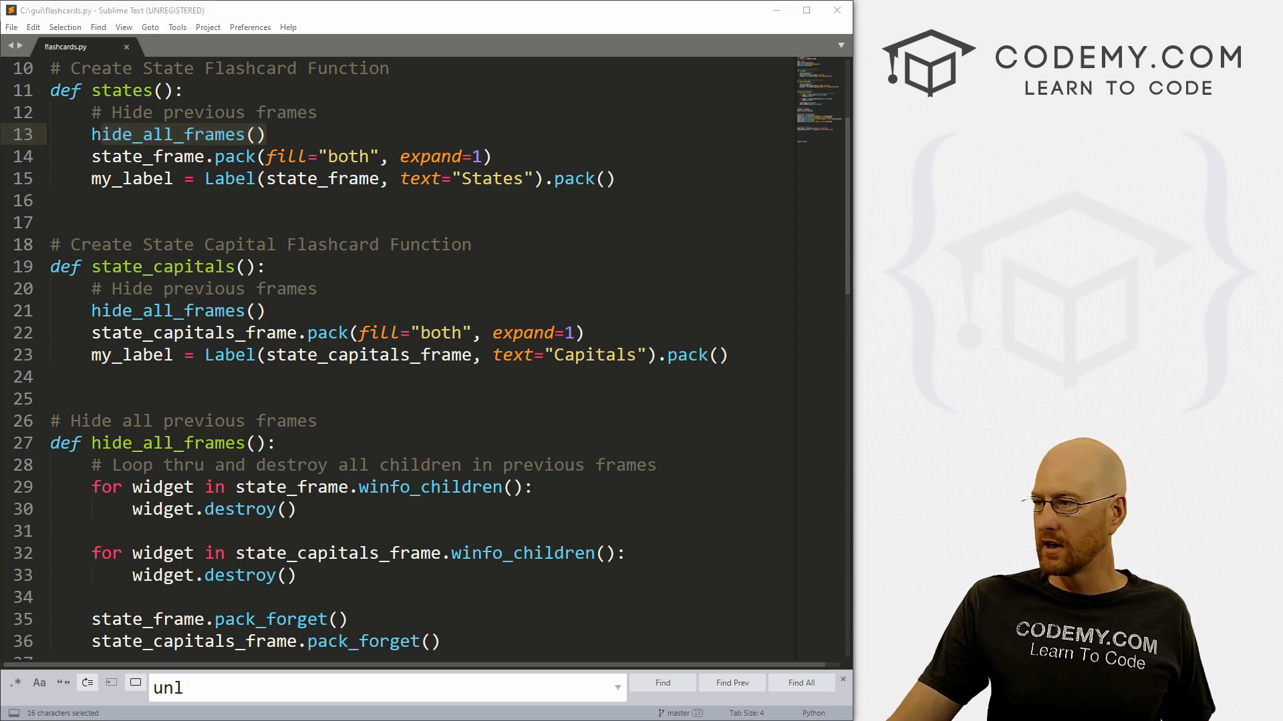
- Add a '#Create a list of states' comment and an empty our_states = [] list
left_click(143, 179)
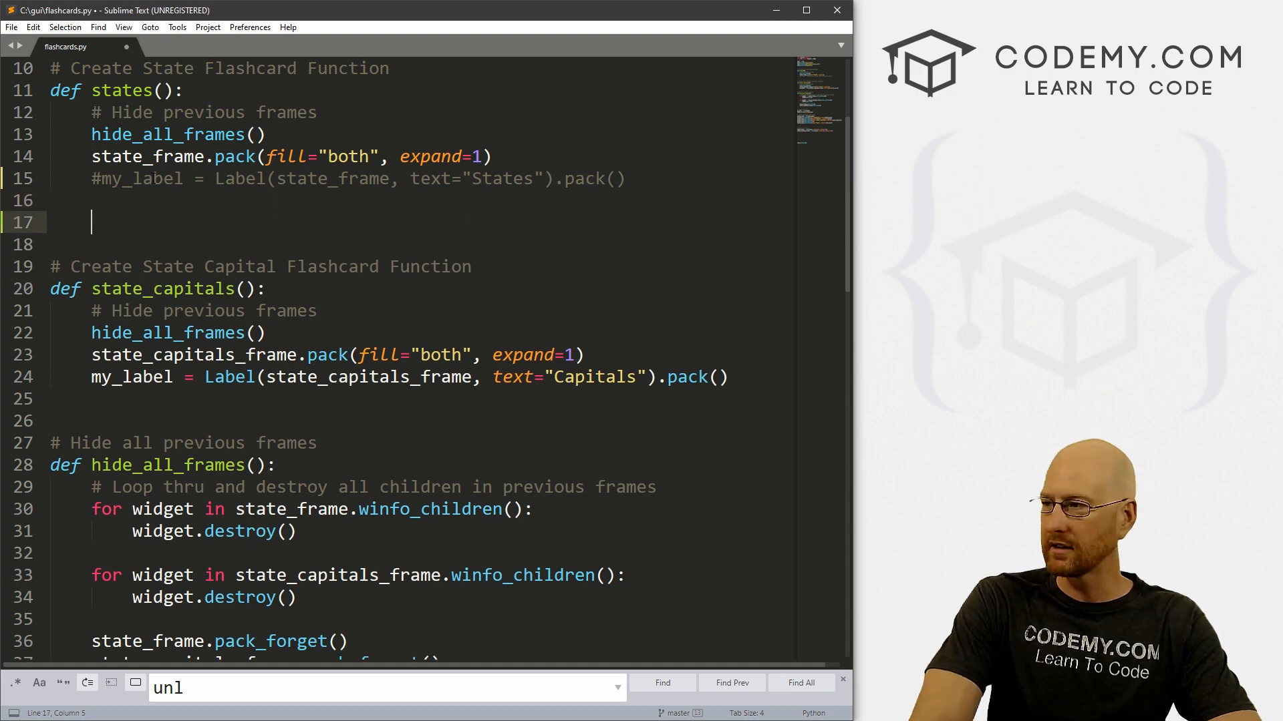
type("#Create a")
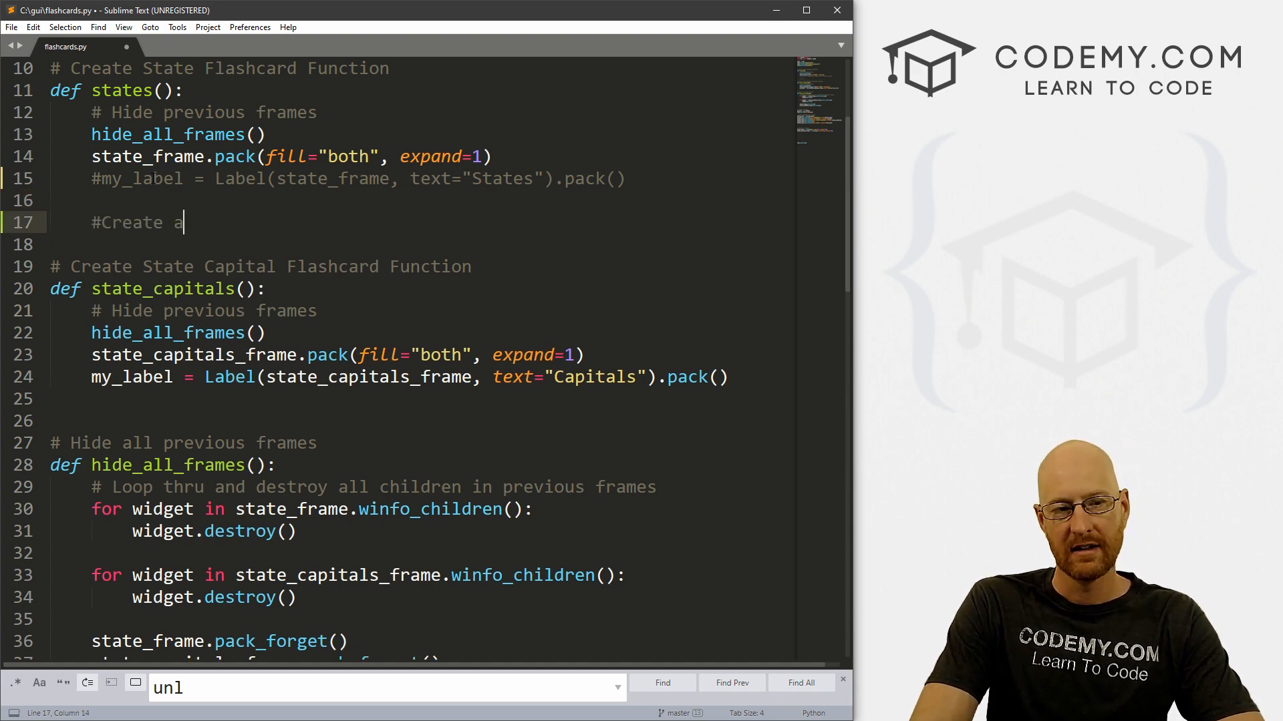
type("list of state names")
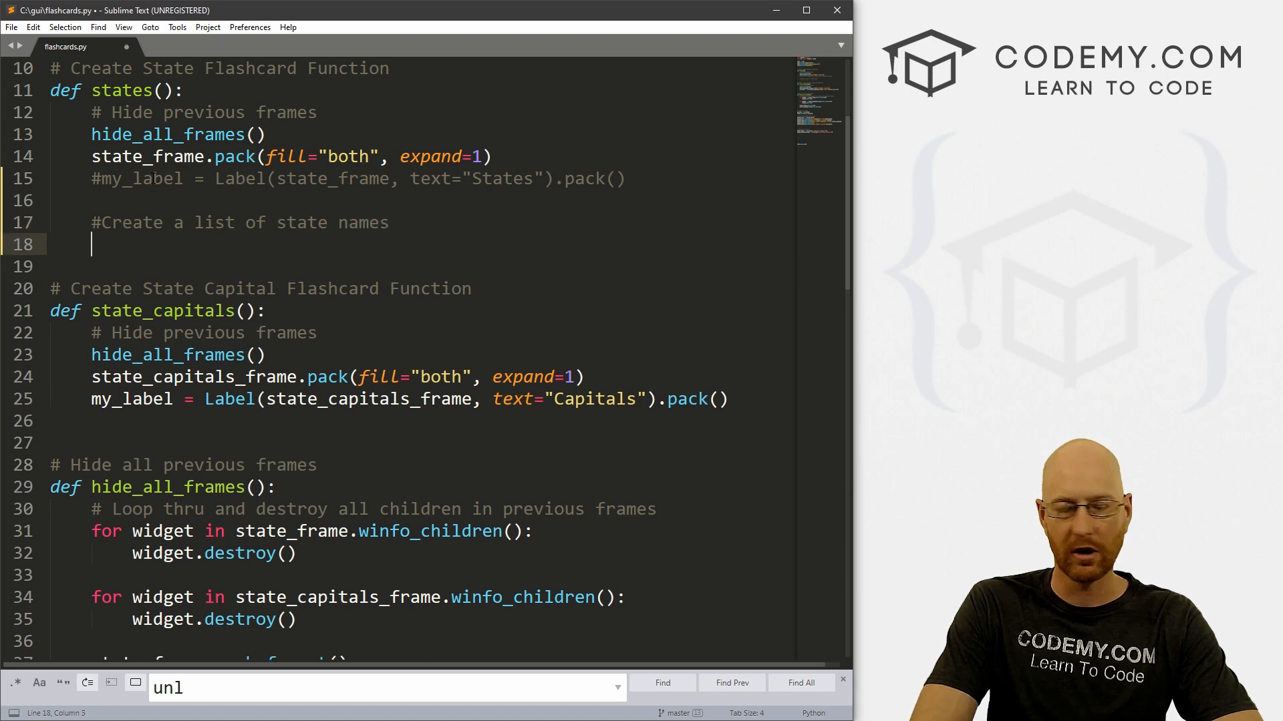
type("o")
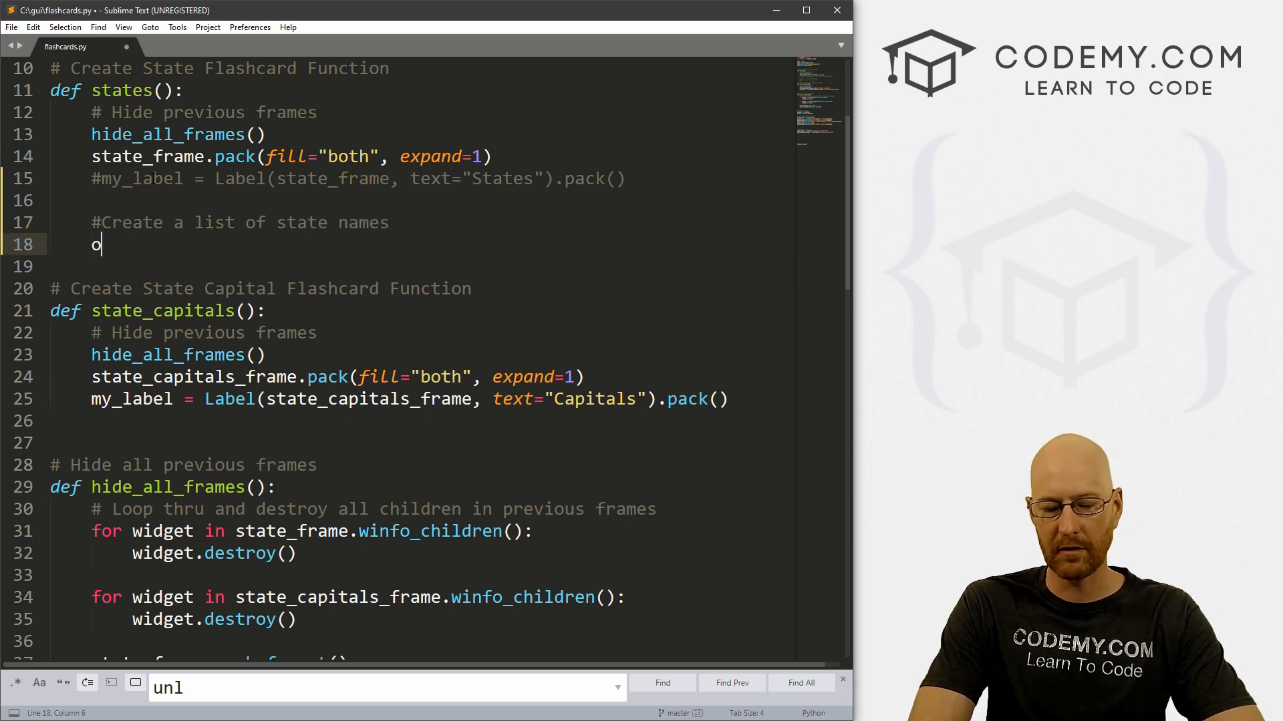
type("ur_states")
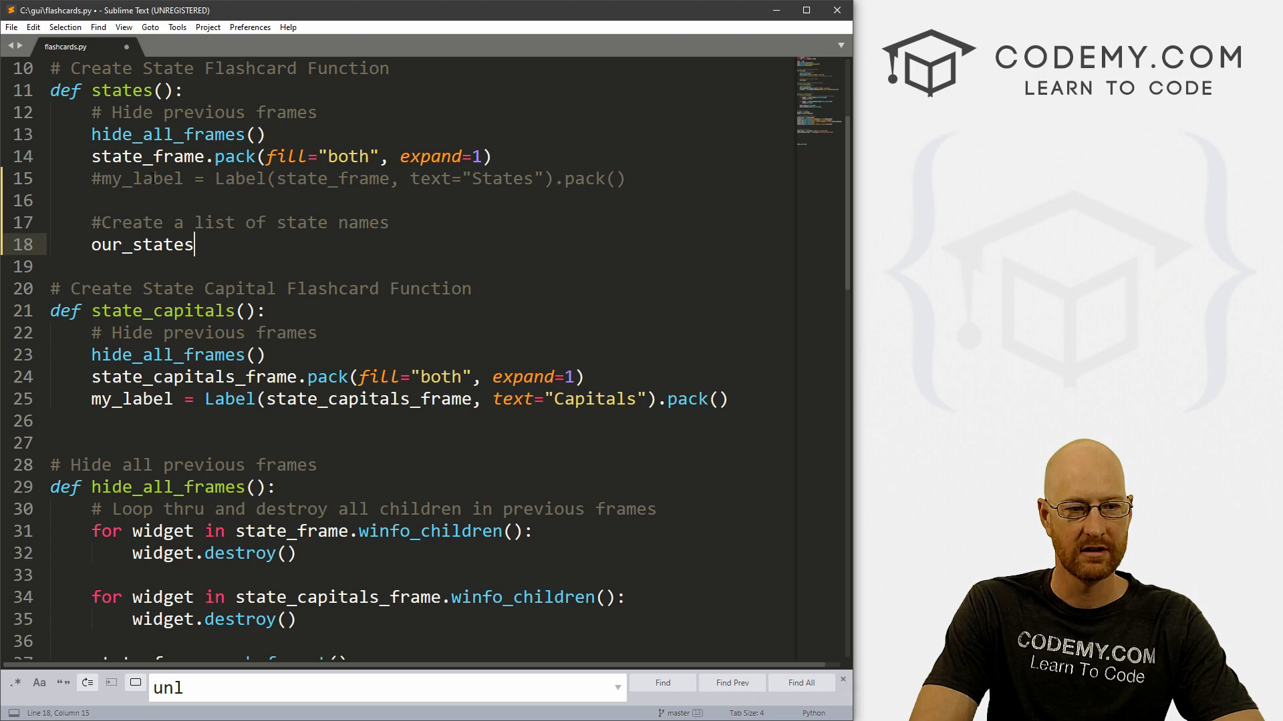
type("= []")
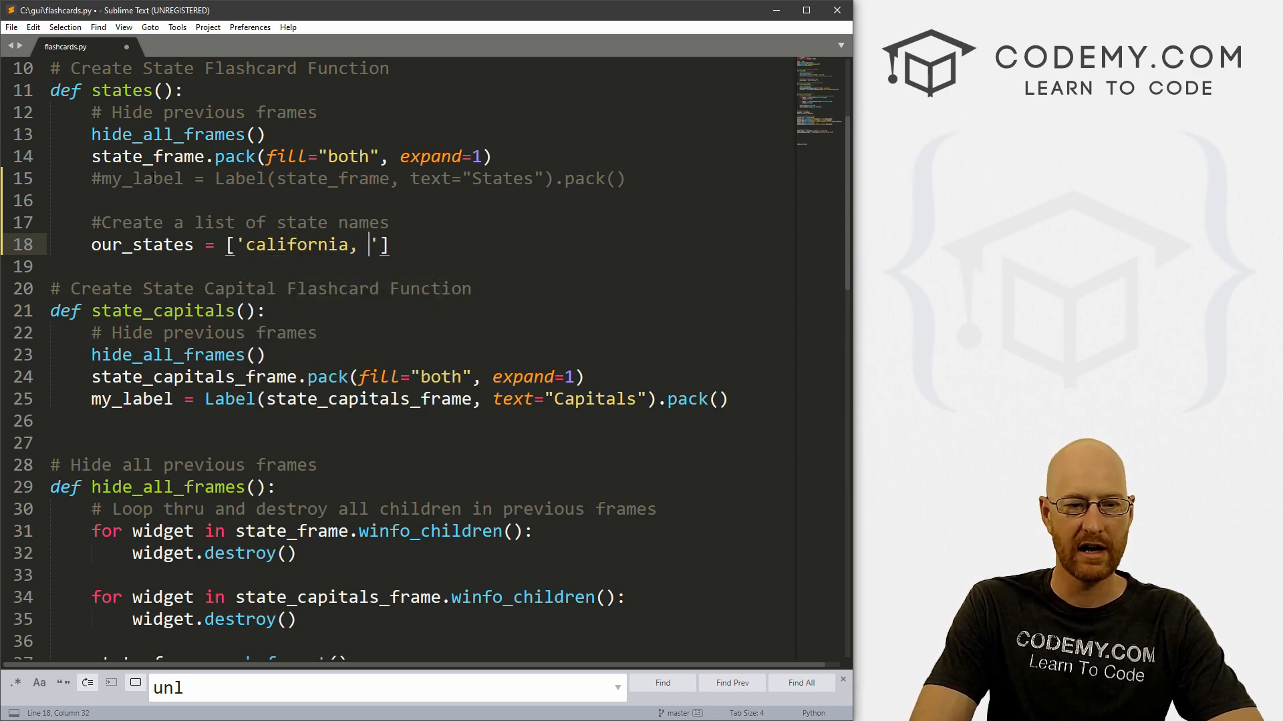
- Enter and tidy the 'california' entry in the list
key("Backspace")
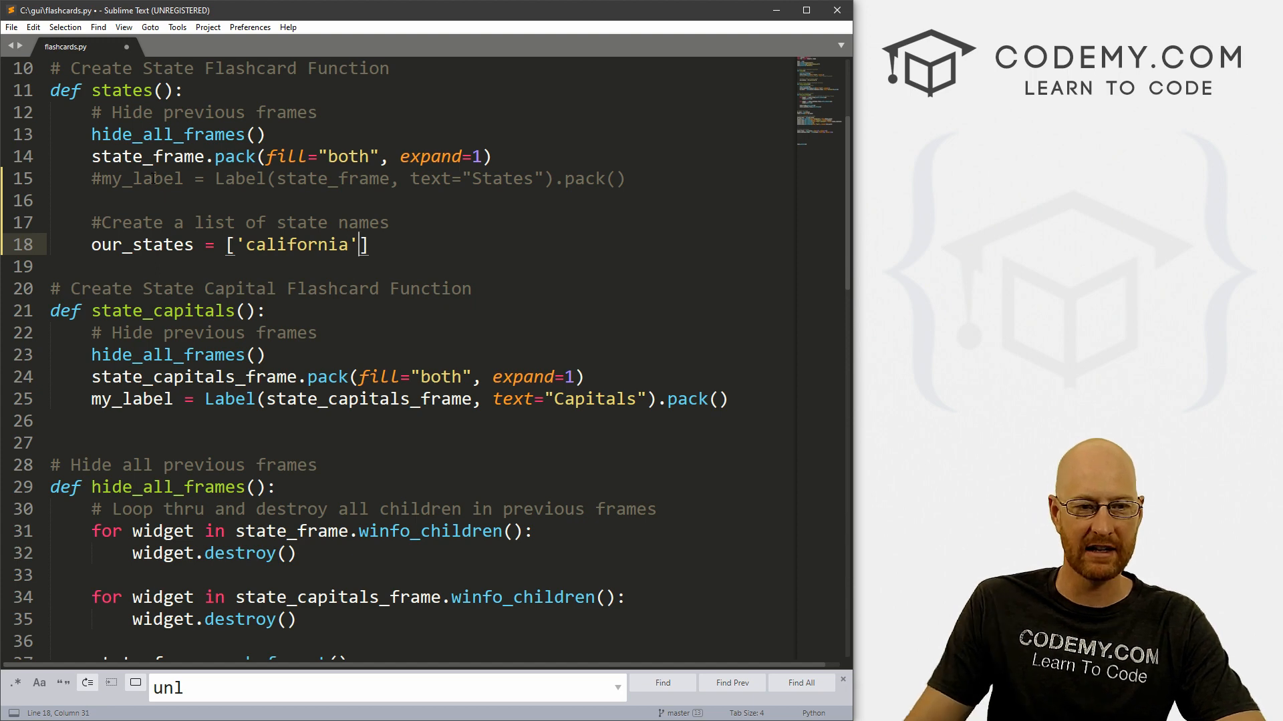
double_click(293, 243)
type("C")
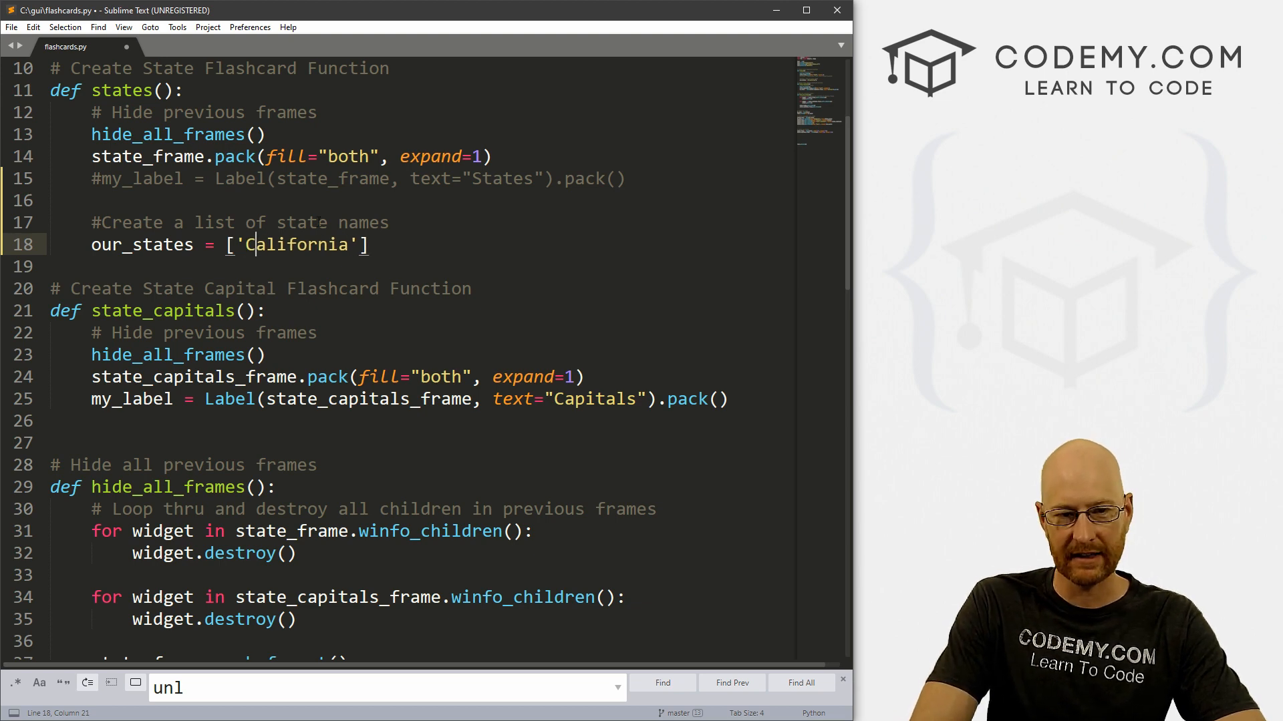
type("california")
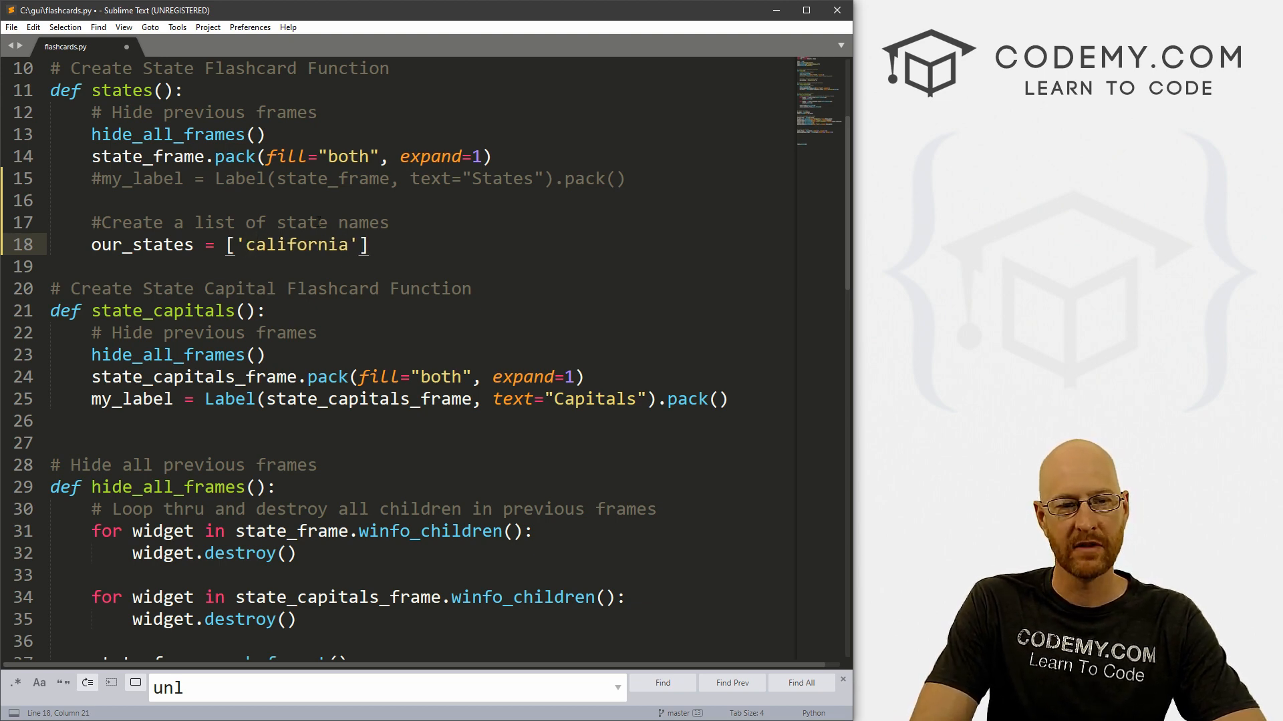
type(".")
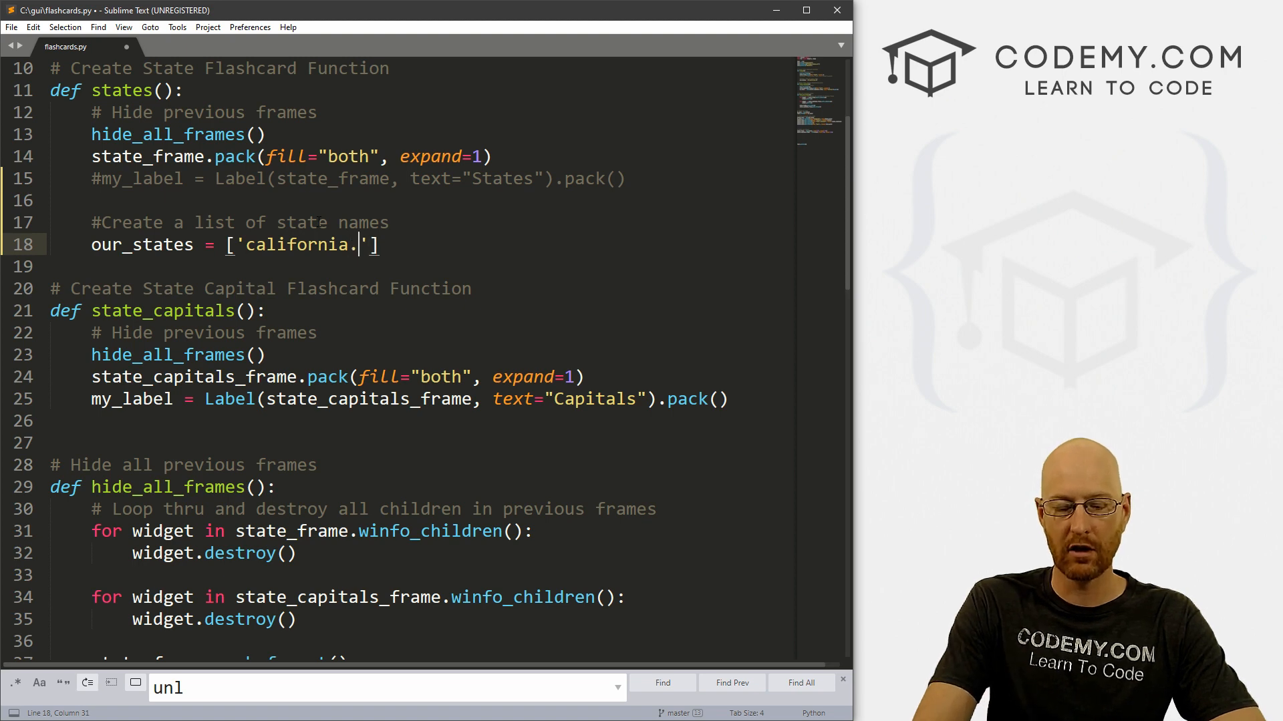
key("backspace")
type(", ")
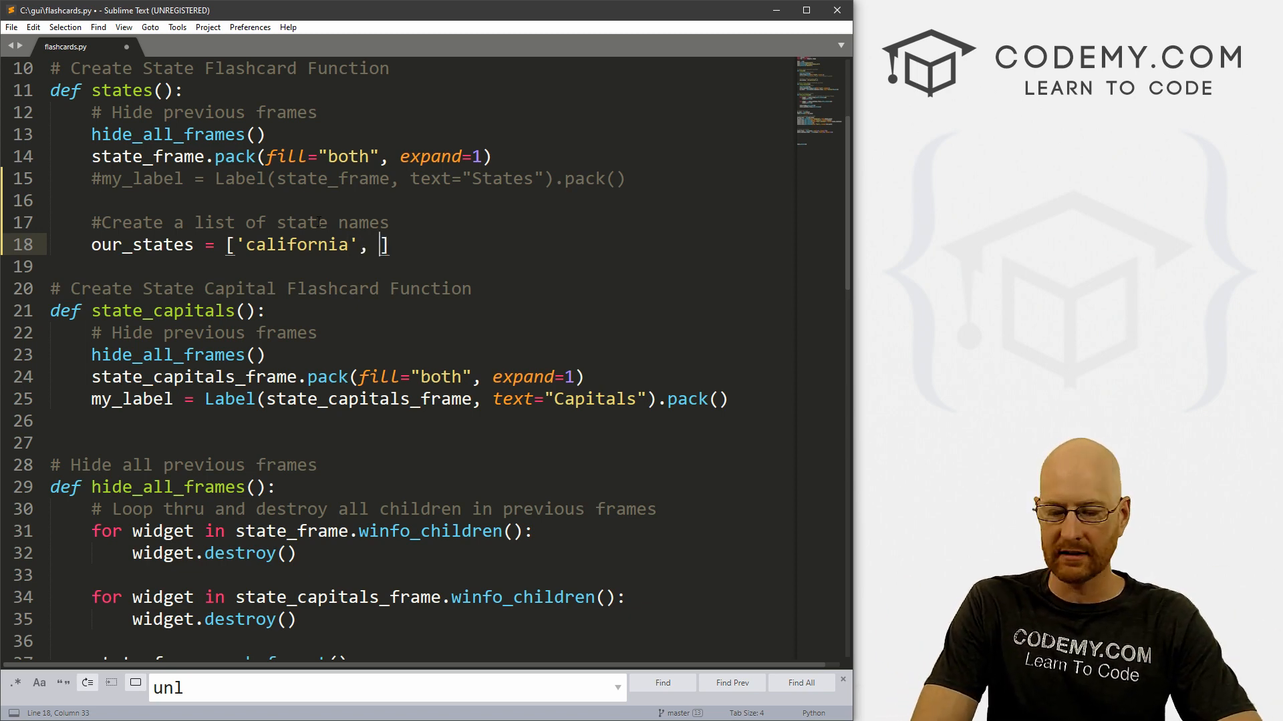
- Add 'florida', 'illinois' and 'kentucky' to the our_states list
type("'florida',")
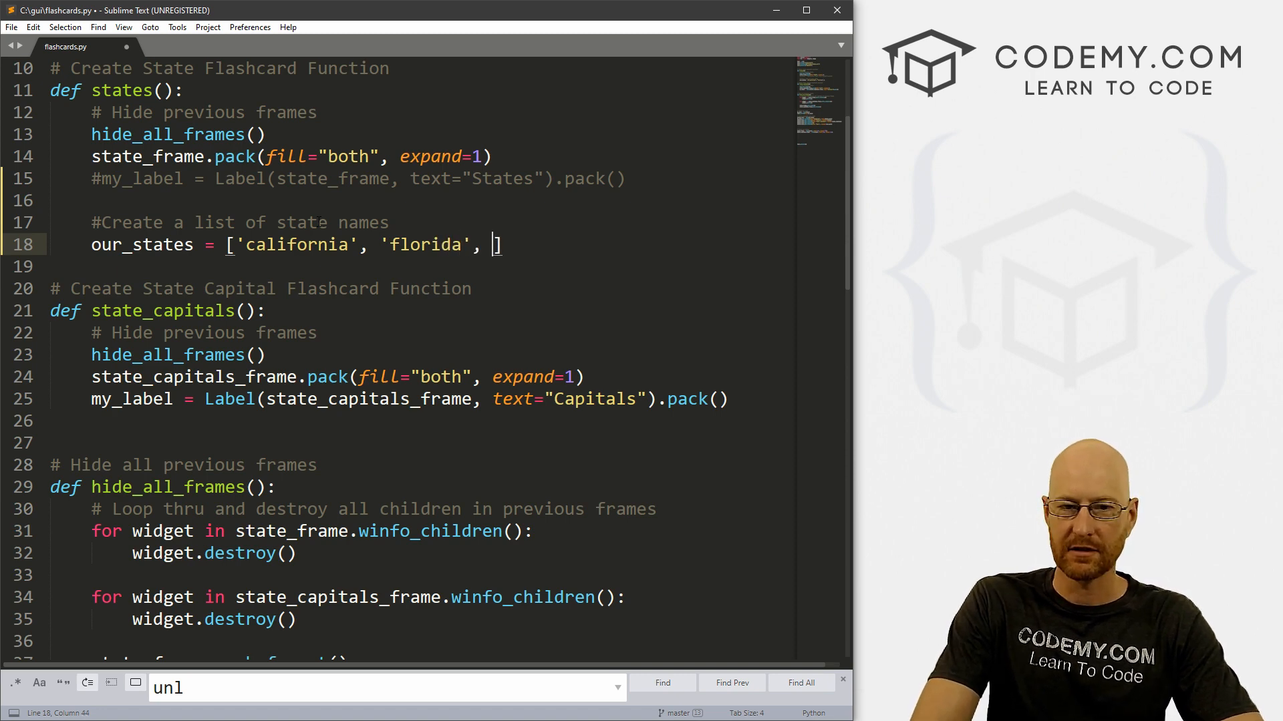
type("'ill'")
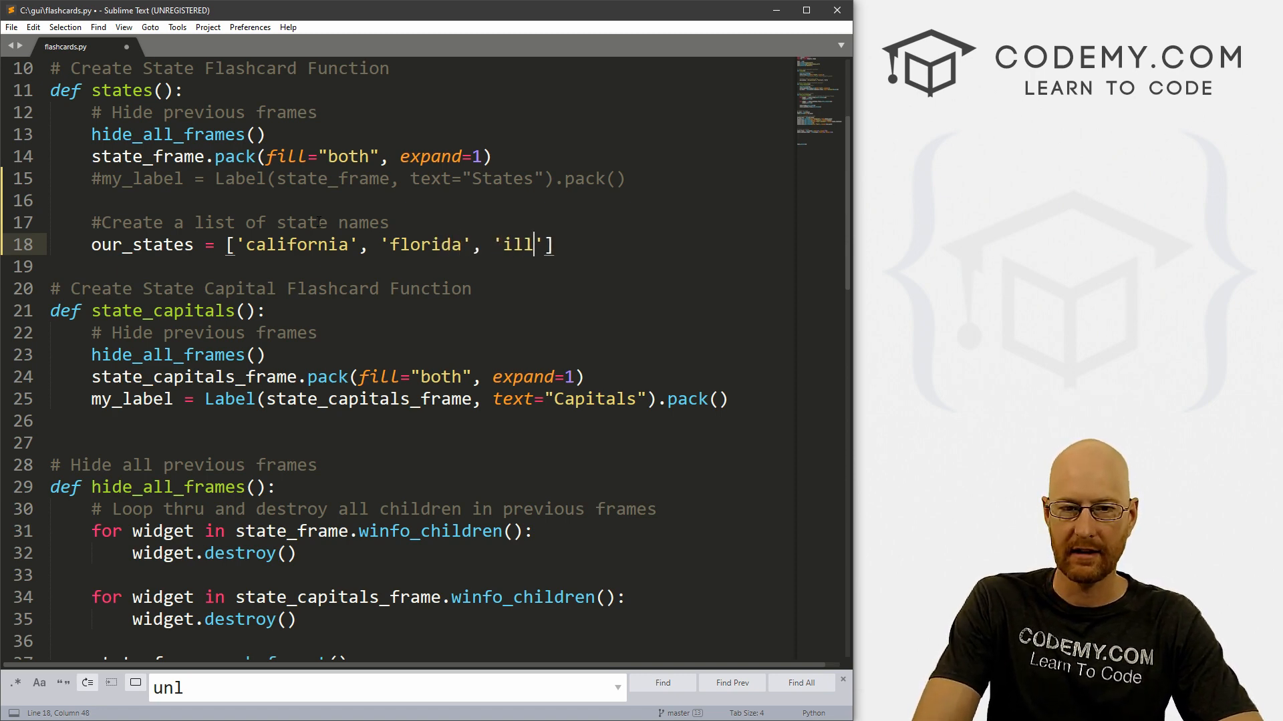
type("inois',")
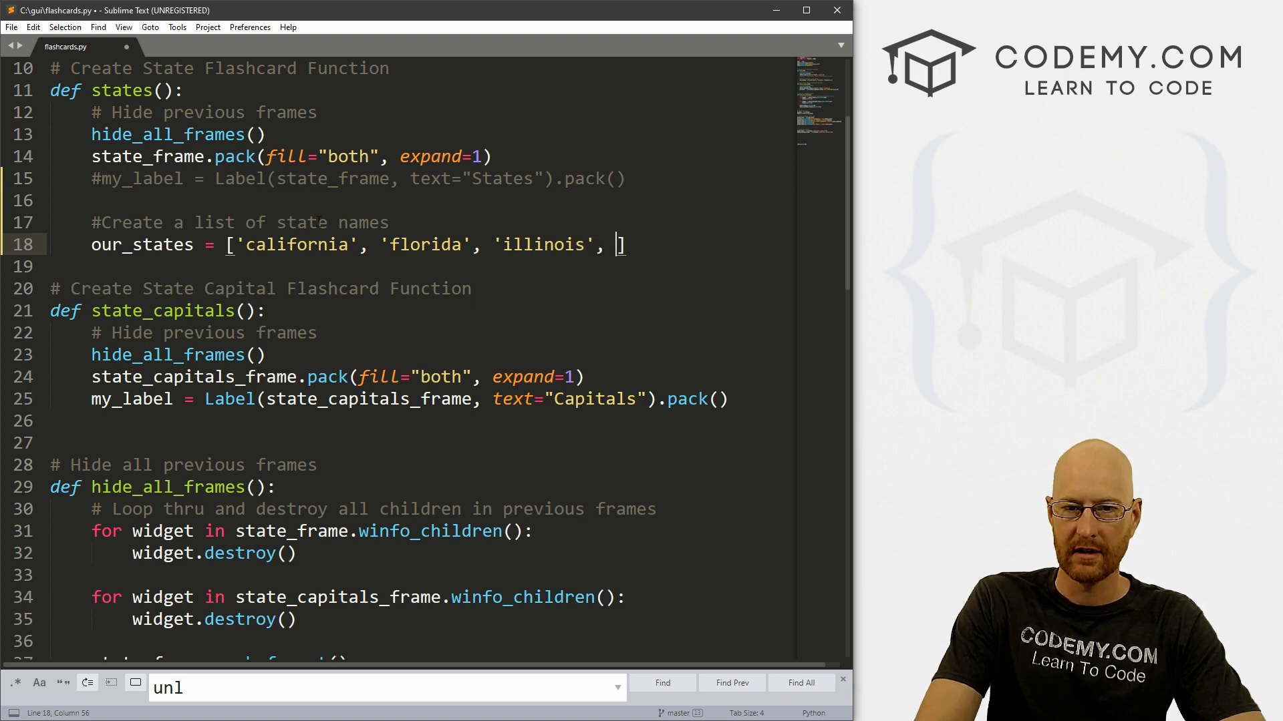
type(";")
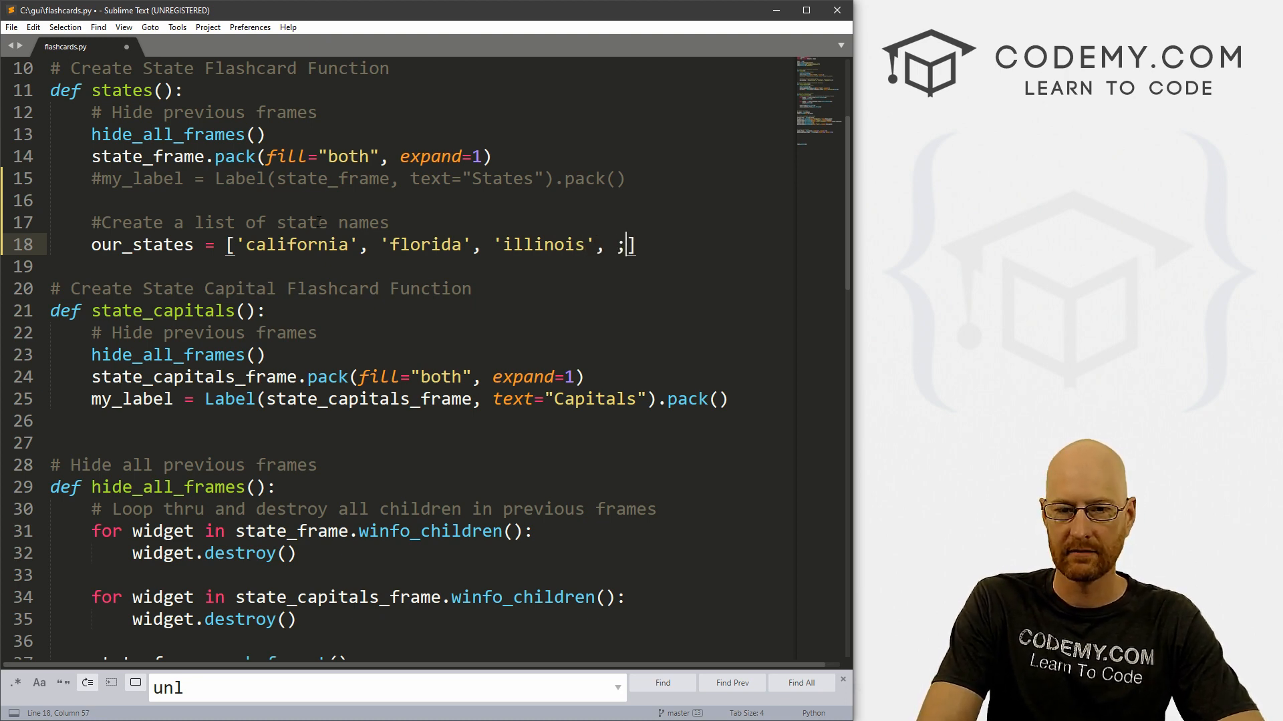
type("'kent'")
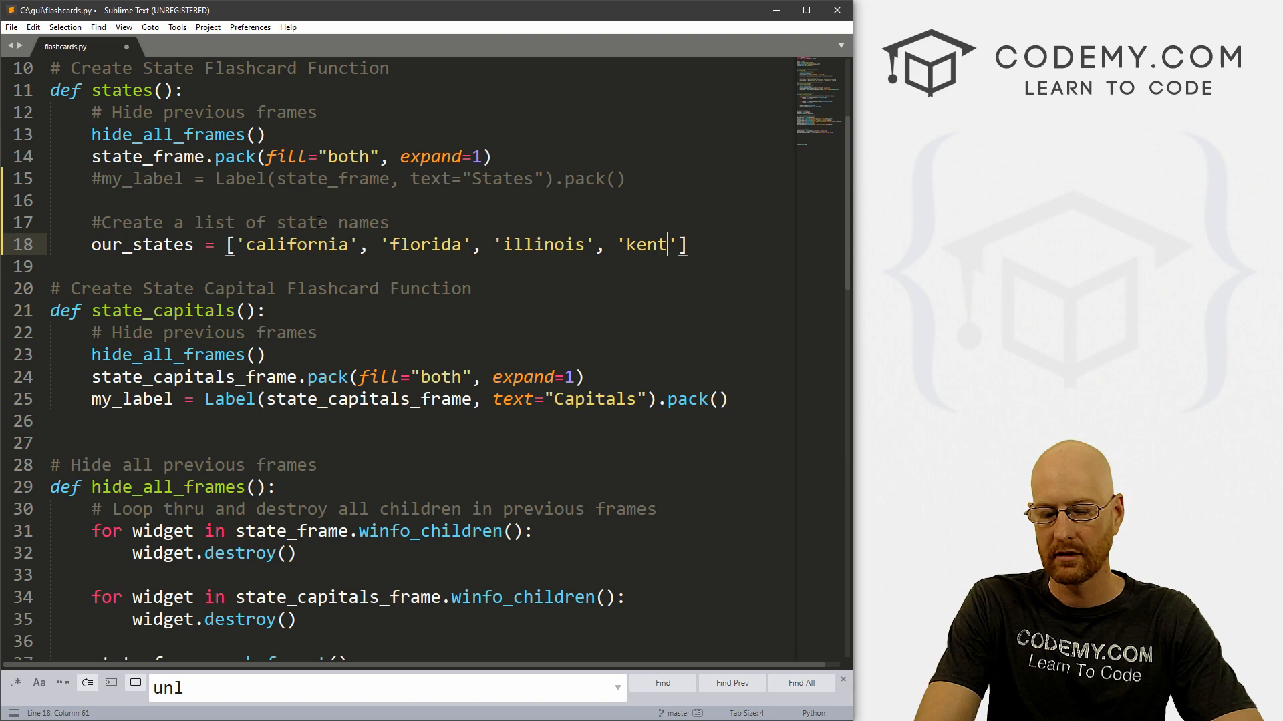
type("uc")
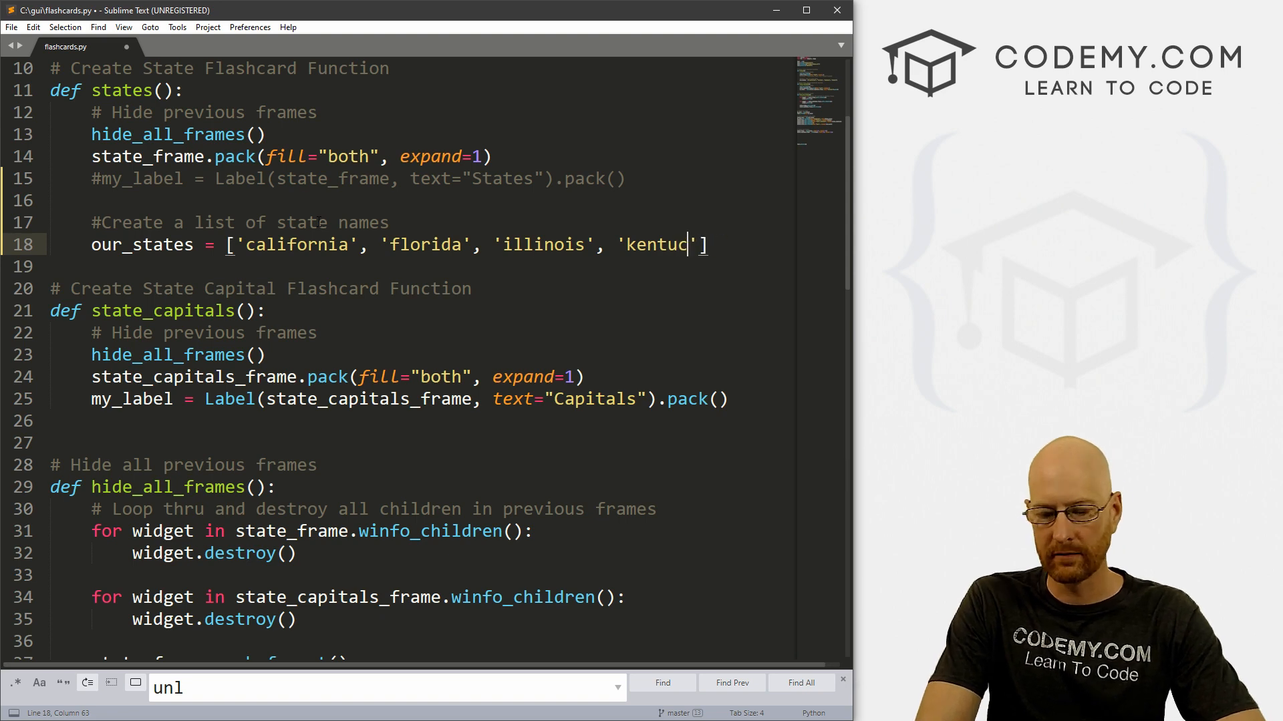
type("ky")
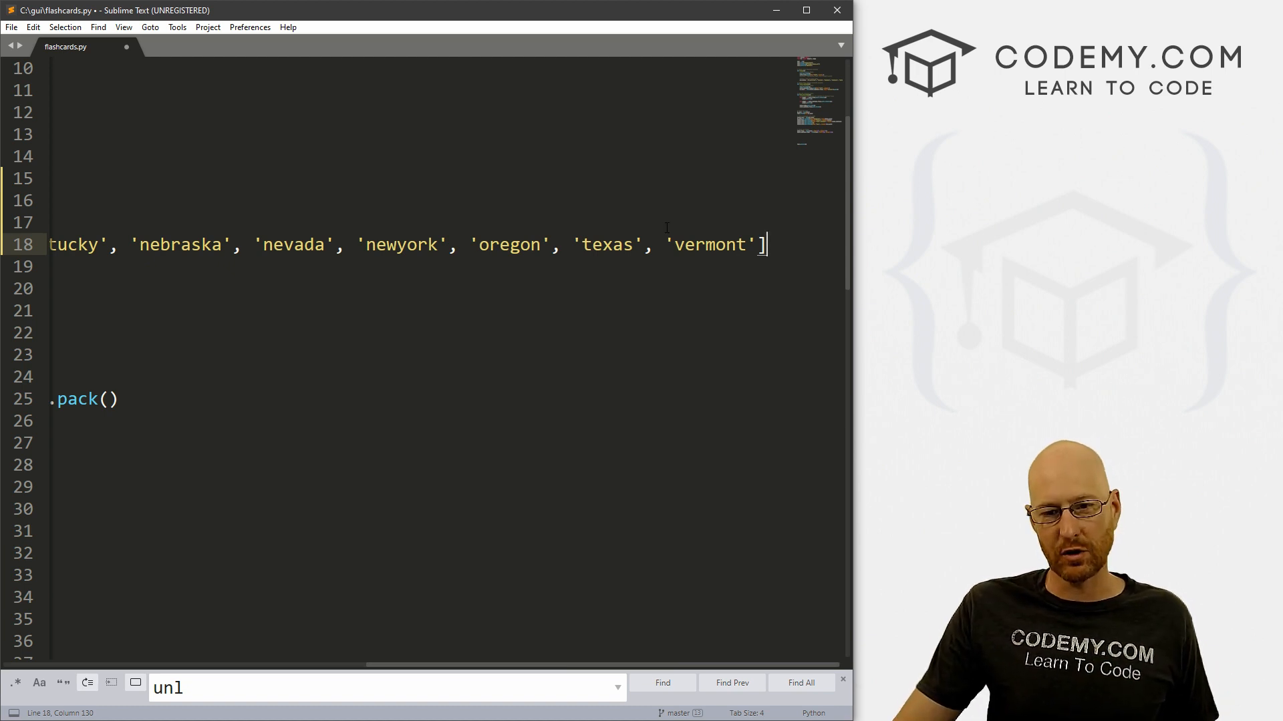
- Point out the final 'vermont' entry, then scroll back up toward the imports
double_click(708, 244)
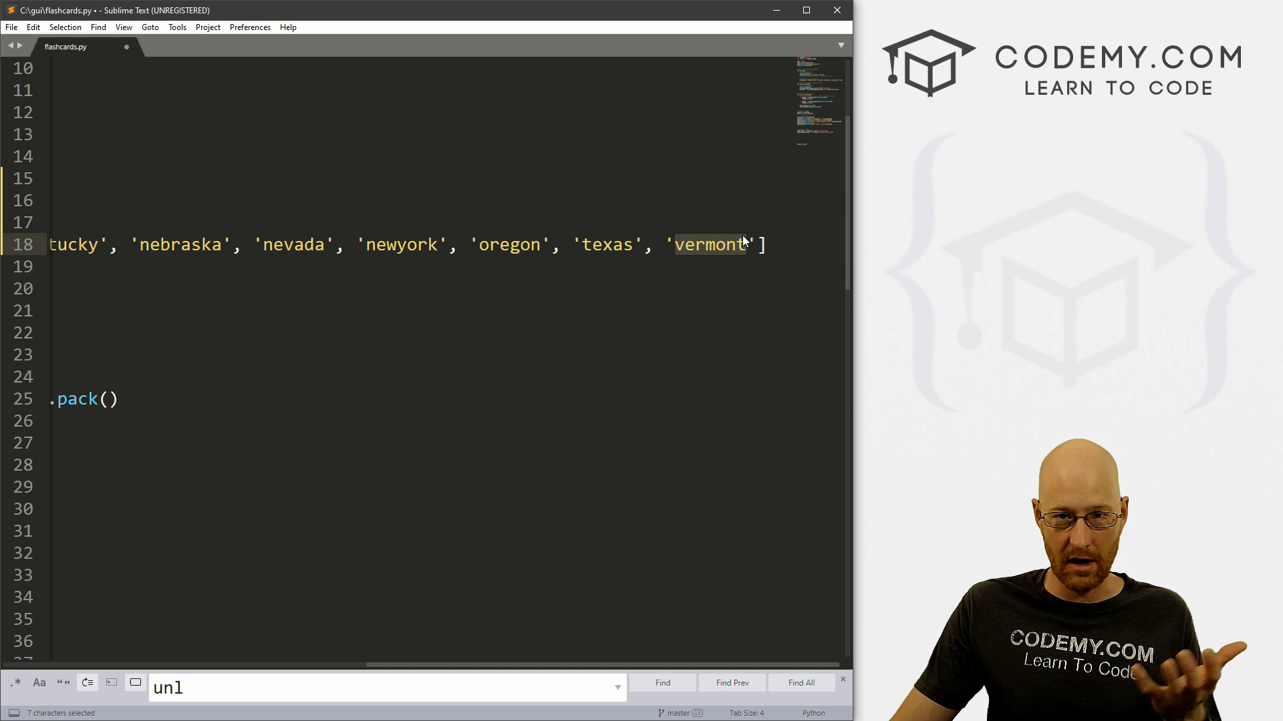
left_click(757, 244)
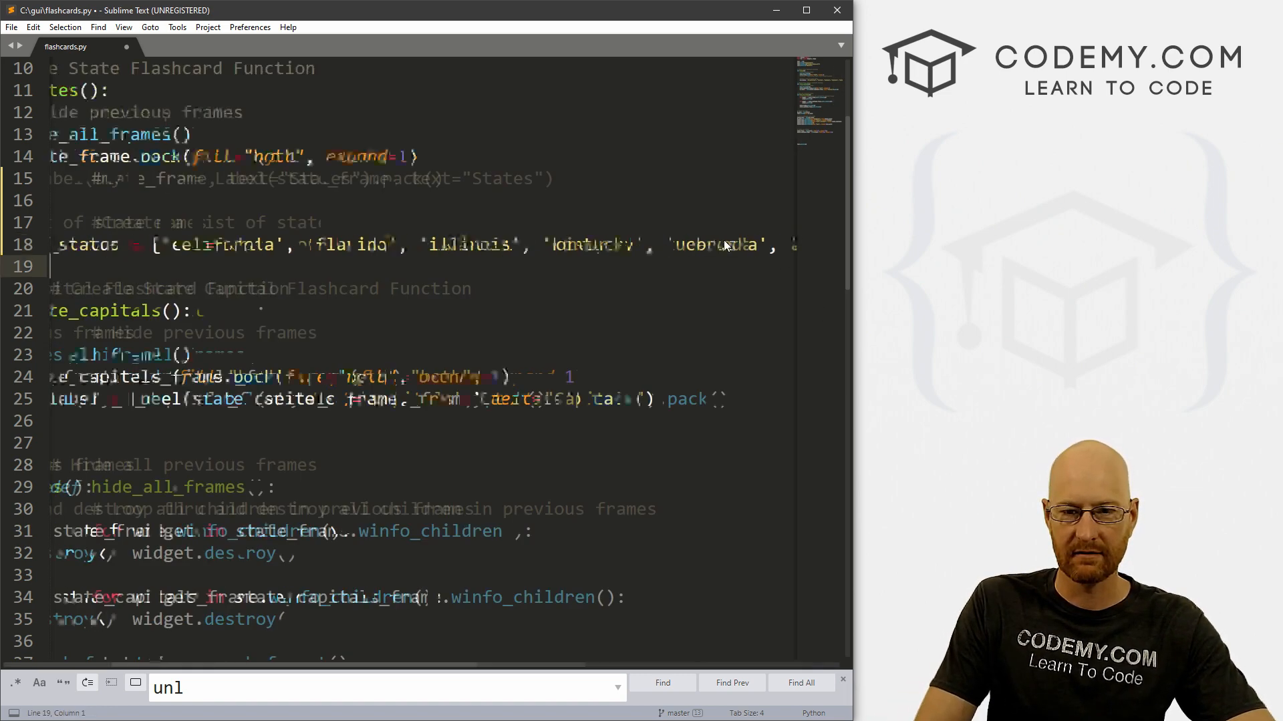
scroll("right", 3)
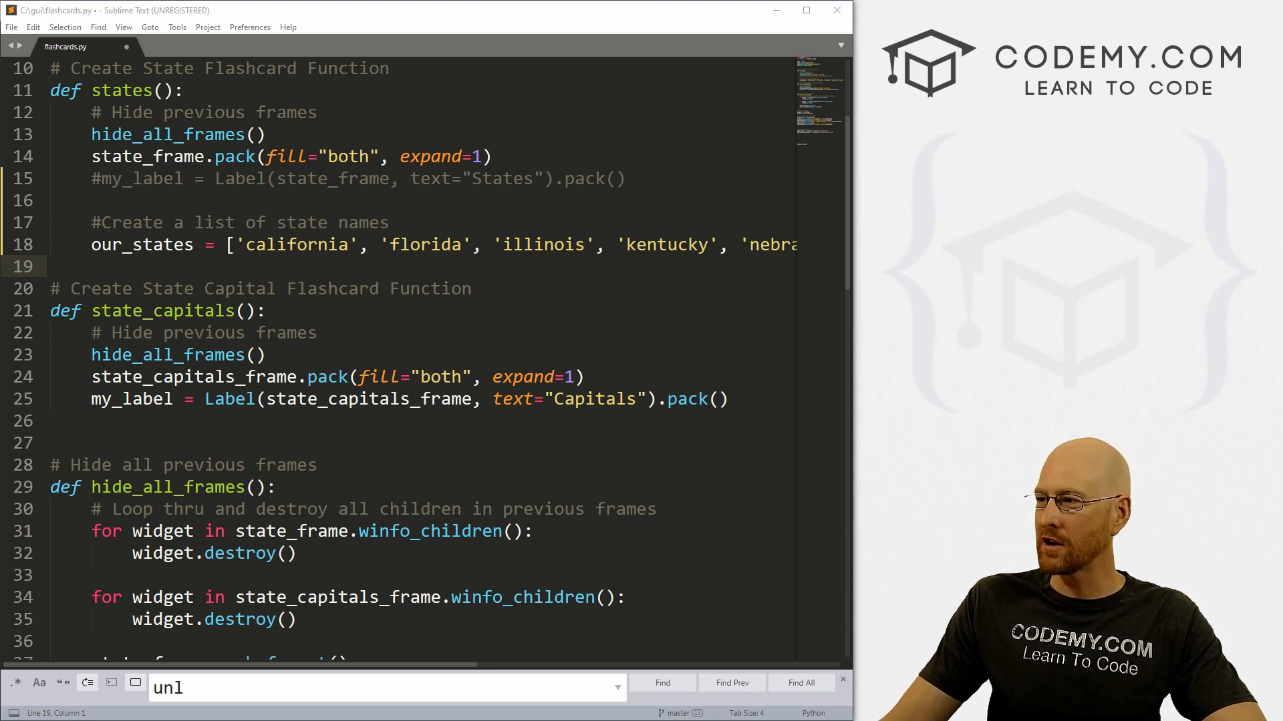
scroll("up", 3)
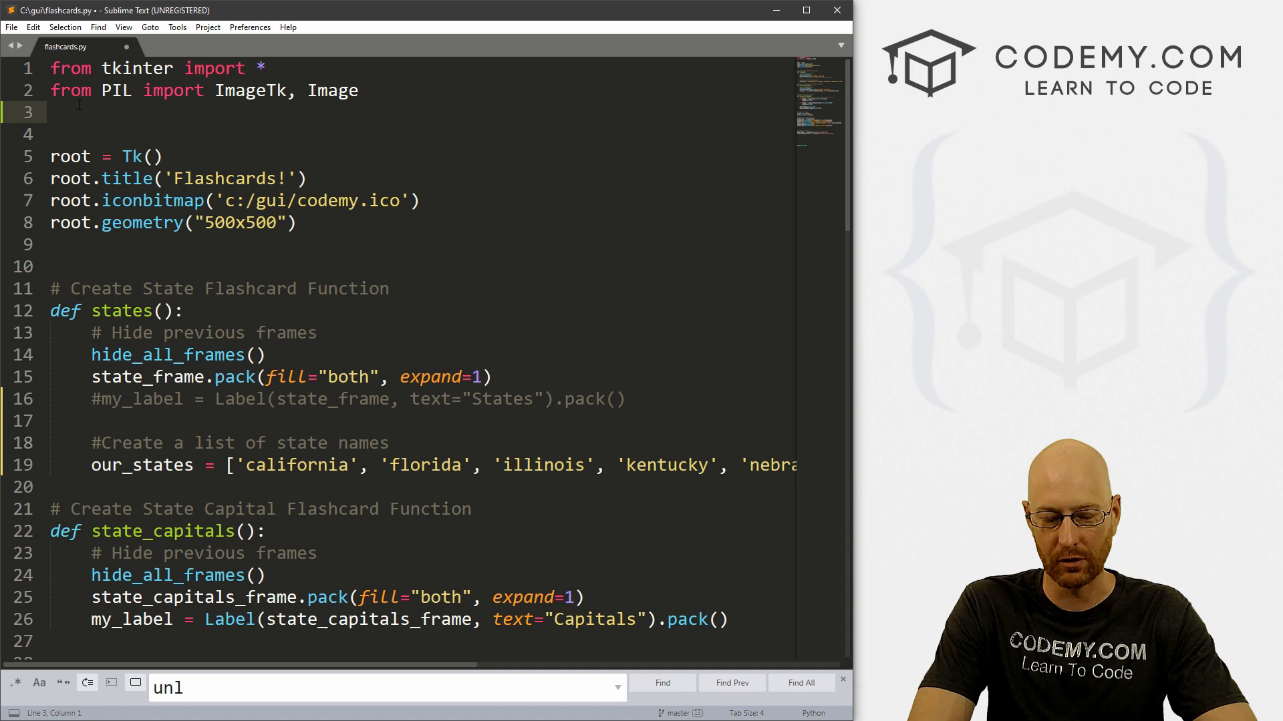
- Add 'from random import randint' below the PIL import
type("from random import")
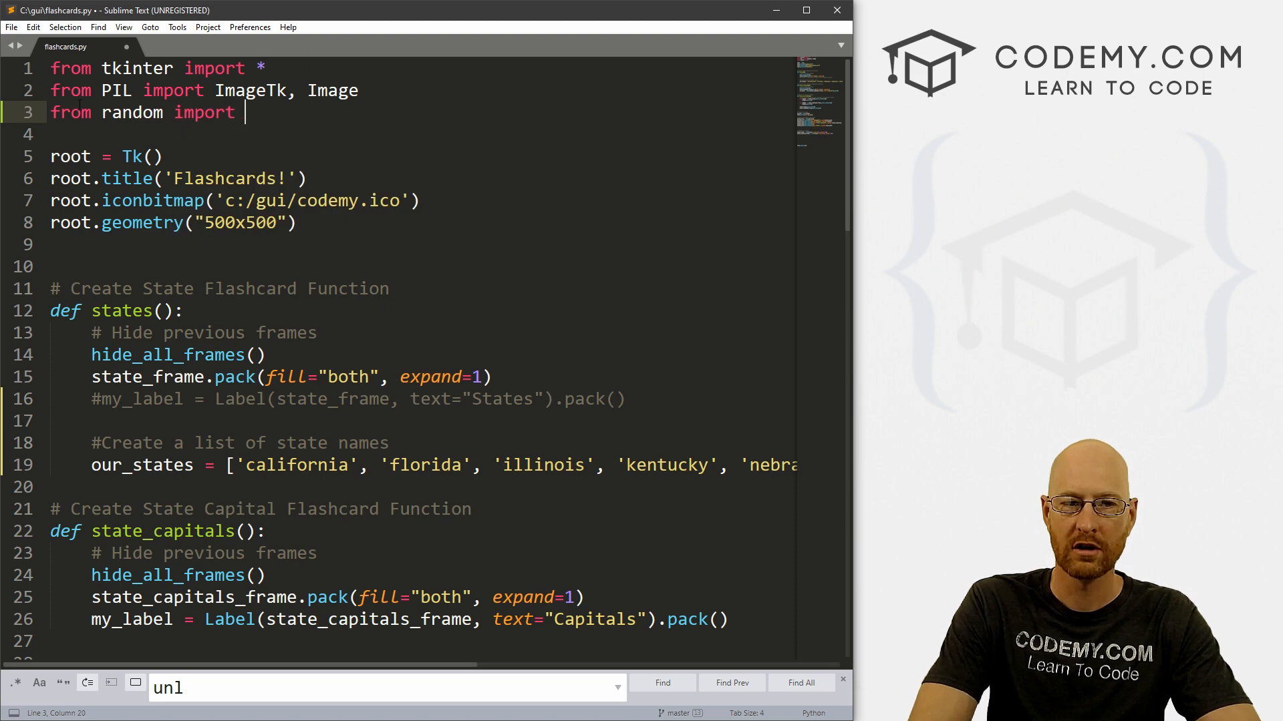
type("randint")
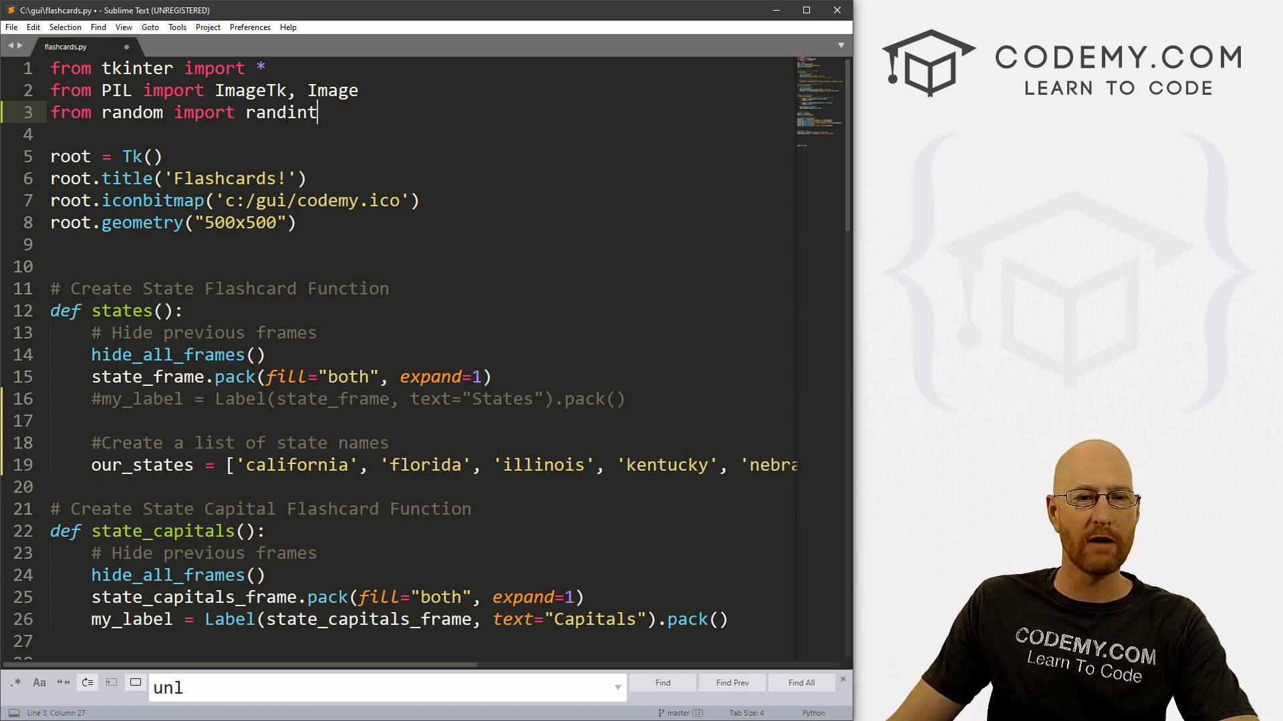
scroll("down", 3)
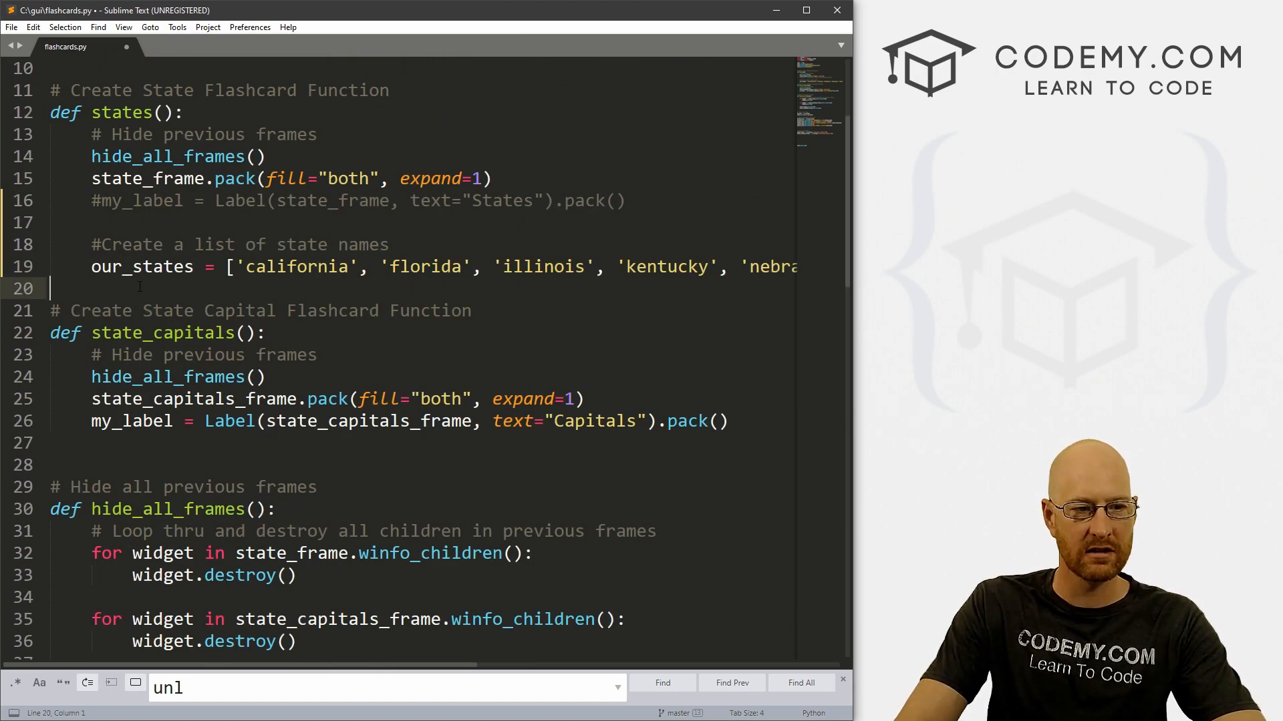
- Add a '#Generate a random number' comment and start rando = randint(0, ...)
type("#Generate a random number")
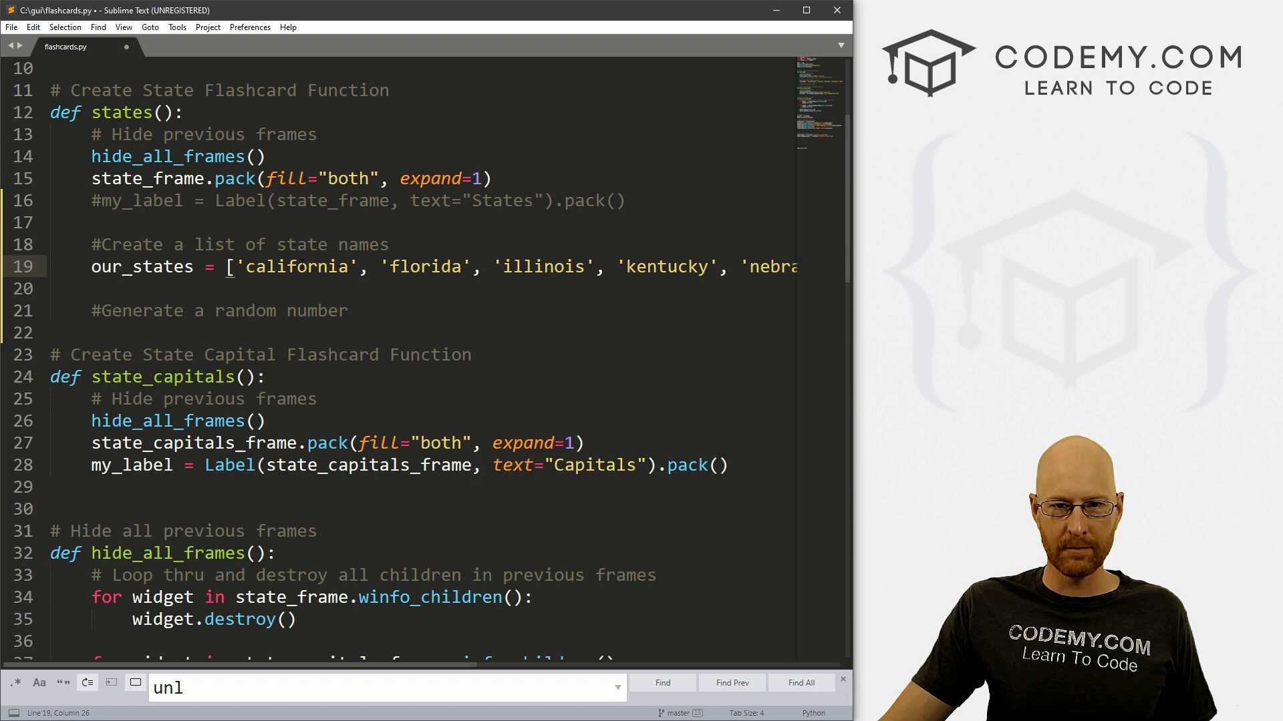
double_click(296, 266)
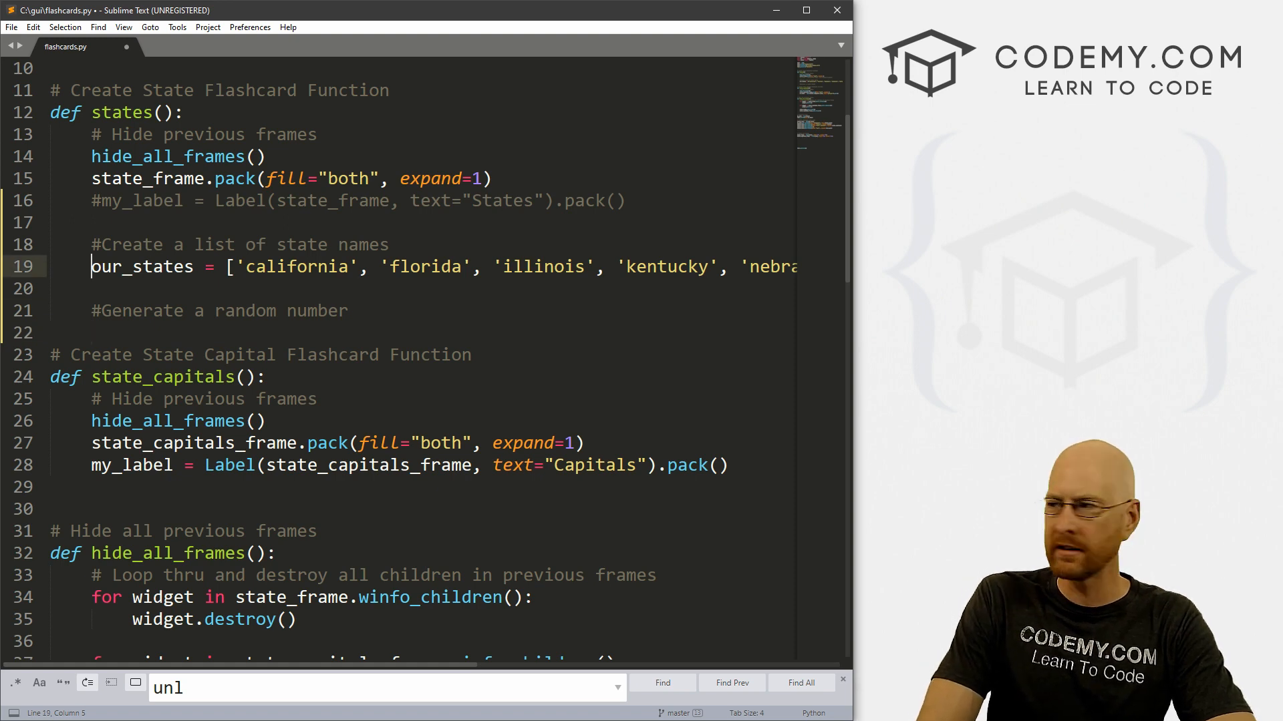
type("rad")
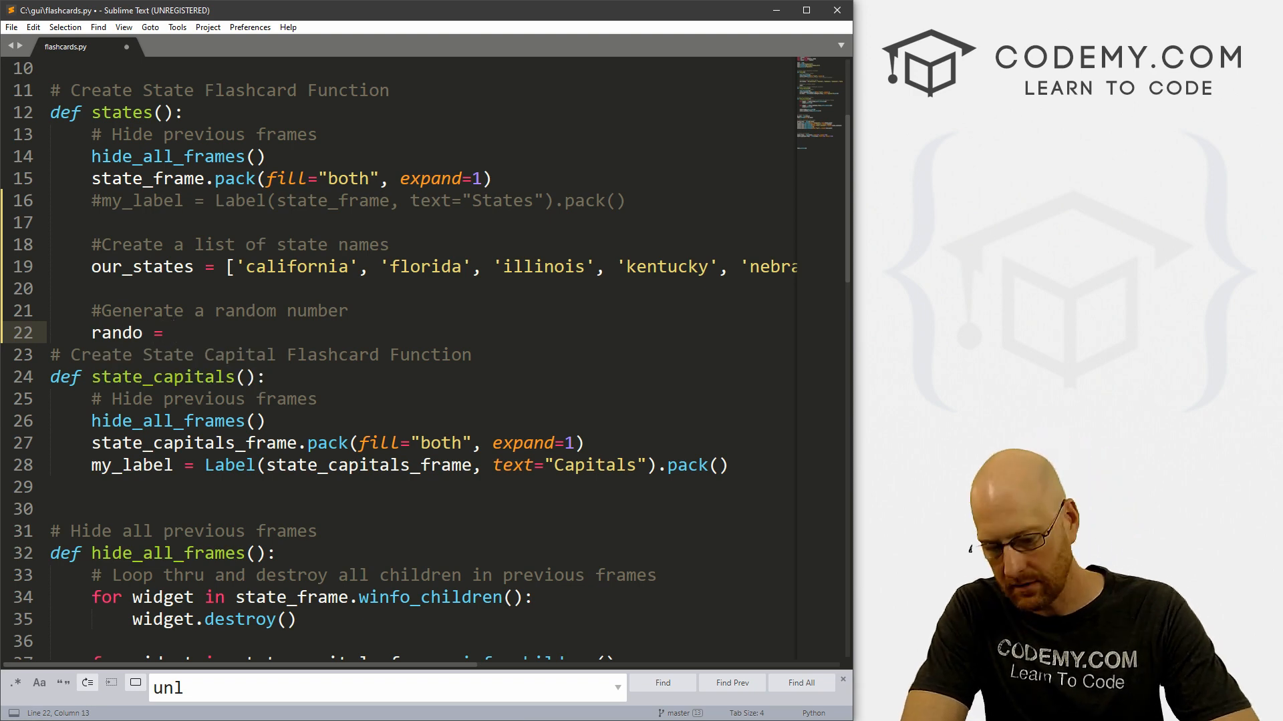
type("randint()")
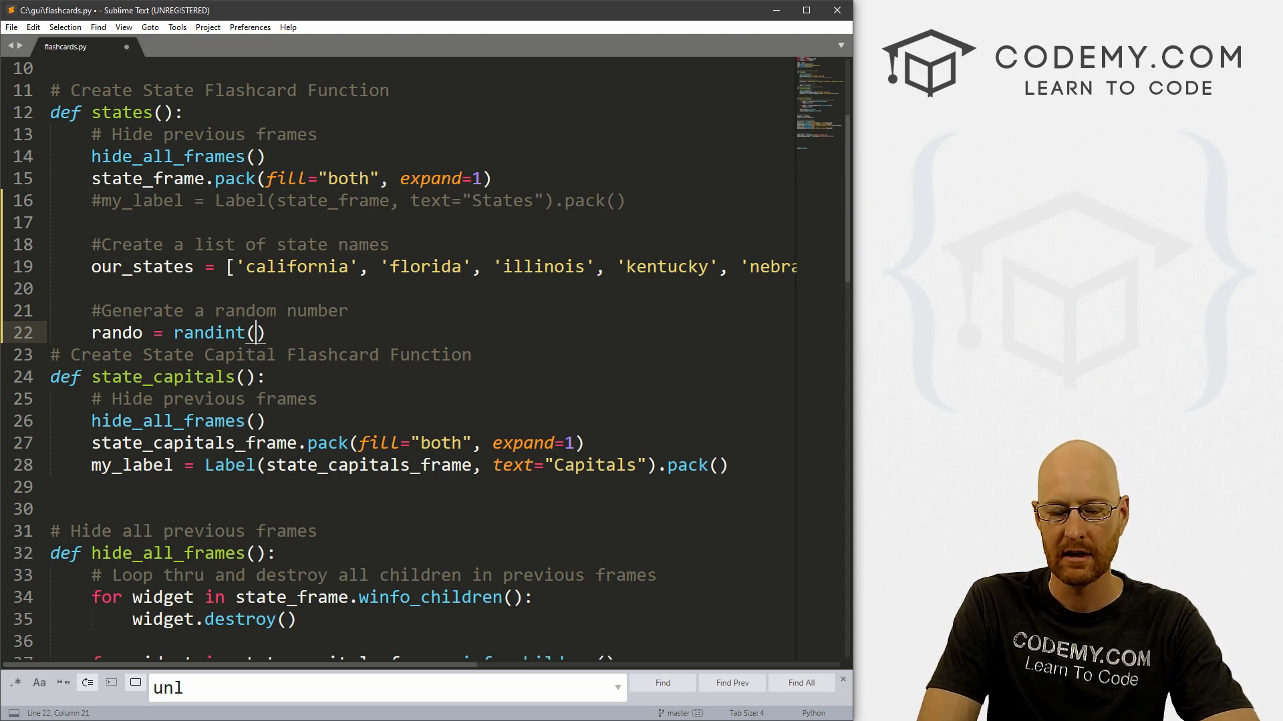
type("0")
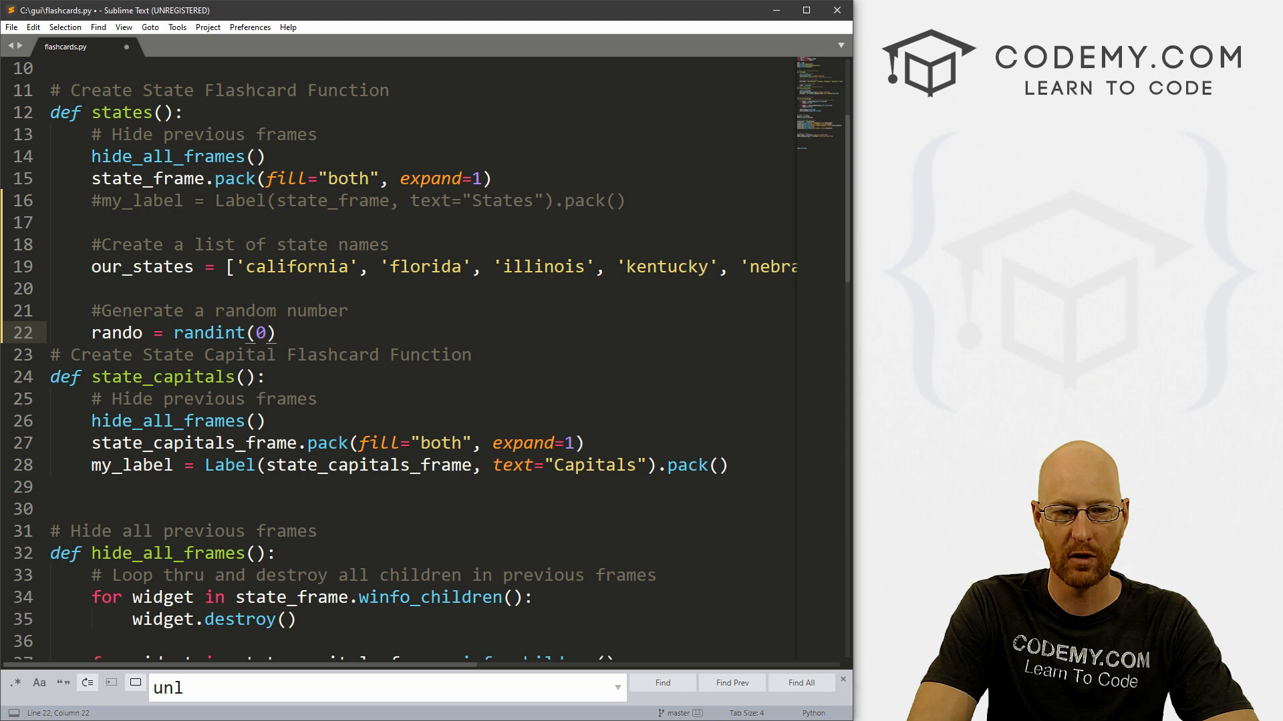
type(",")
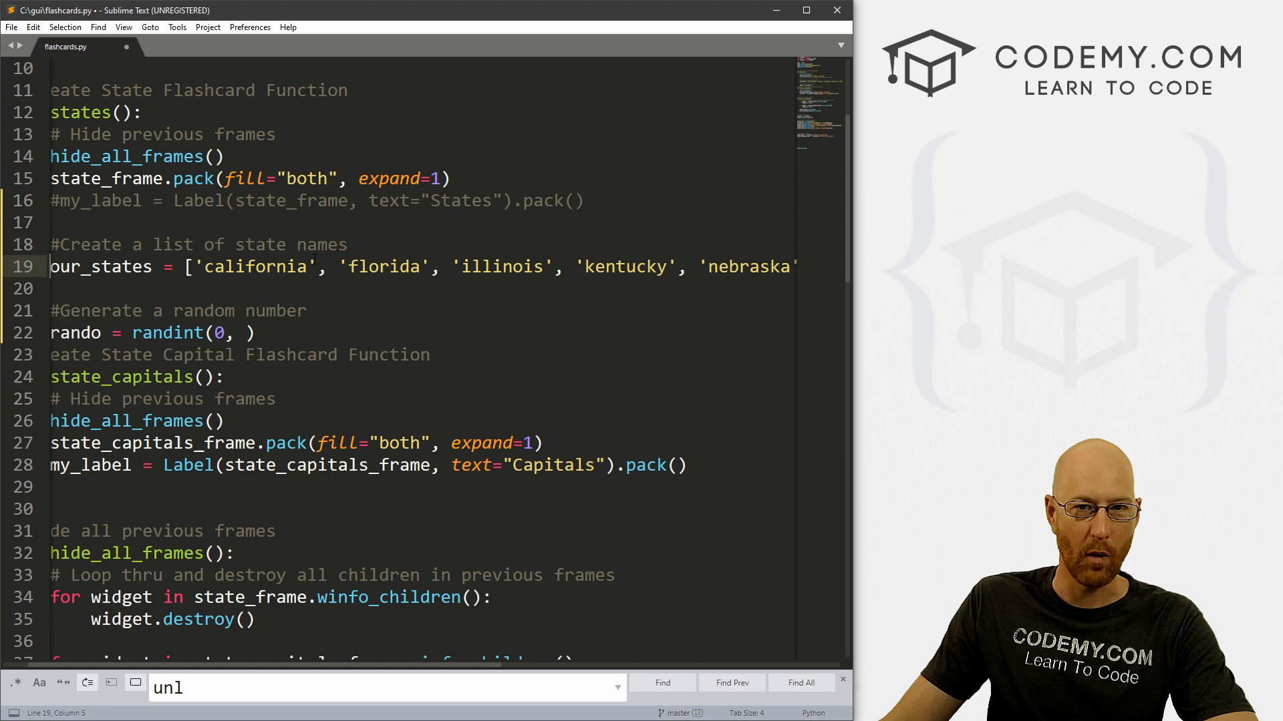
- Finish the upper bound as len(our_states)-1 and add blank lines below
double_click(256, 267)
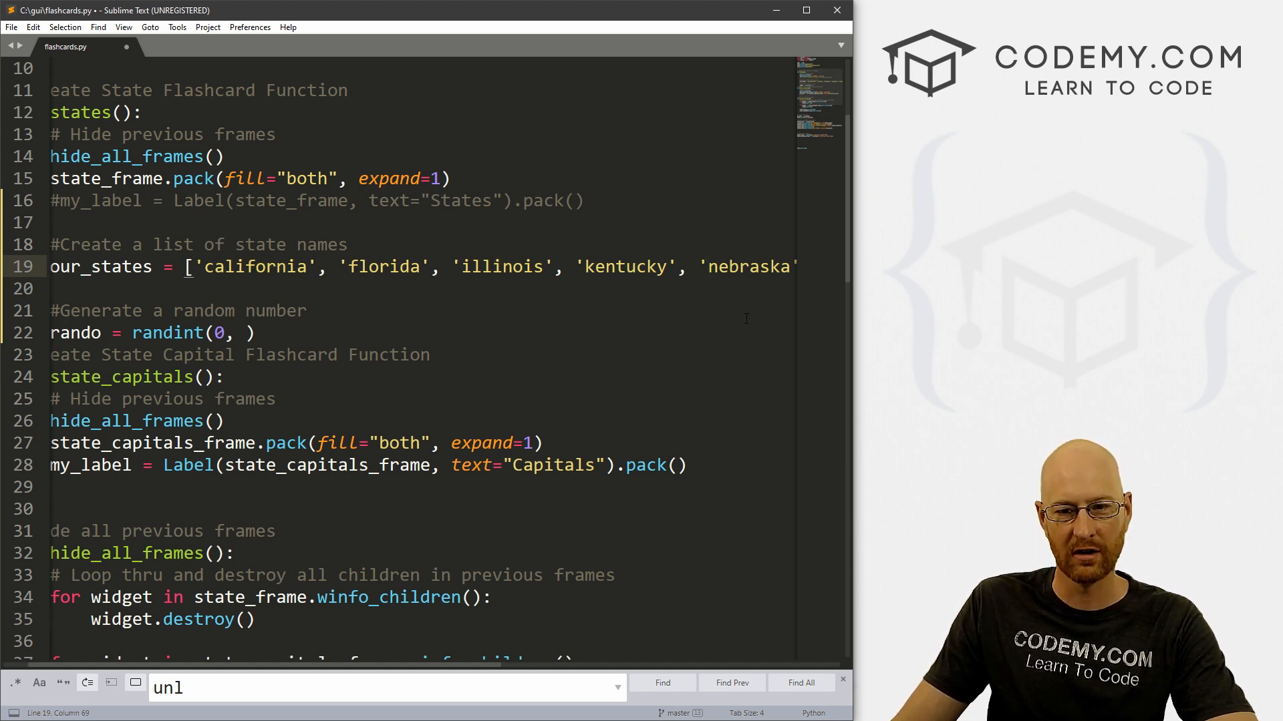
scroll("right", 3)
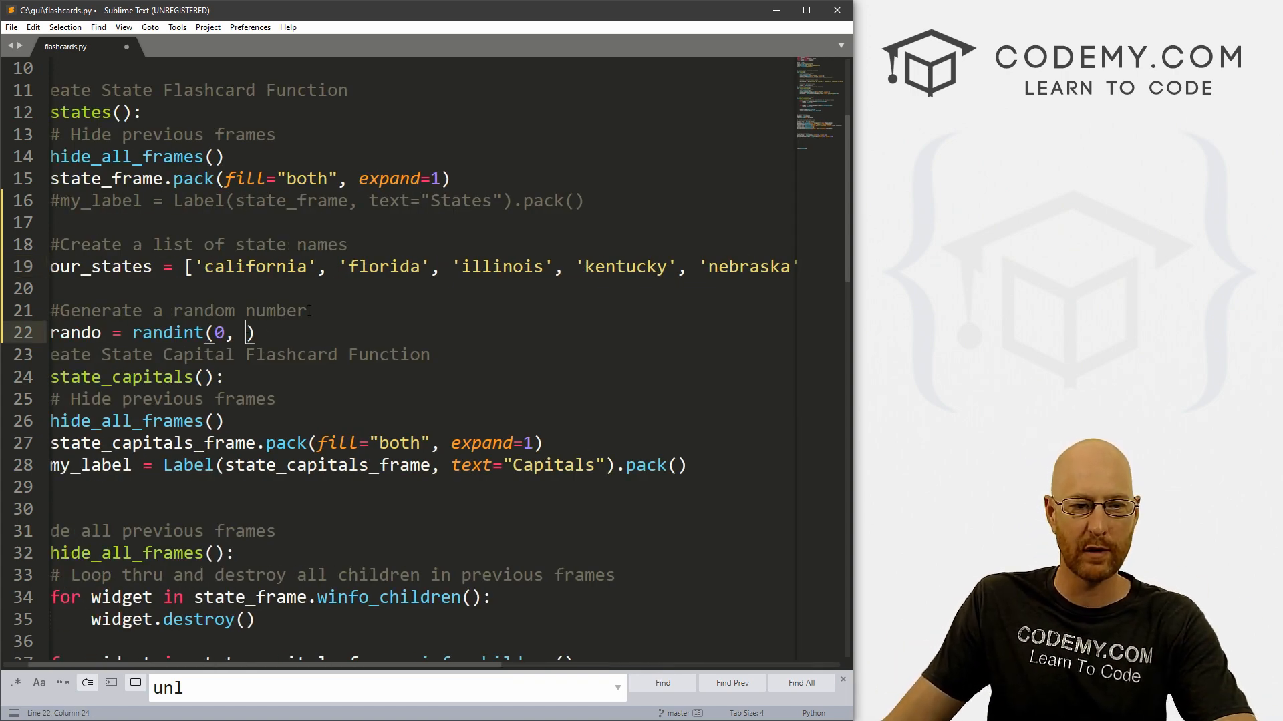
type("9")
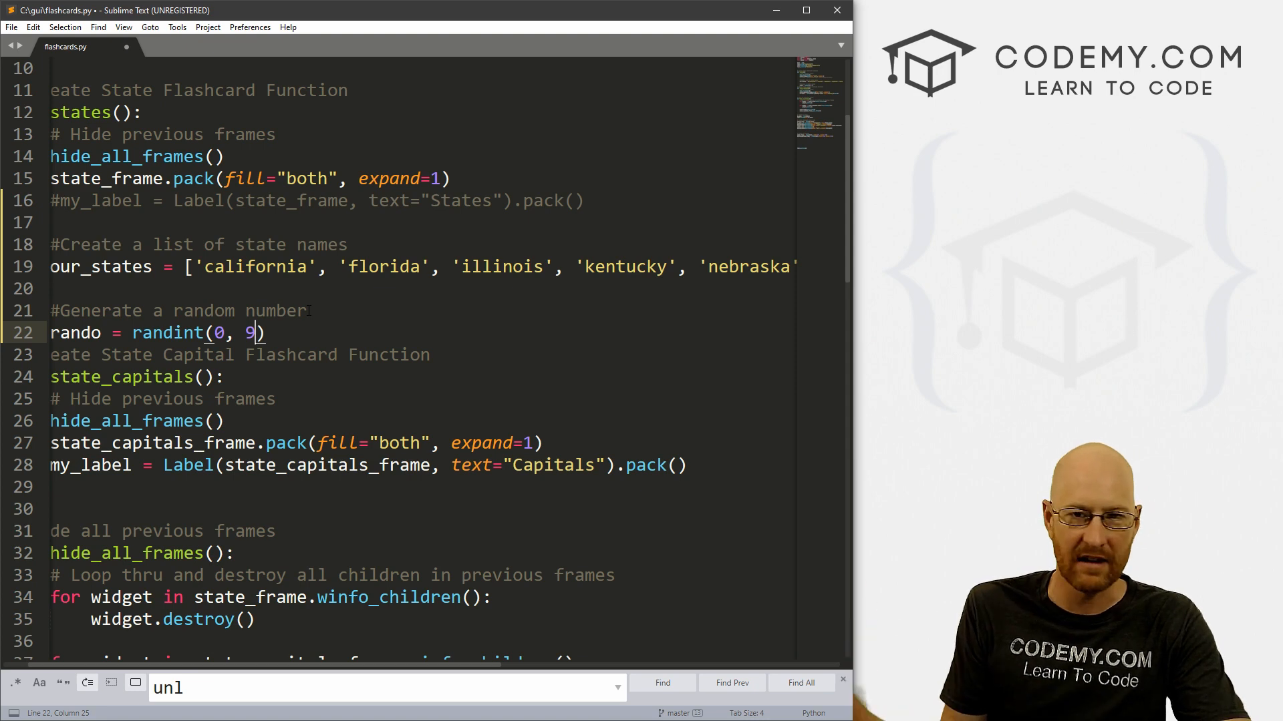
key("Backspace")
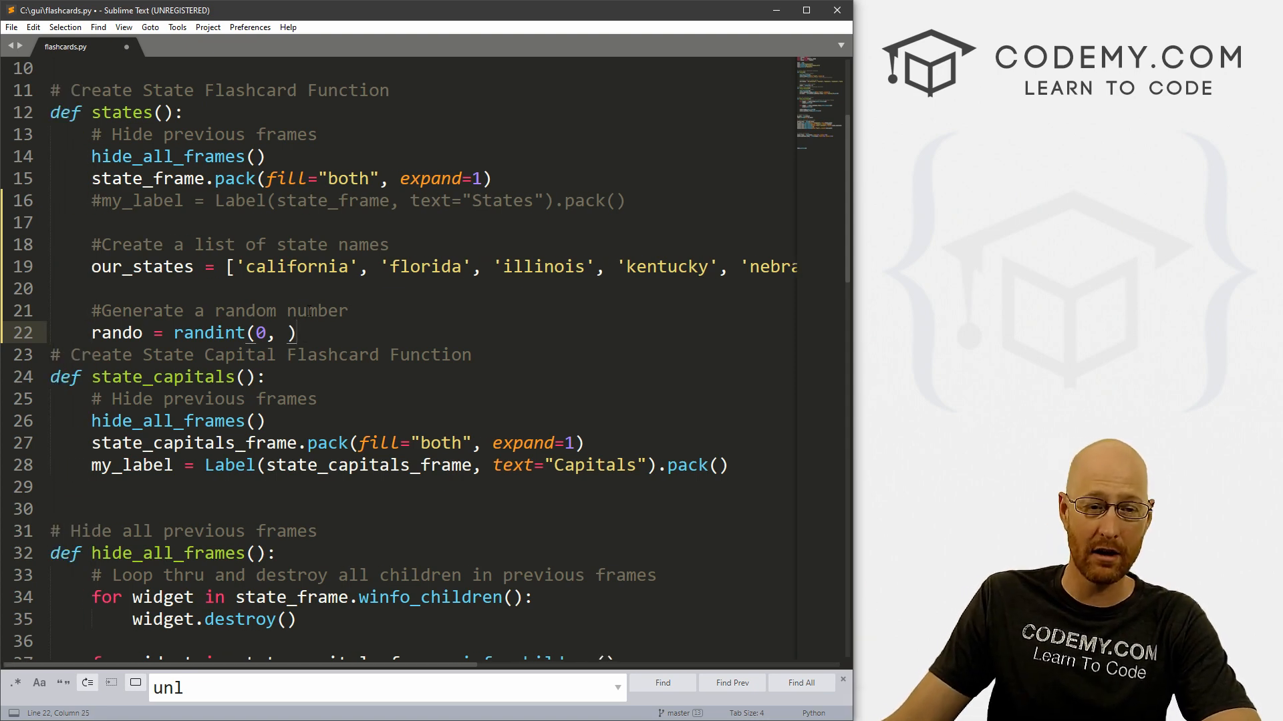
double_click(423, 266)
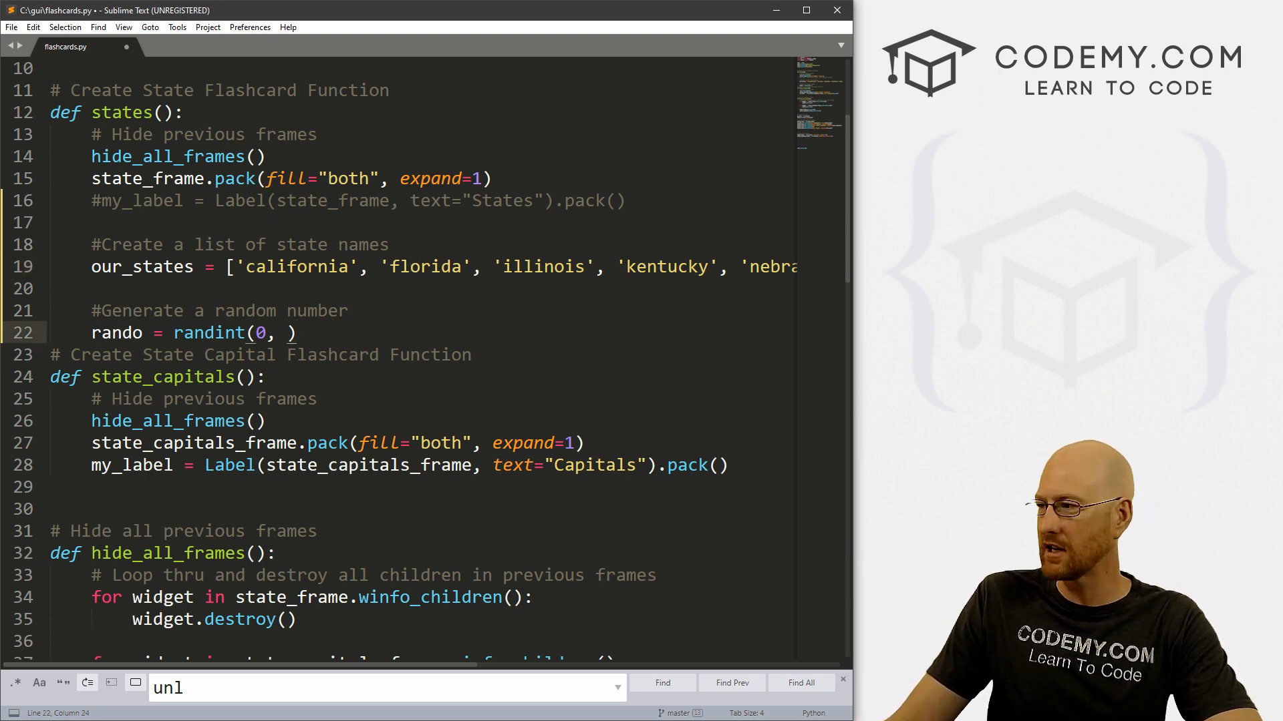
type("len")
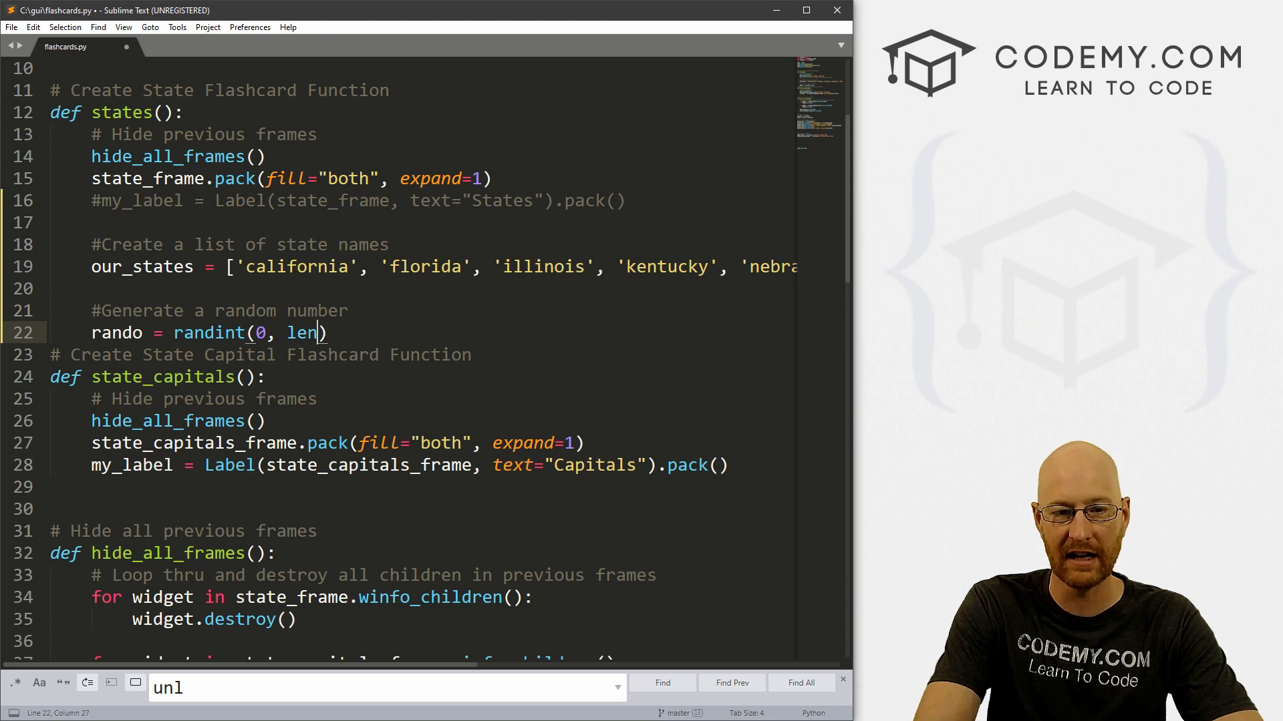
type("(")
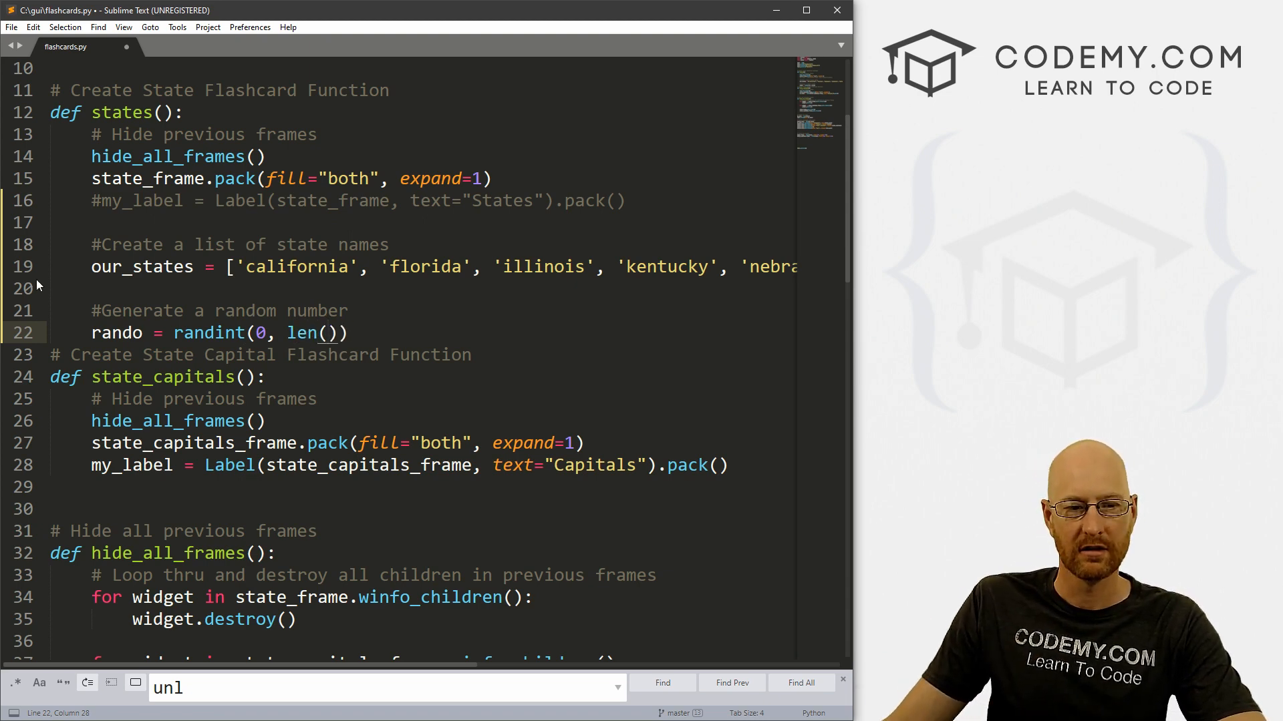
double_click(142, 265)
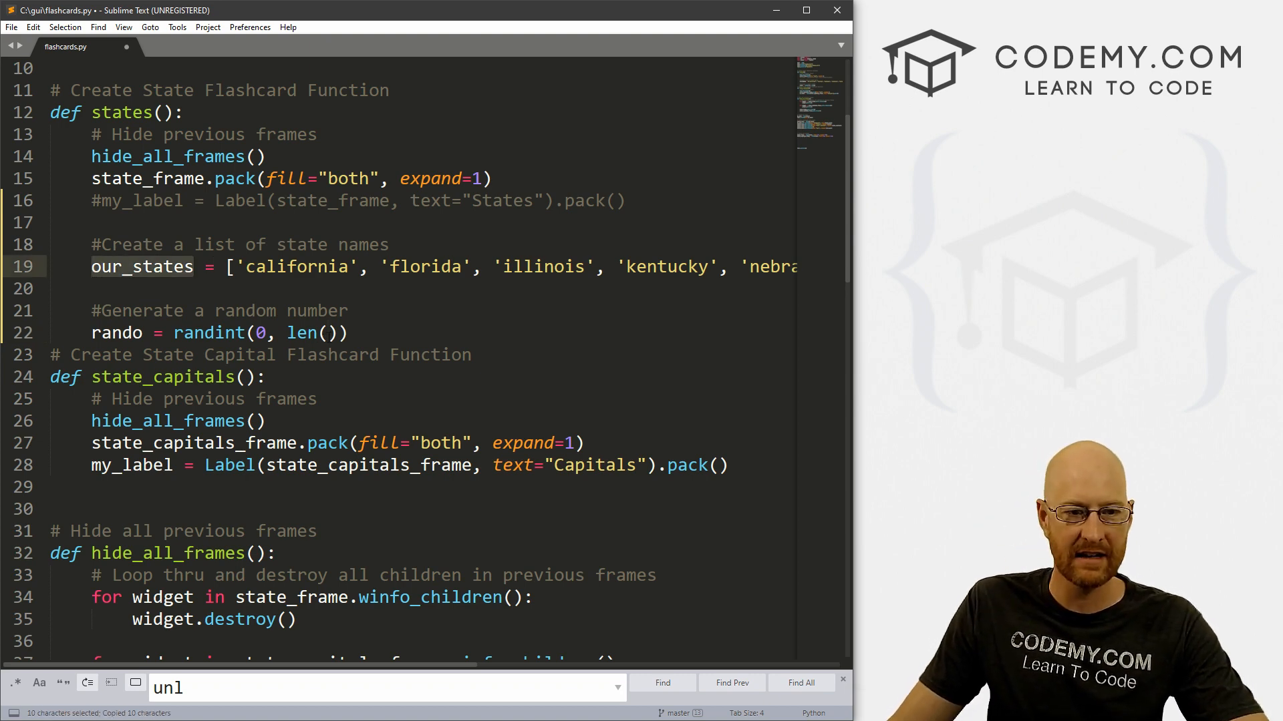
type("our_states")
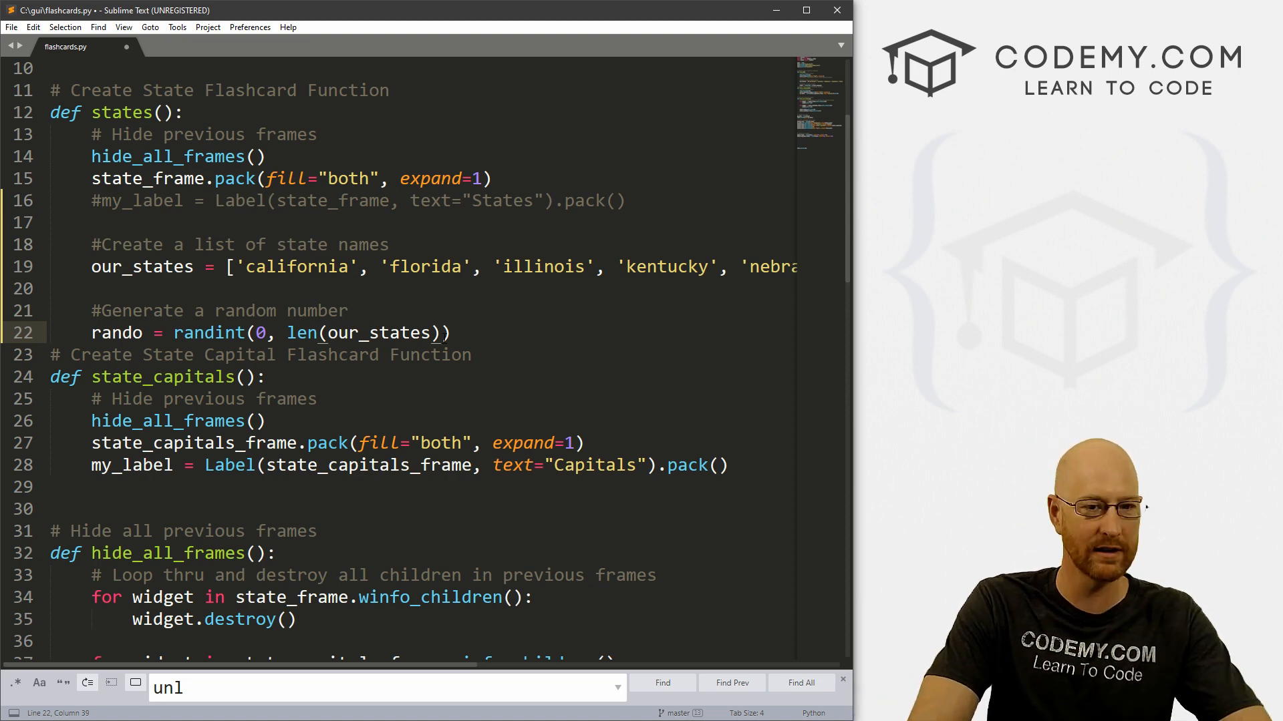
type("-1")
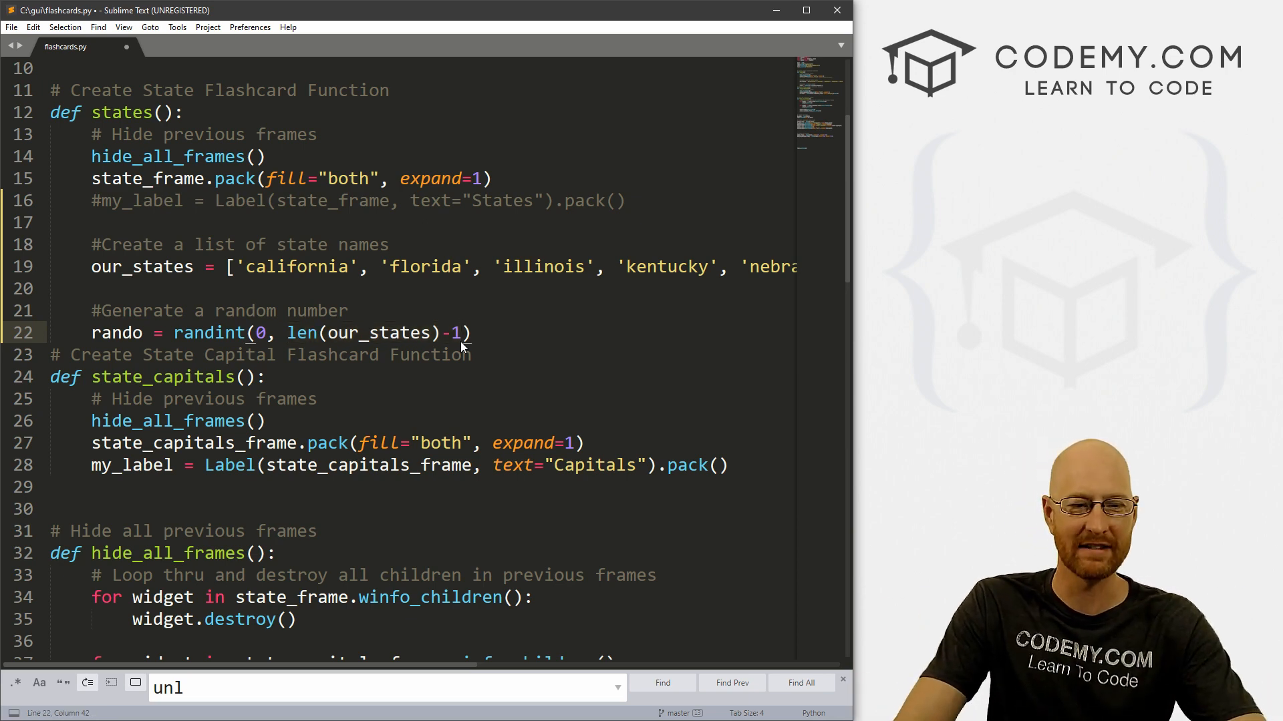
key("enter")
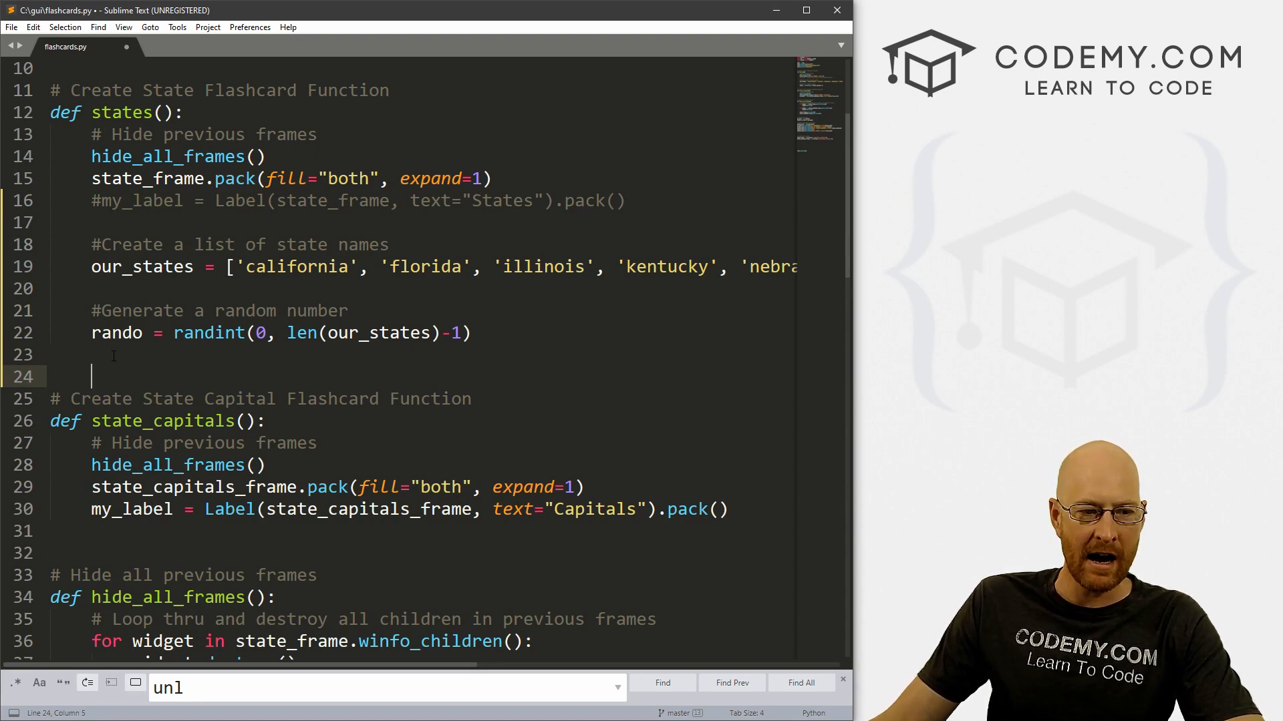
- Add a '#Create our State Images' comment and highlight the PIL ImageTk, Image import
key("backspace")
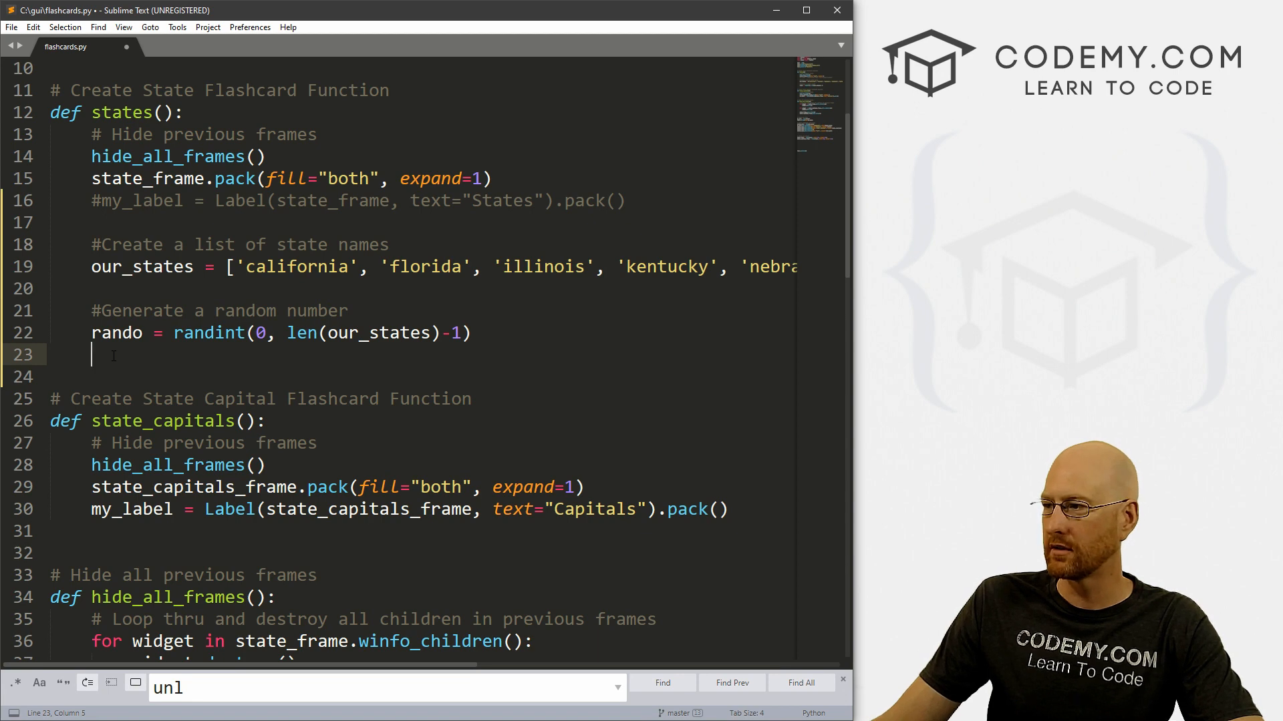
type("#Create ou")
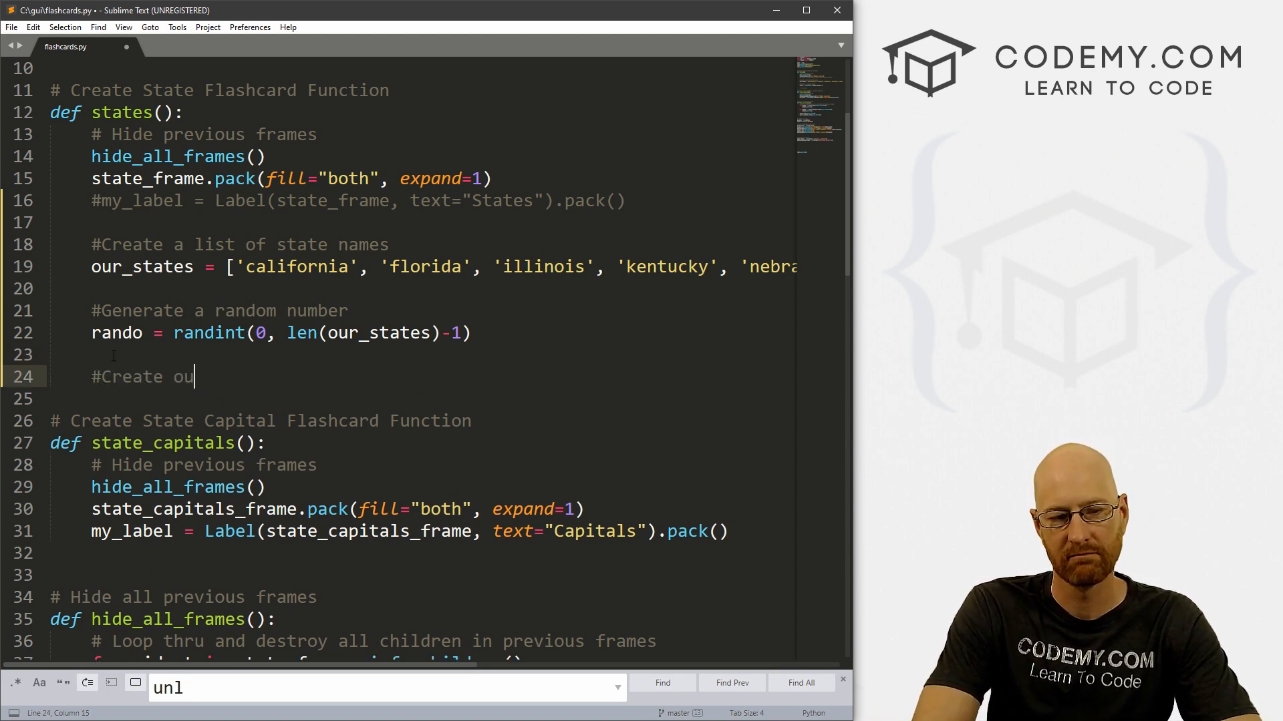
type("r State Images")
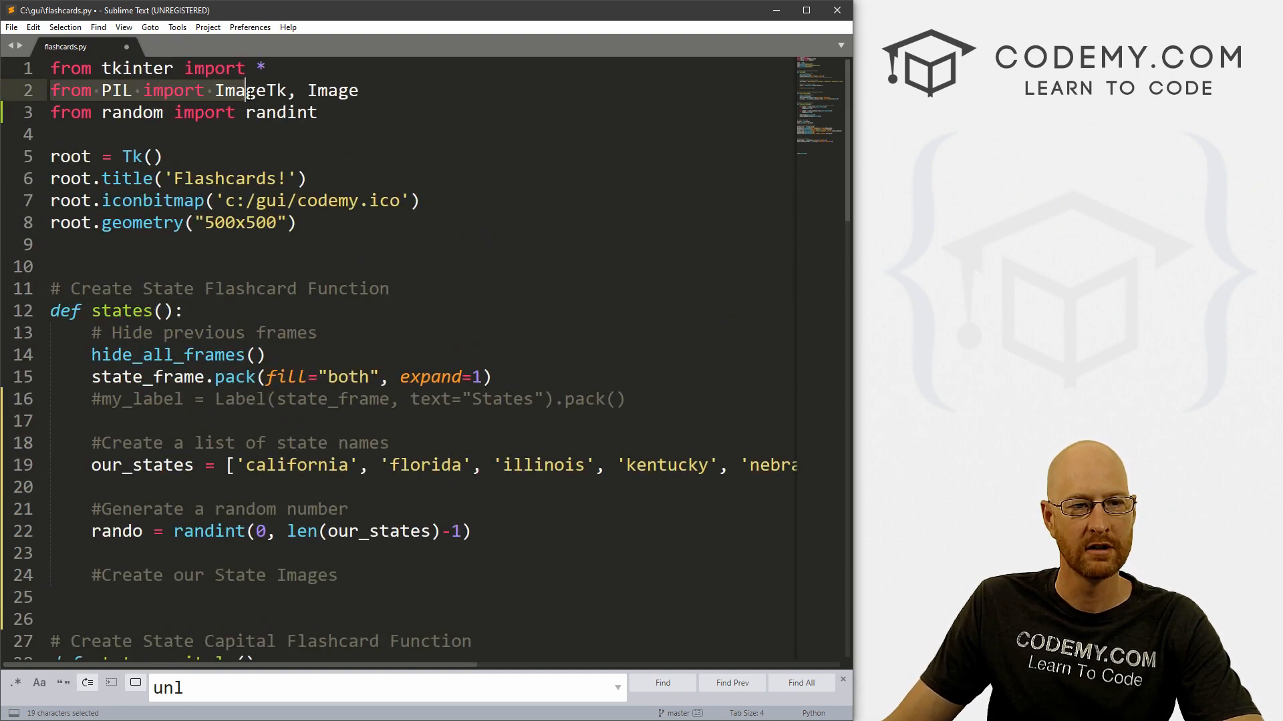
left_click(245, 91)
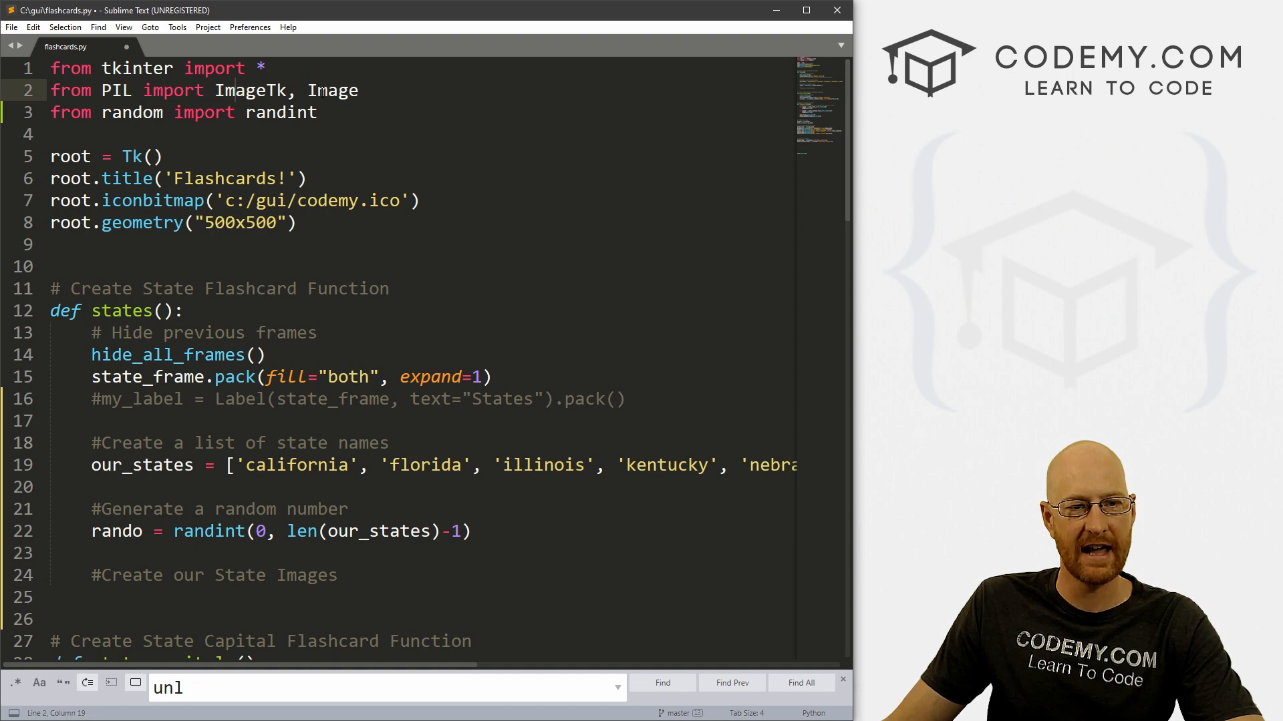
double_click(116, 91)
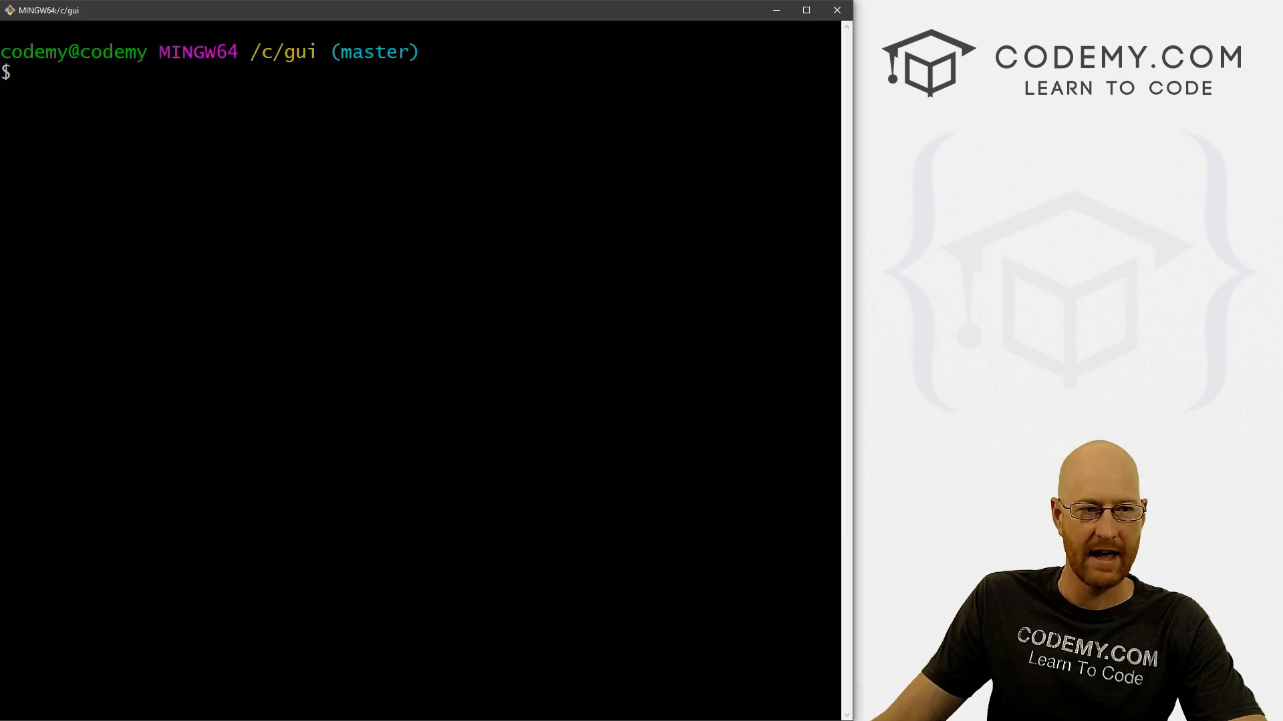
- Enter 'pip install Pillow' at the Git Bash /c/gui prompt
type("pip install")
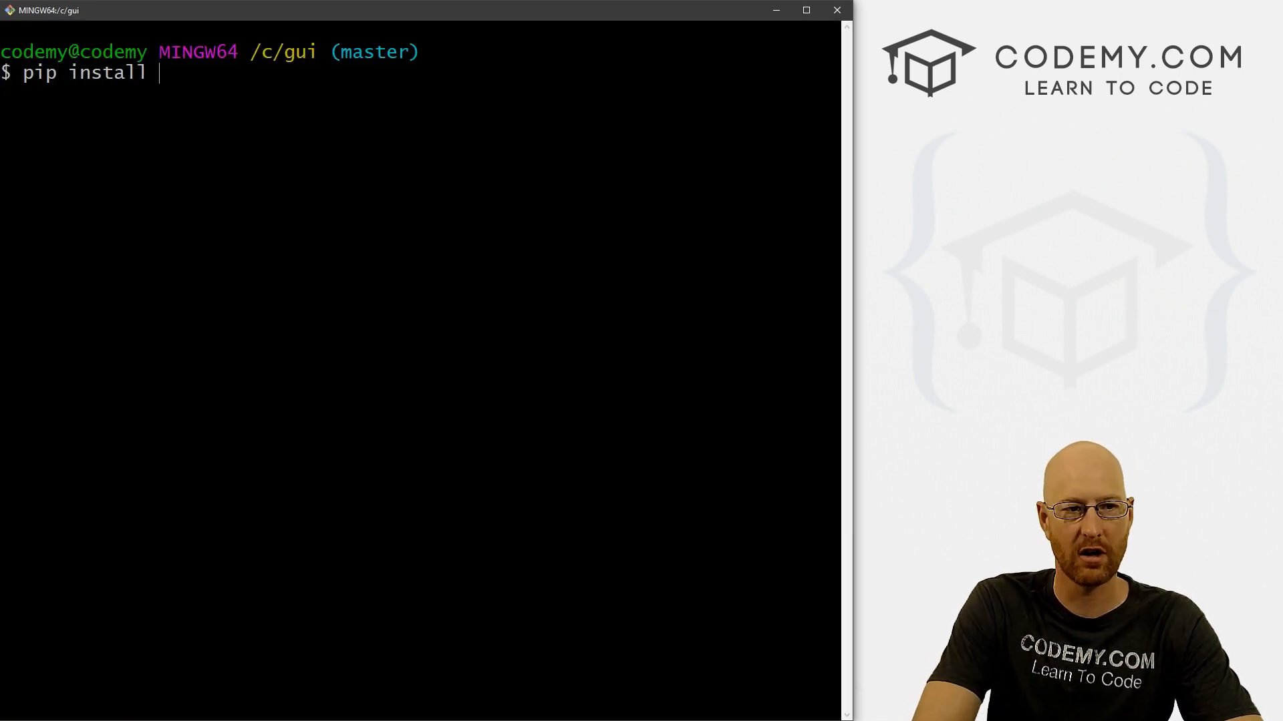
type("Pillo")
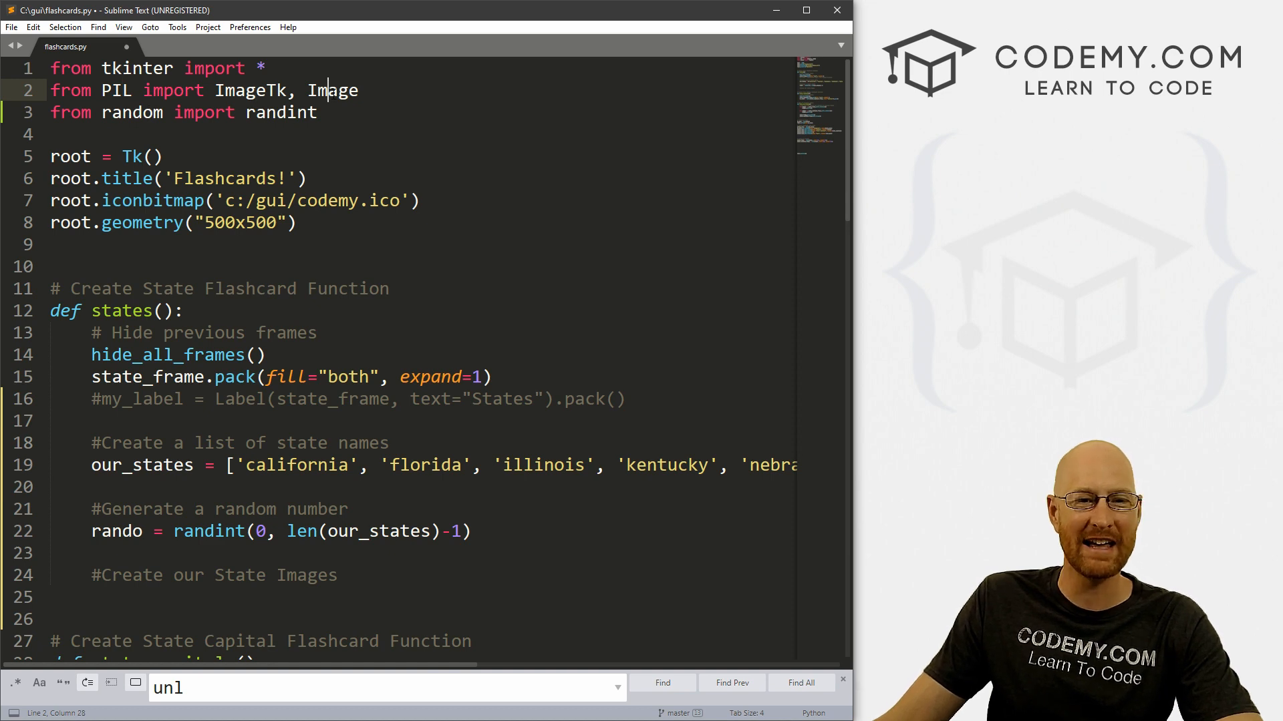
- Declare global state_img under the state-images comment
scroll("down", 3)
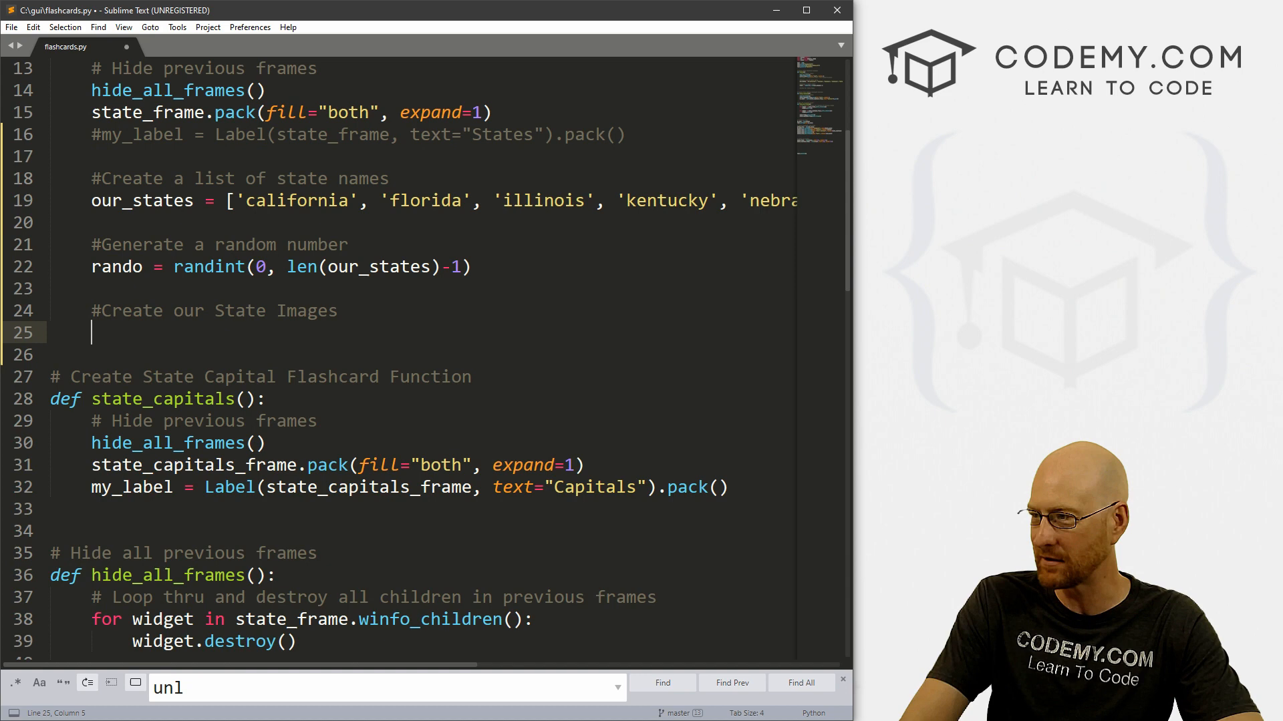
type("sat")
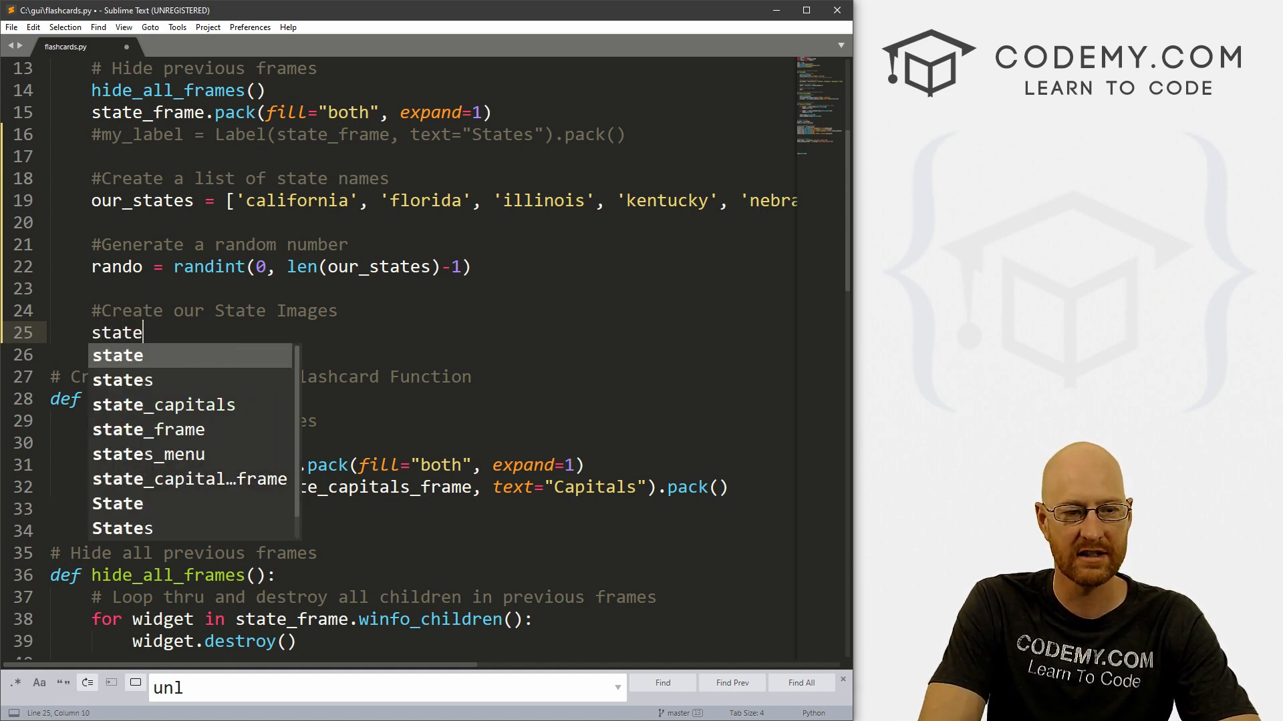
type("_i")
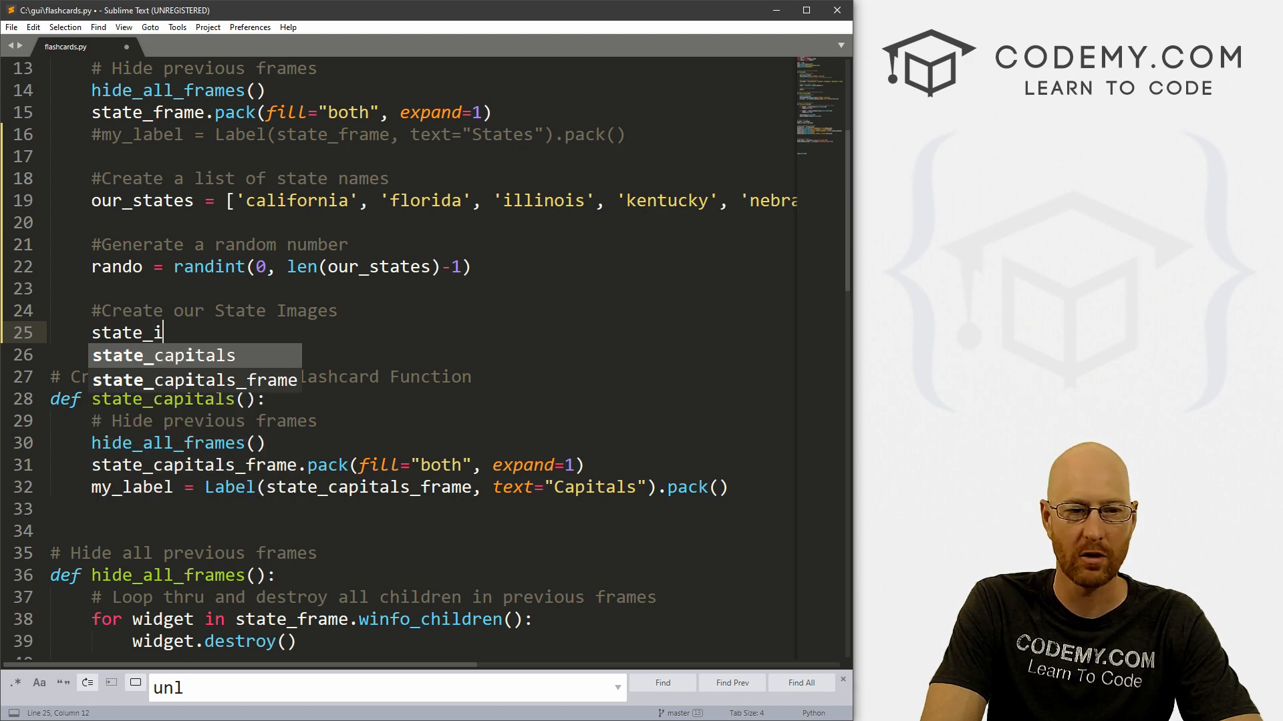
type("mg")
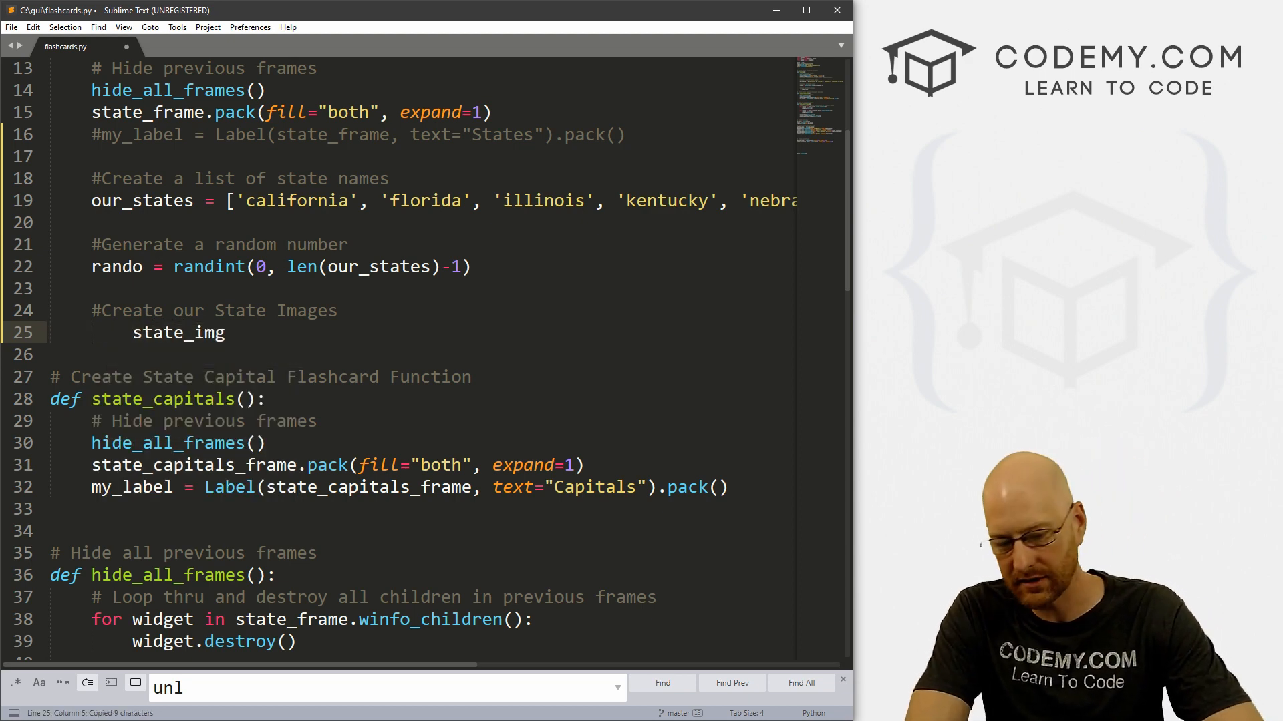
type("global")
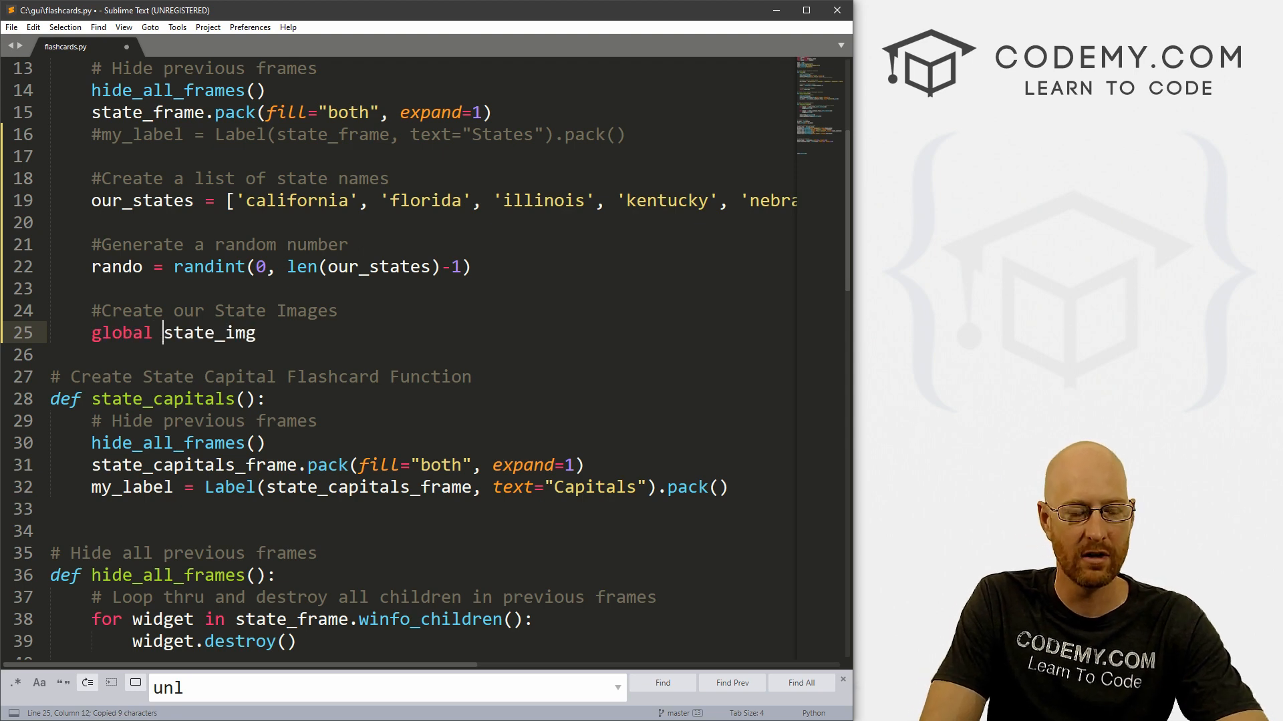
key("enter")
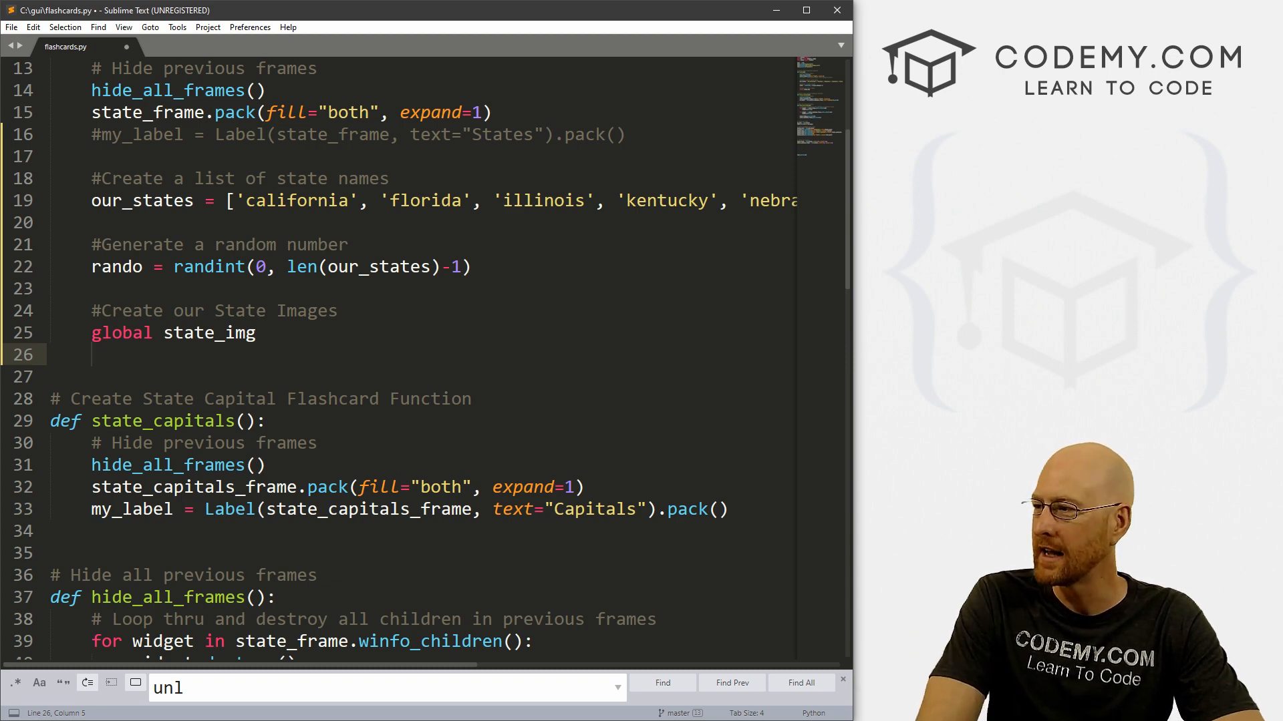
- Set state_img = ImageTk.PhotoImage(Image.open('states/california.png'))
type("state_img")
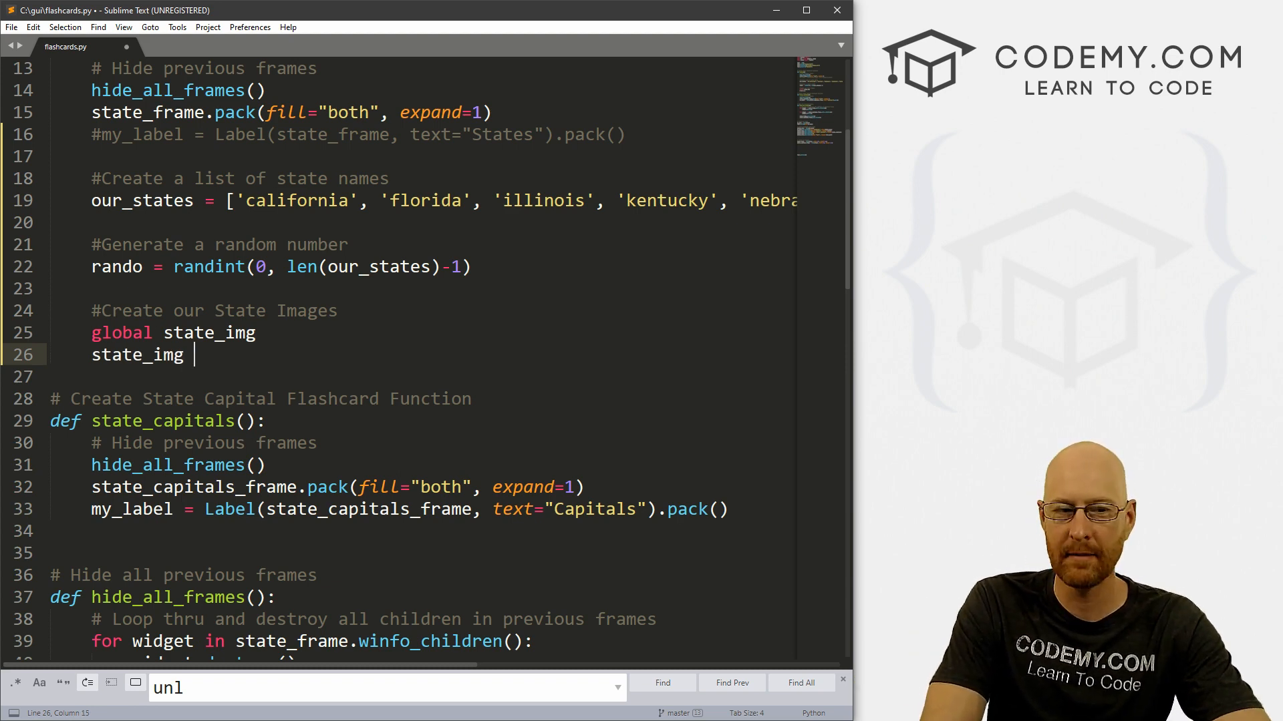
type("= I")
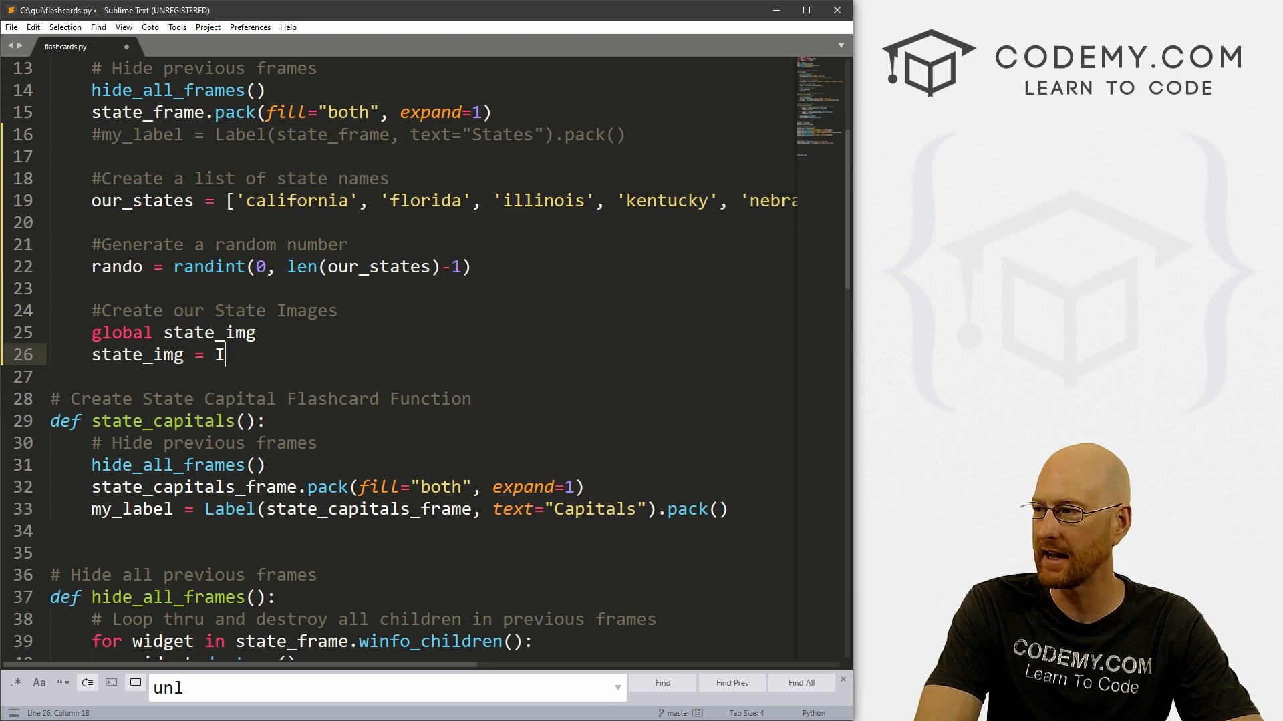
type("mageTk")
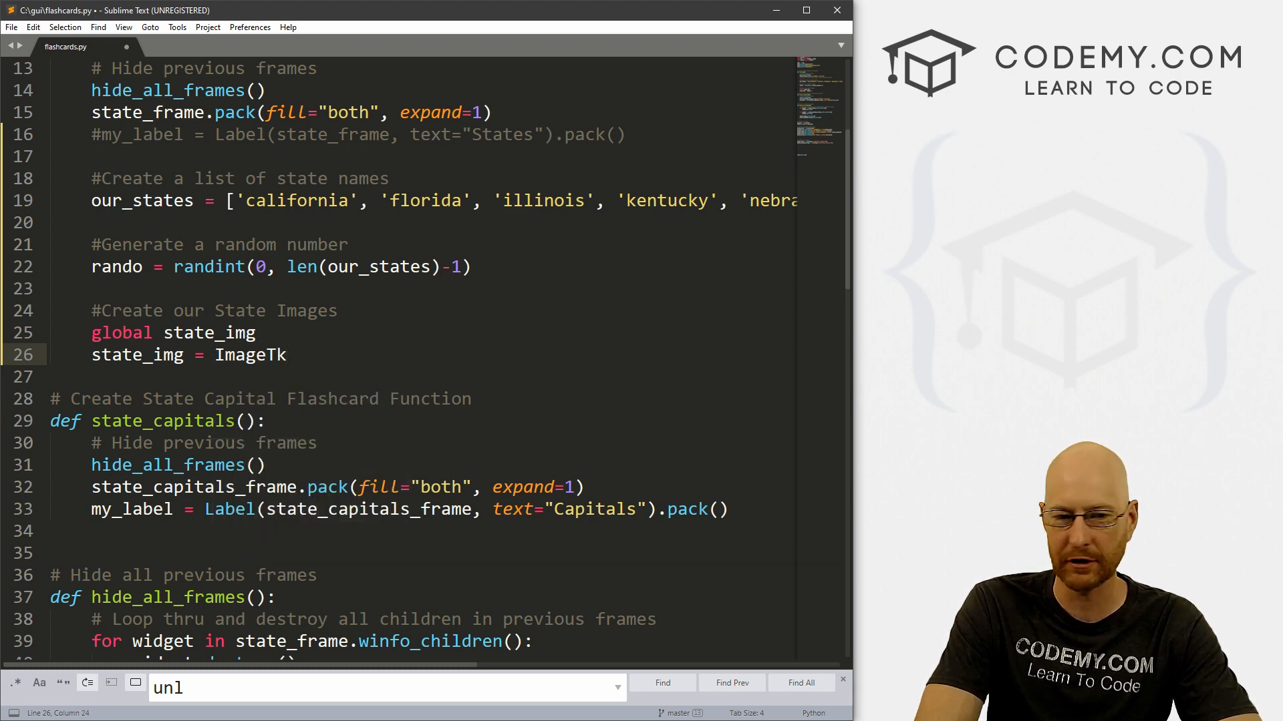
type(".")
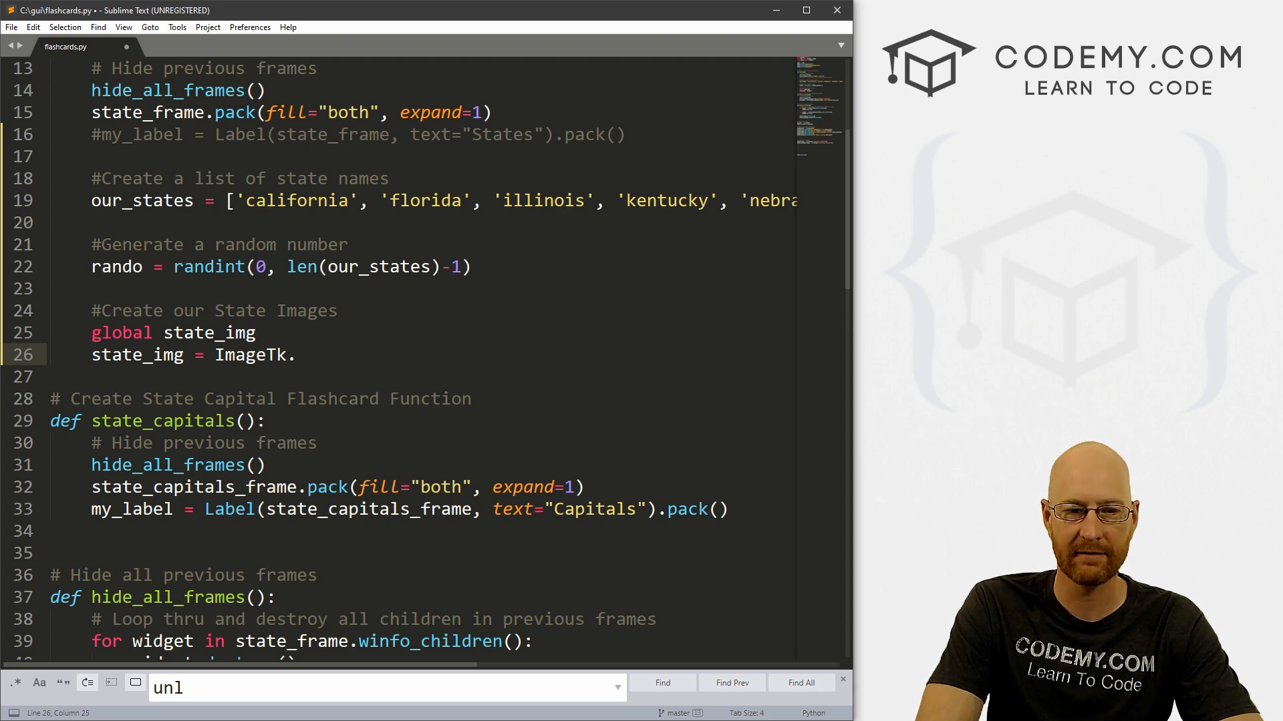
type("PhotoImage")
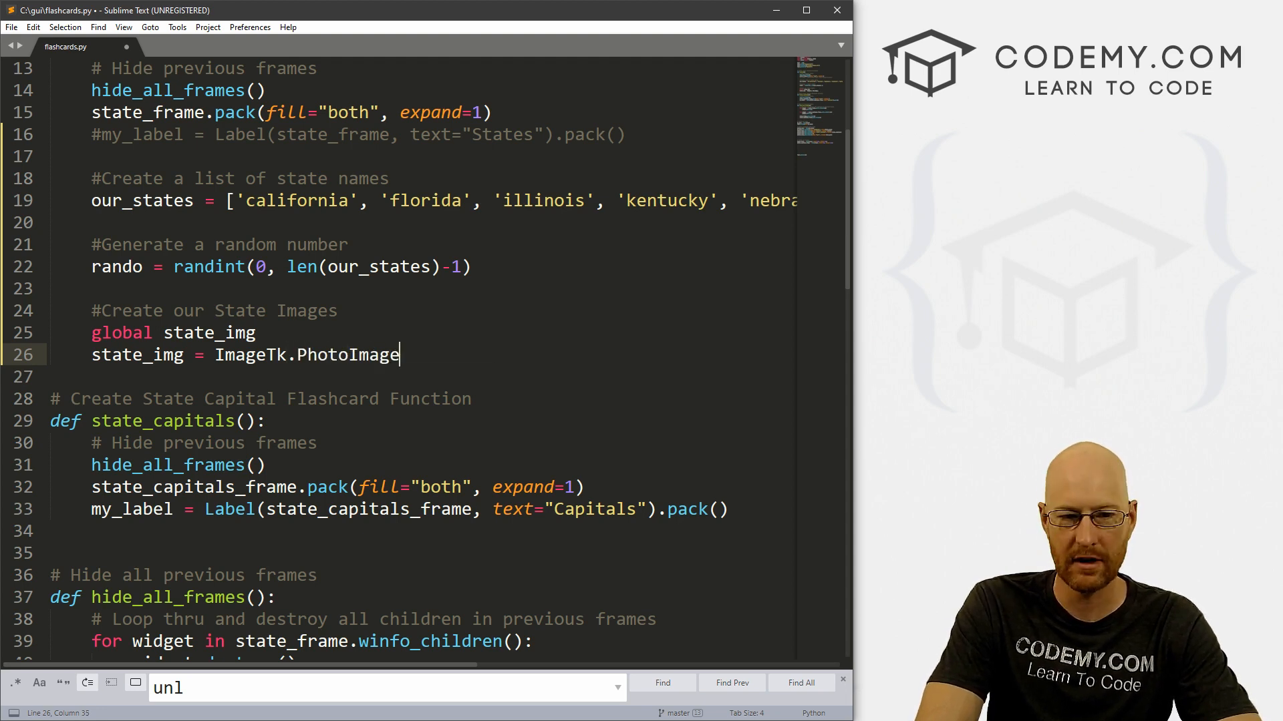
type("()")
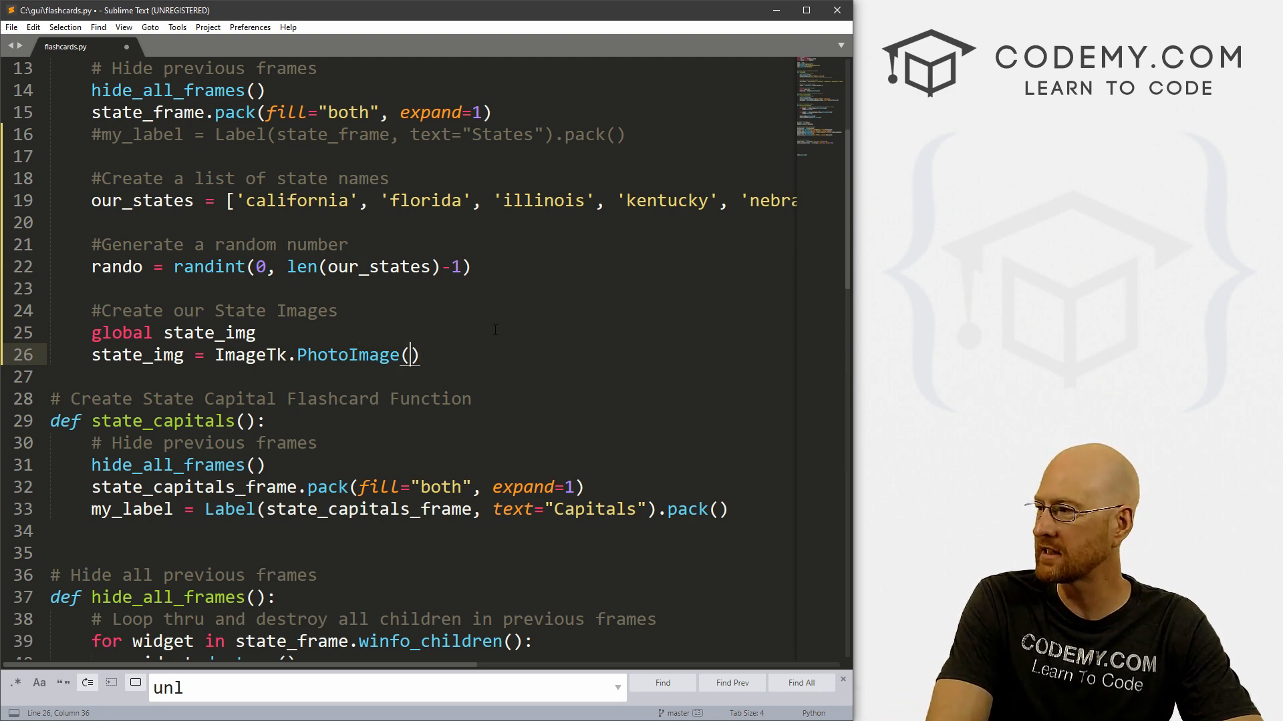
type("Image")
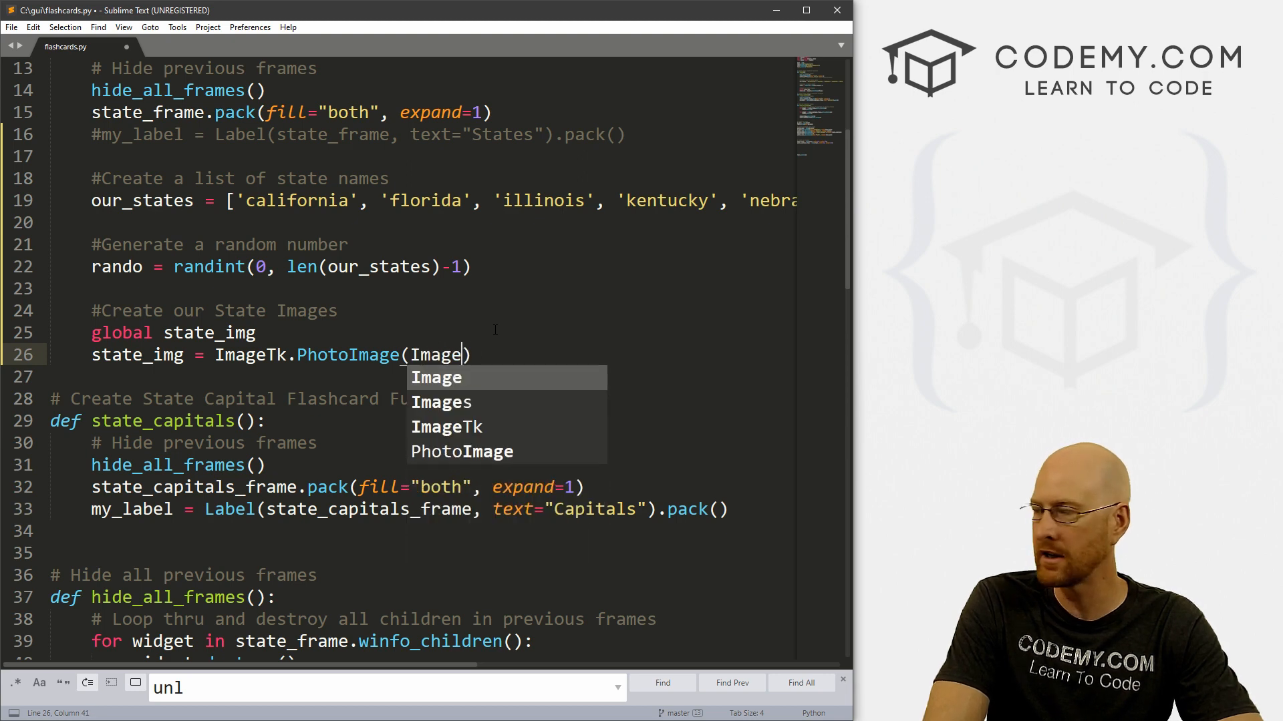
type(".open()")
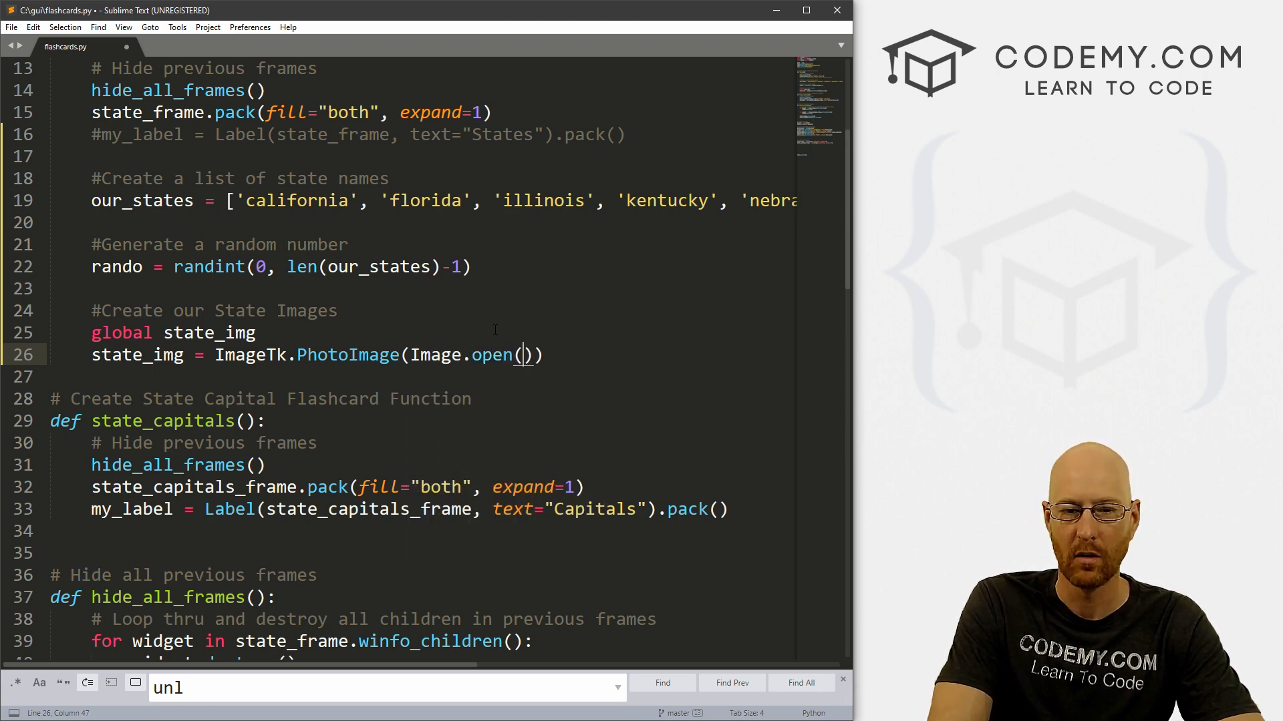
type("''")
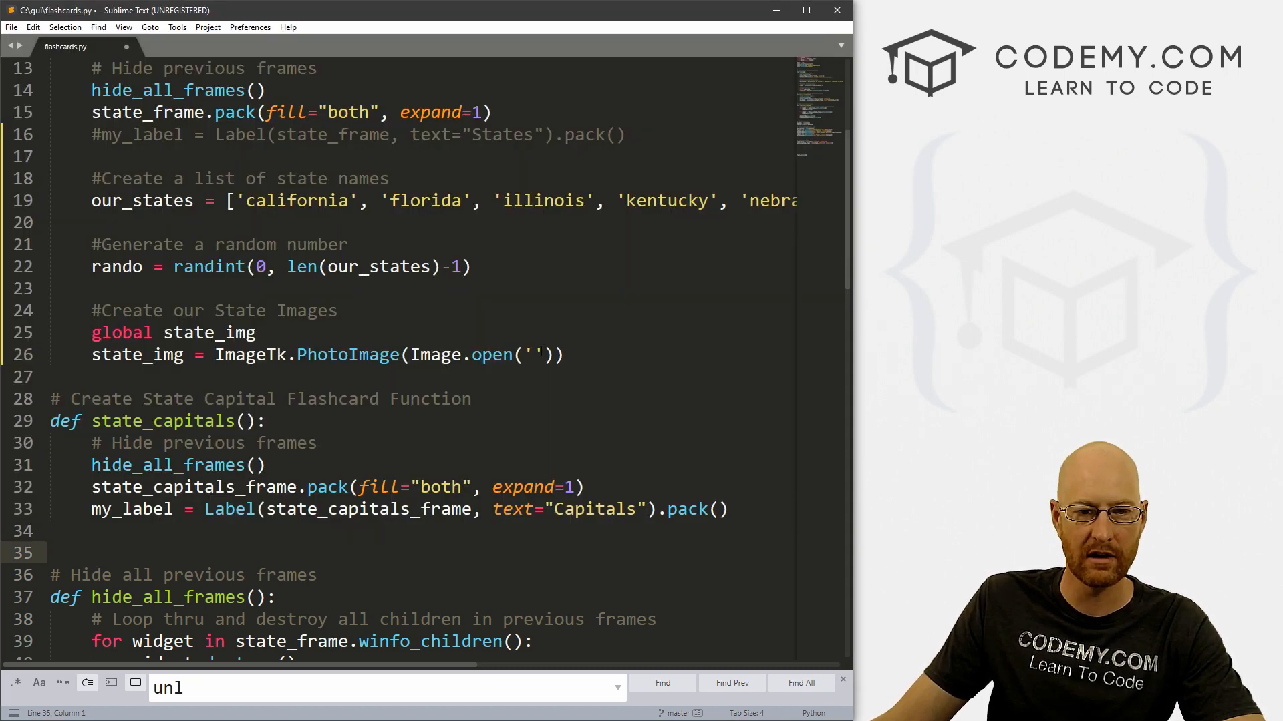
type("states/")
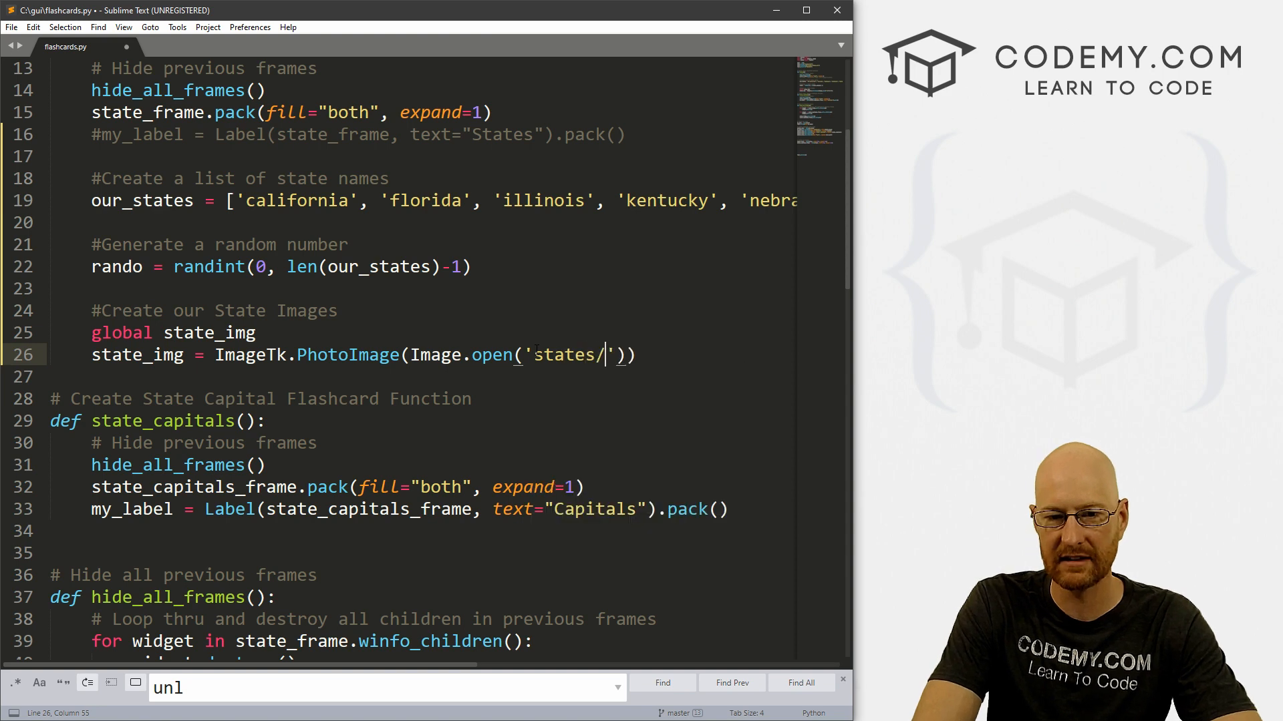
type("calid")
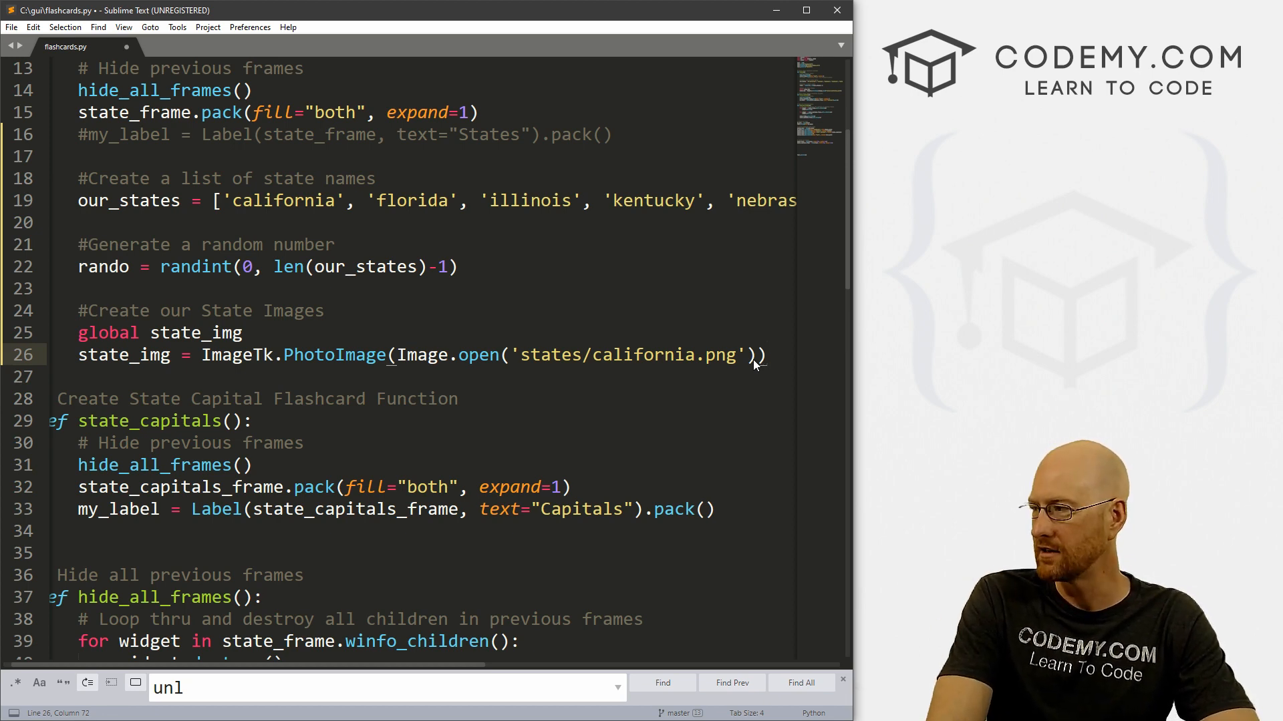
key("enter")
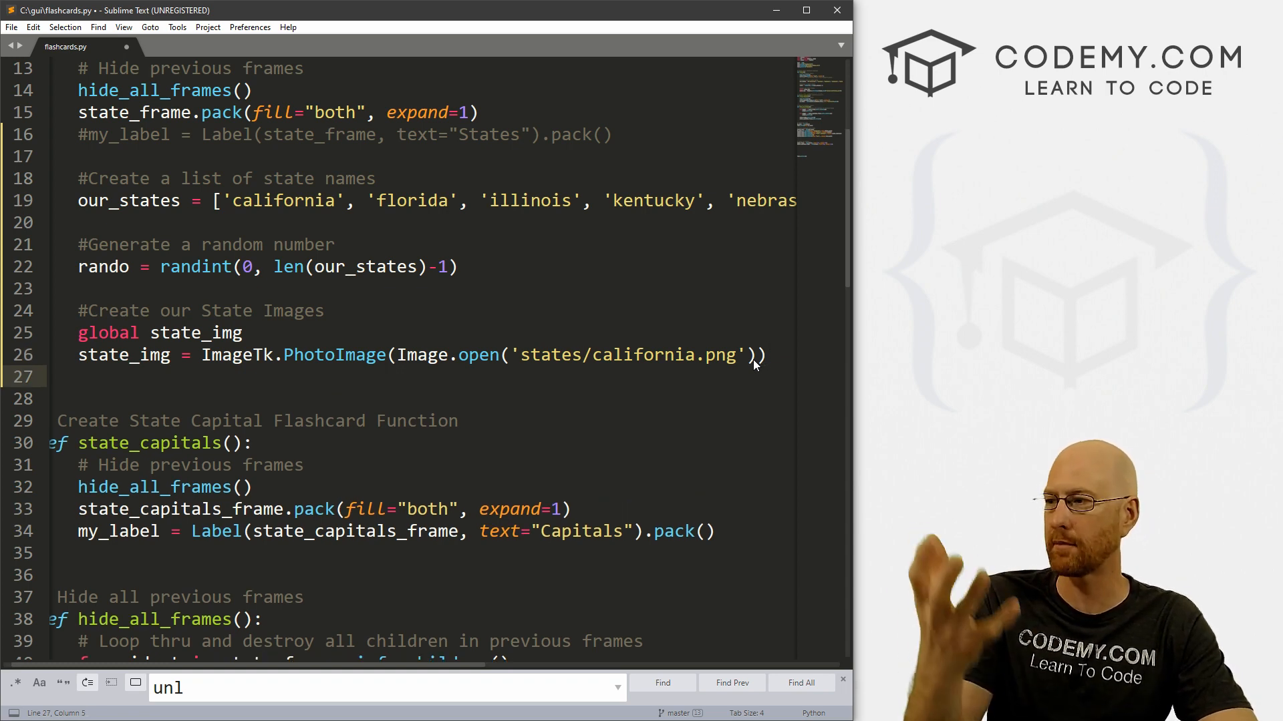
- Create show_state = Label(state_frame, image=state_image) in the states function
type("st")
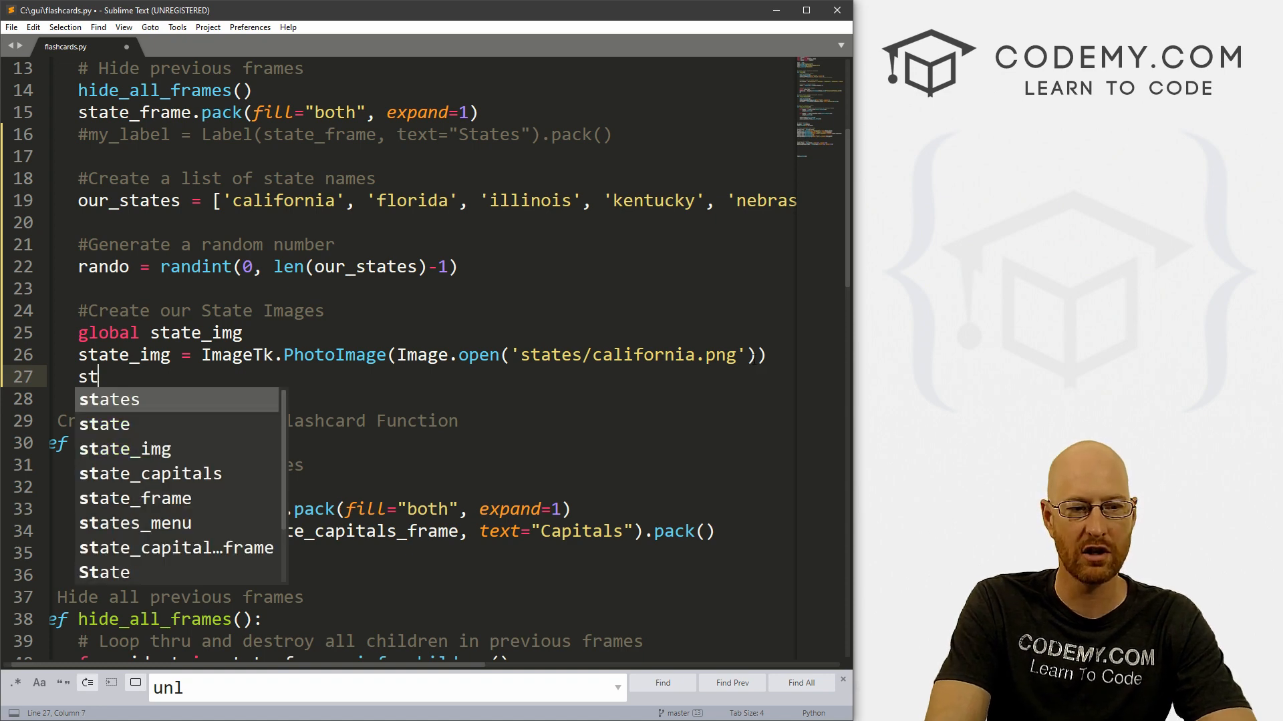
type("how")
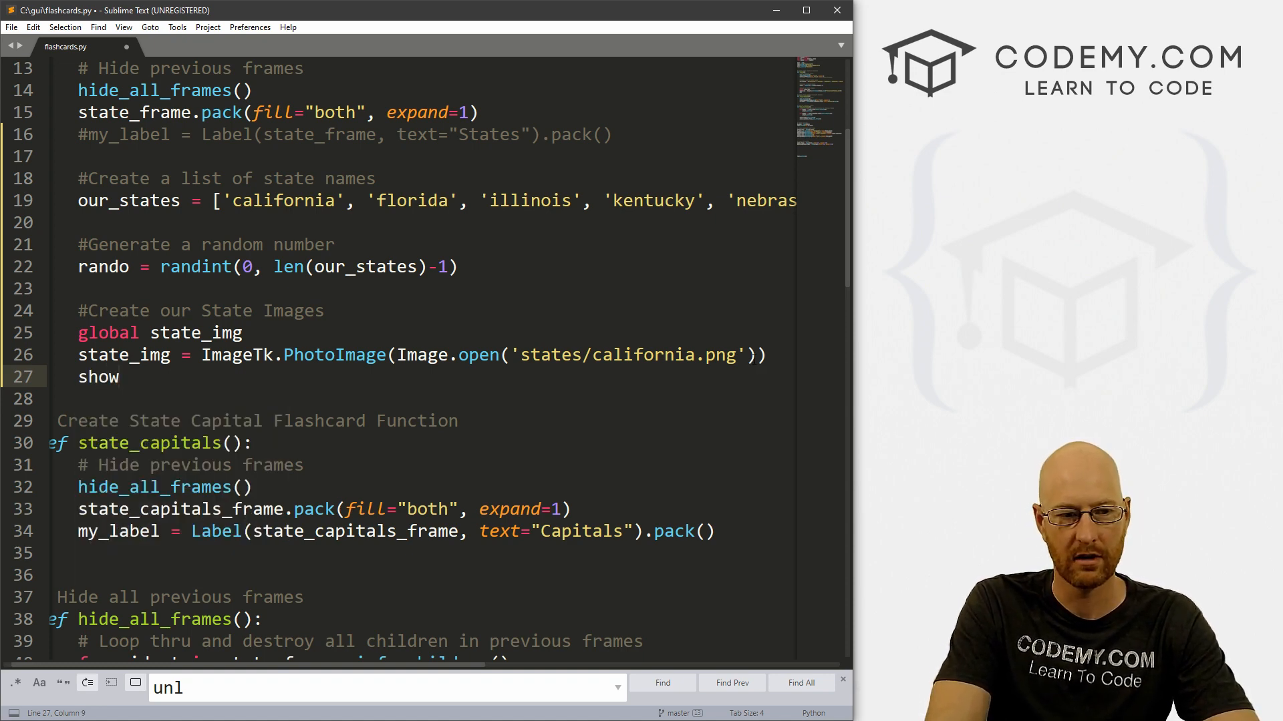
type("_state")
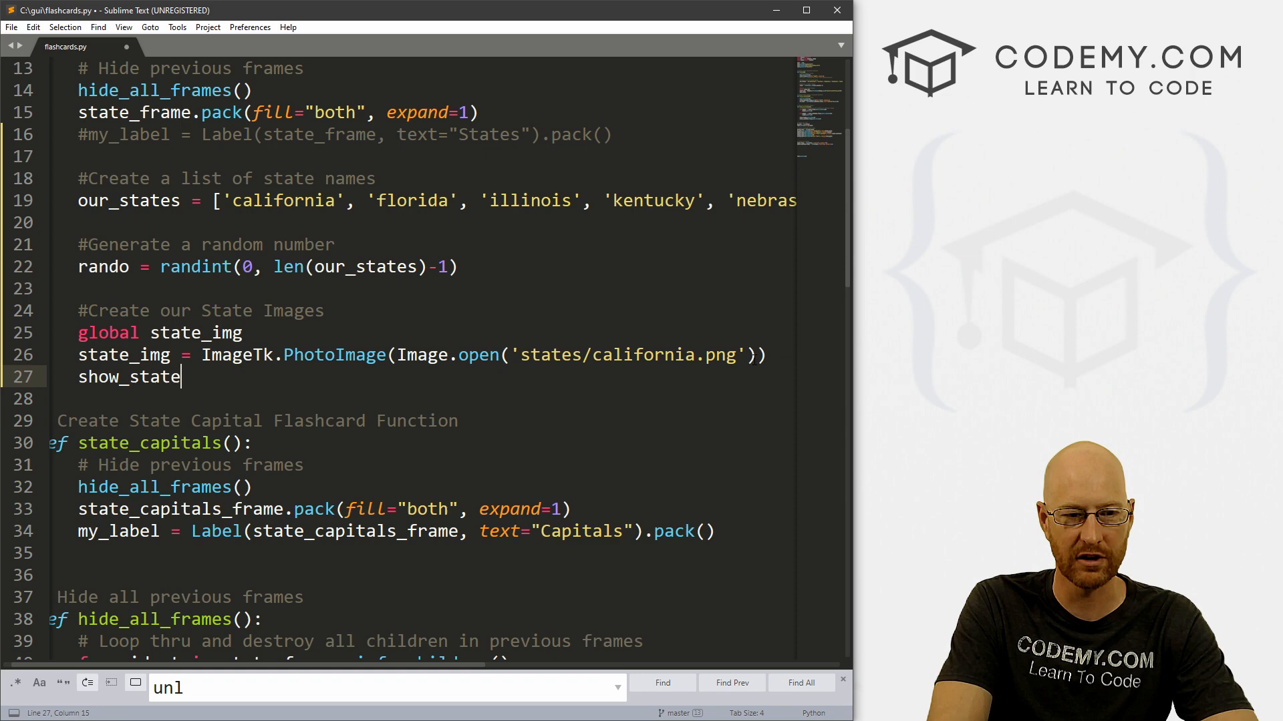
type("= Label(")
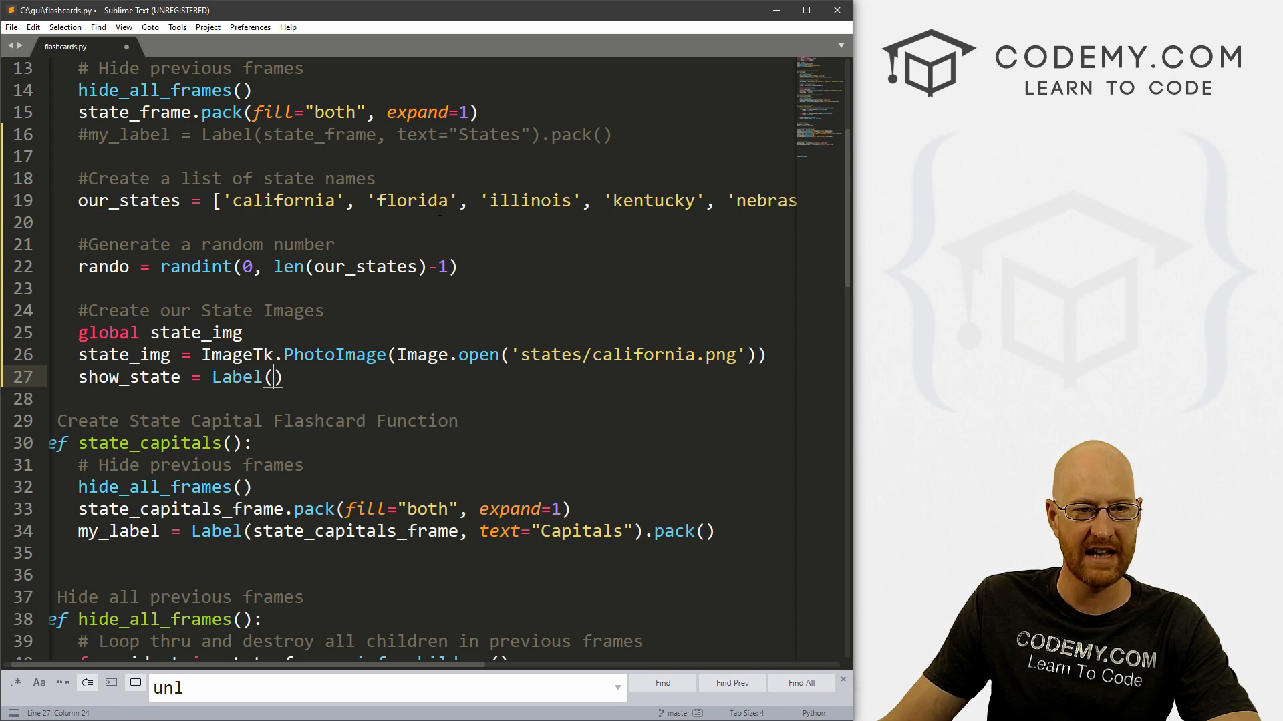
type("state_frame,")
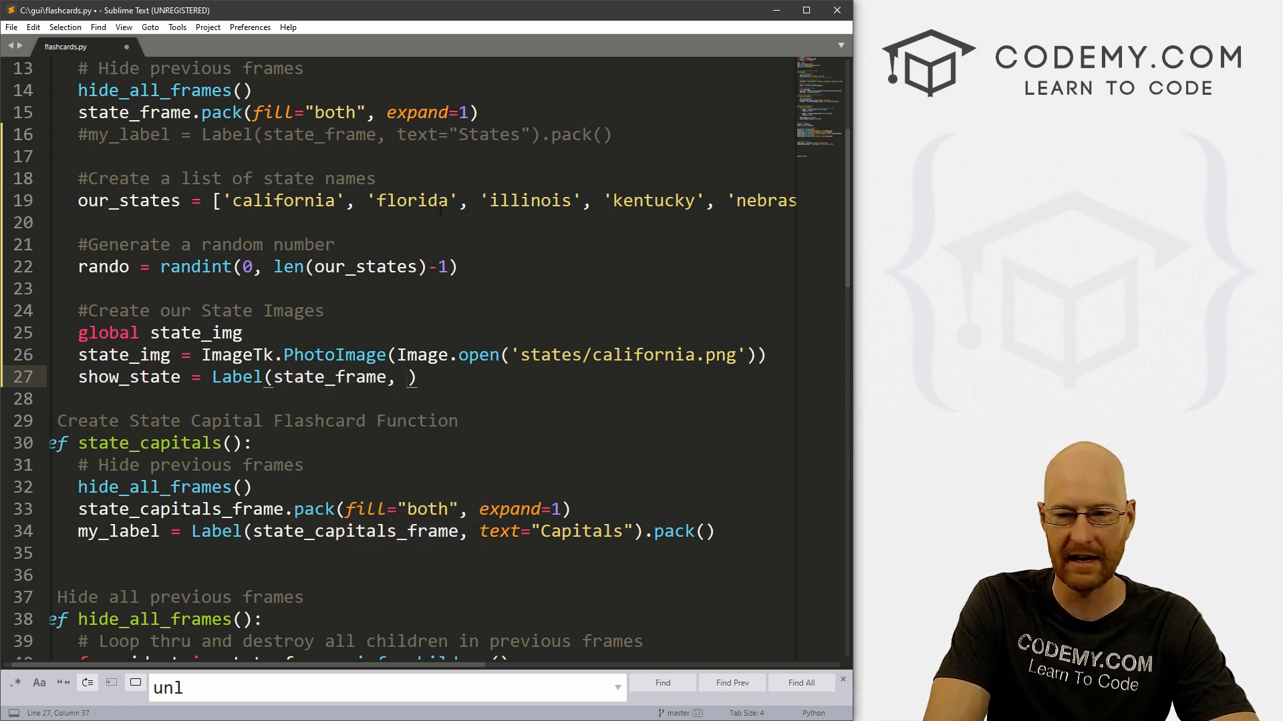
type("image")
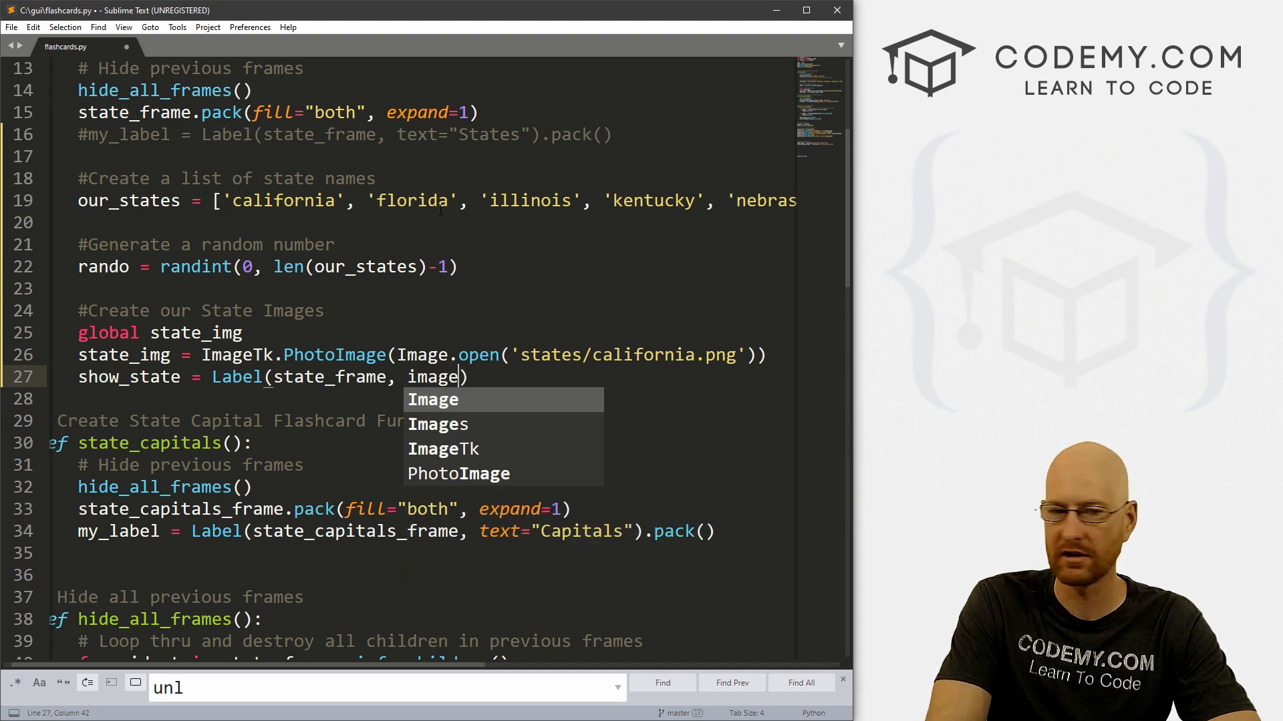
type("=state_image")
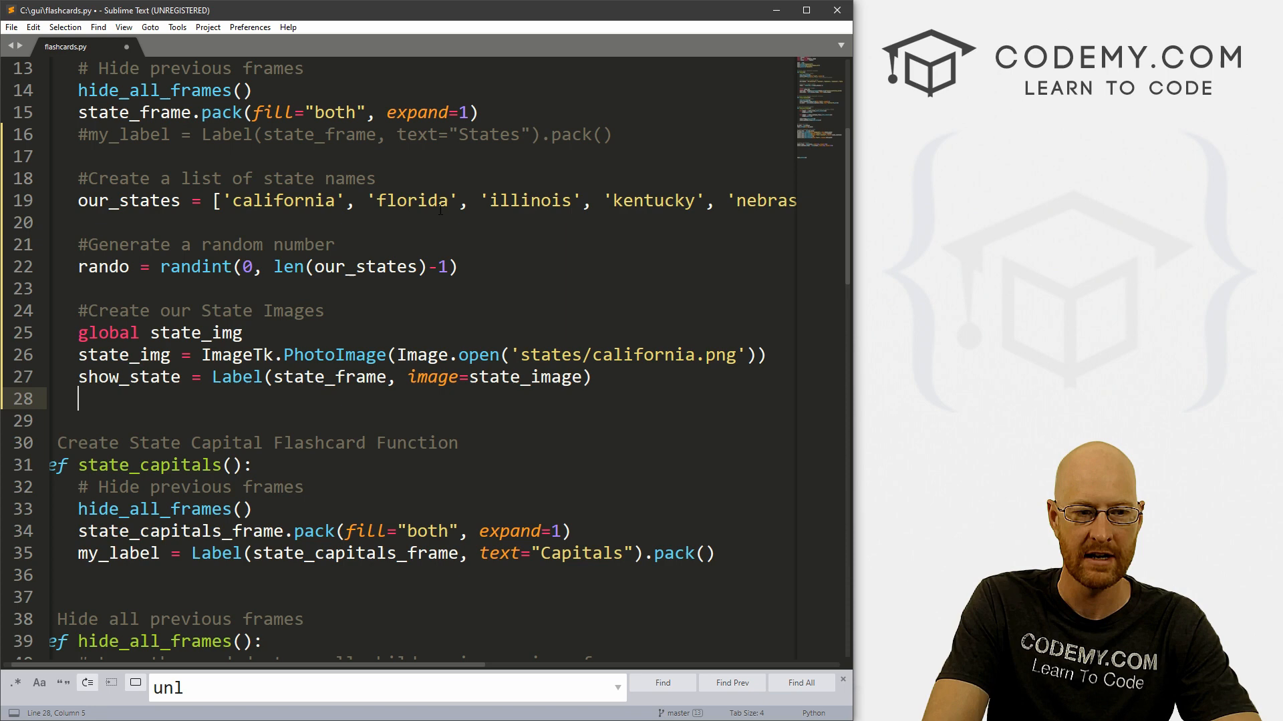
- Pack show_state with pady=15 for vertical padding
type("show_state")
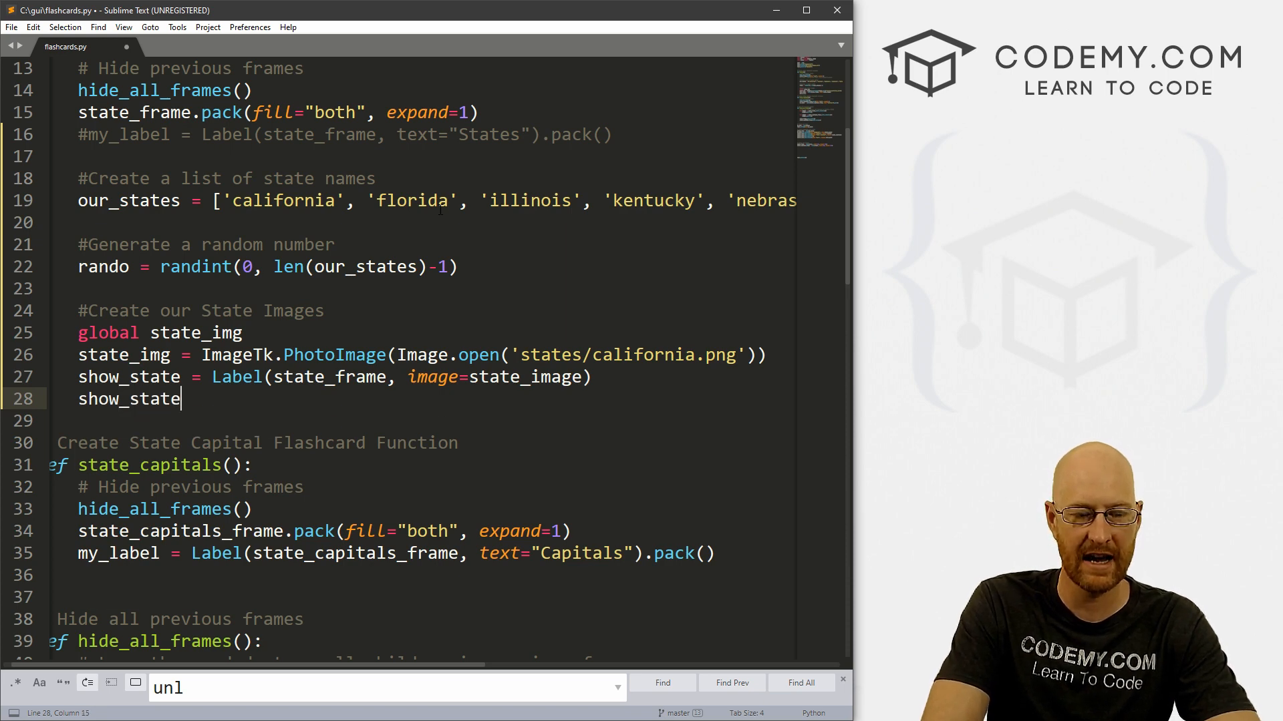
type(".pack()")
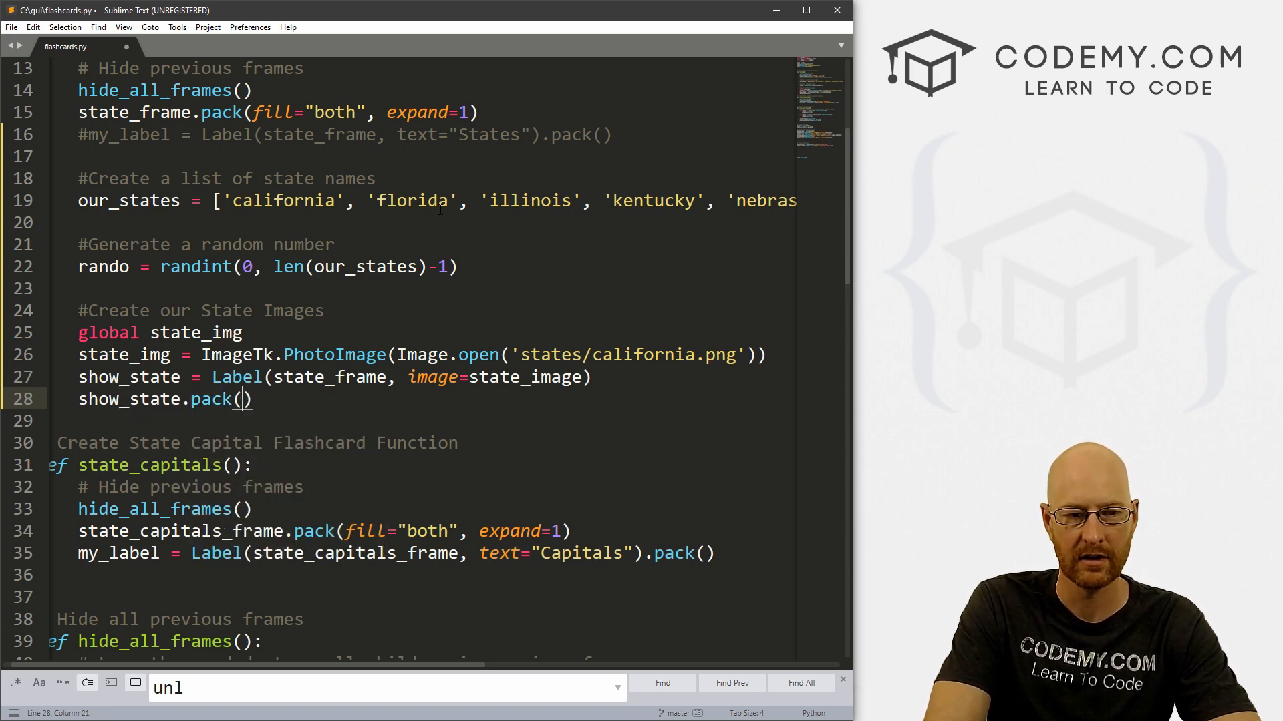
type("pady=")
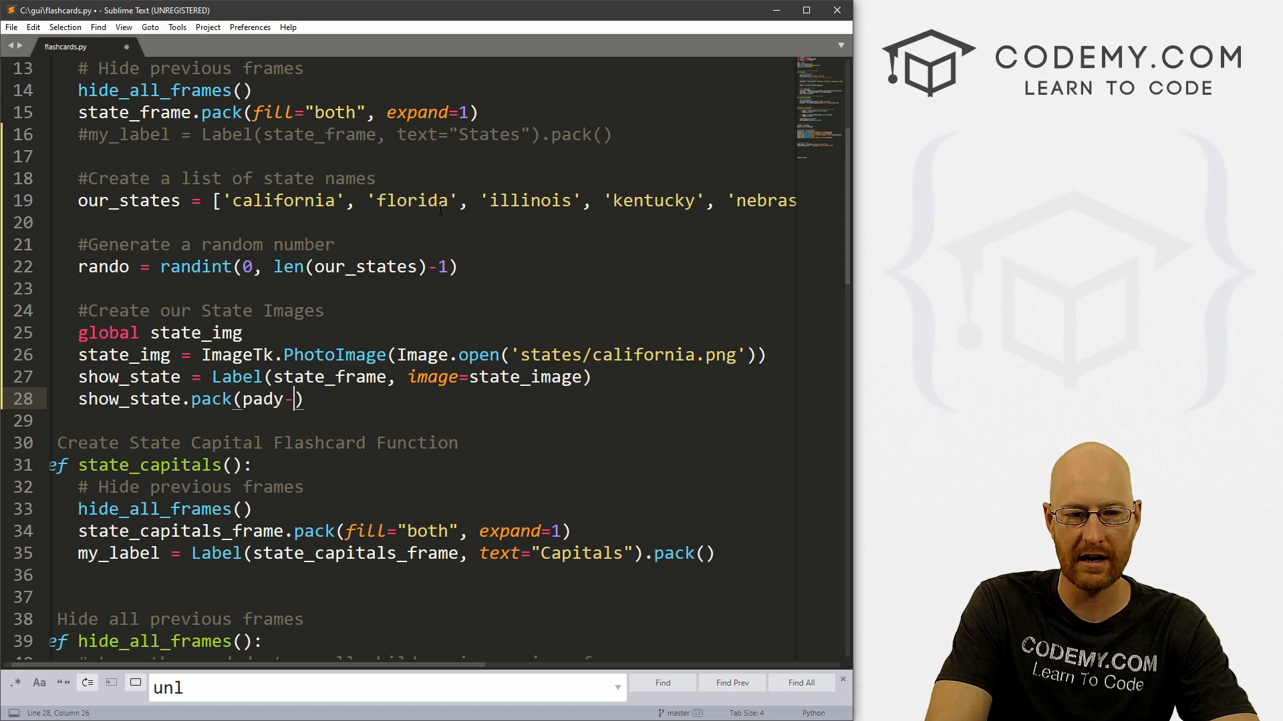
type("=14")
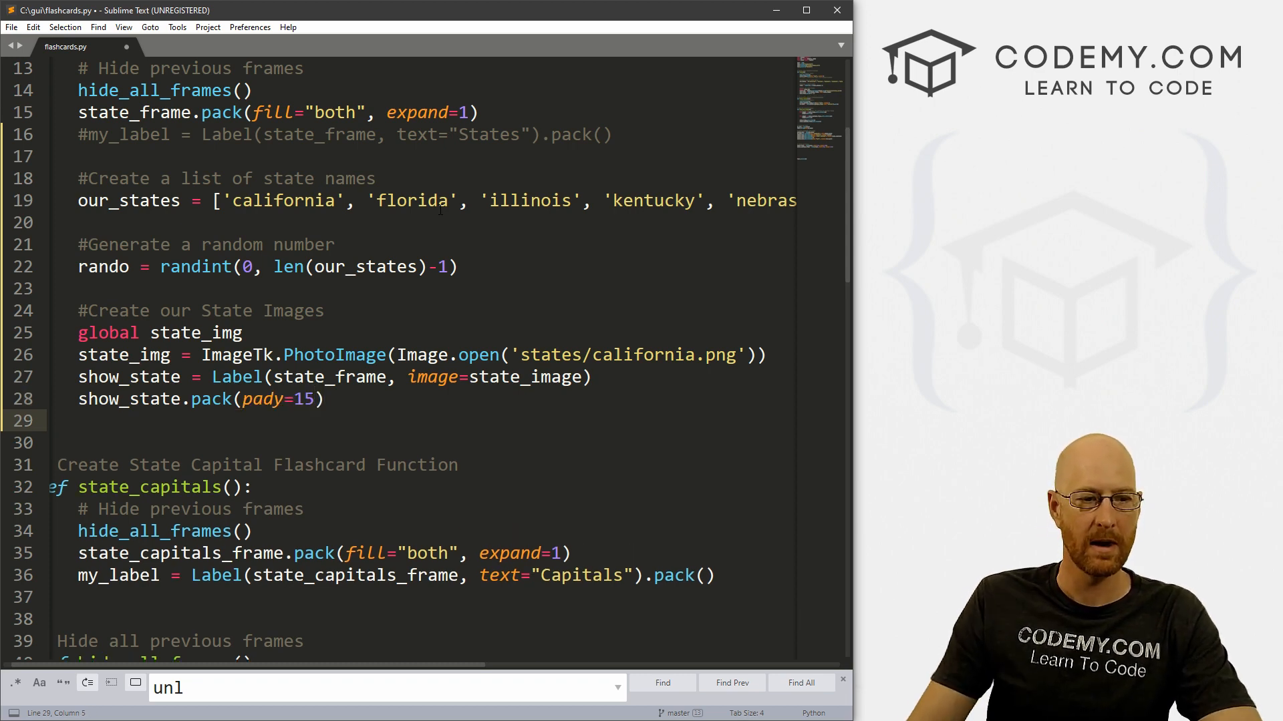
left_click_drag(524, 355, 678, 354)
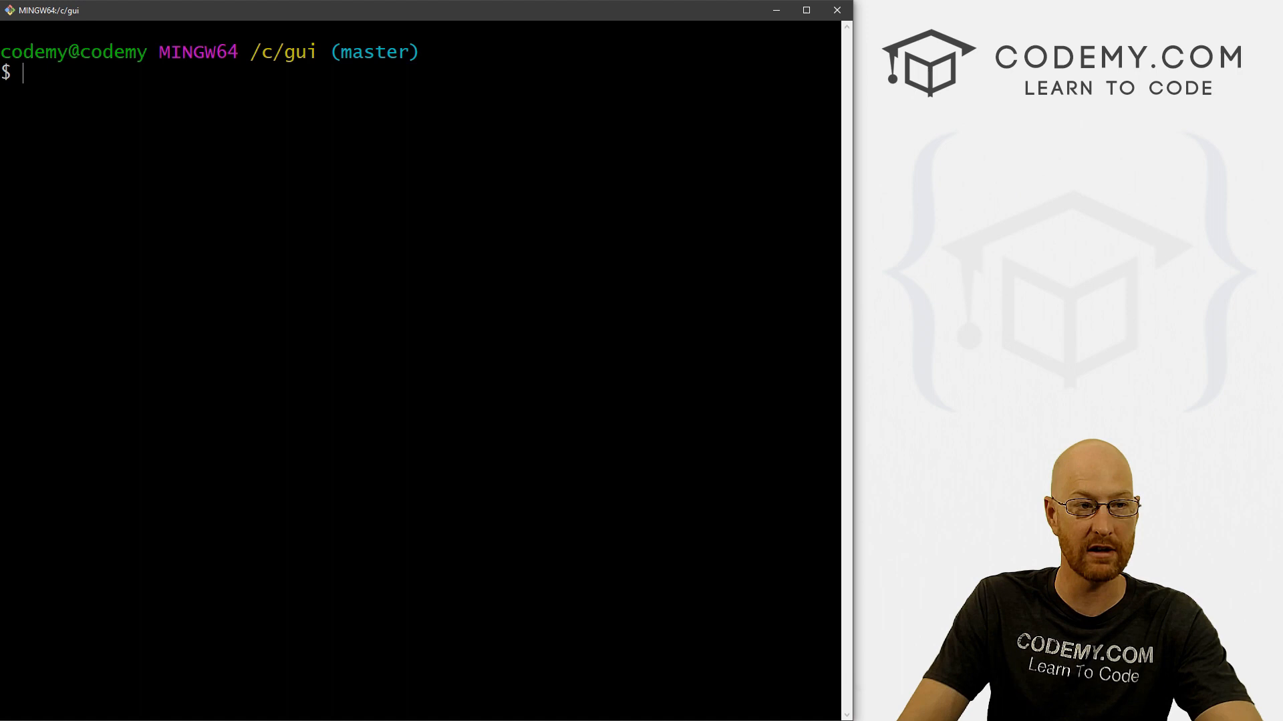
- Run flashcards.py, hit the state_image NameError, and rename state_img to state_image
type("python flashcards.py")
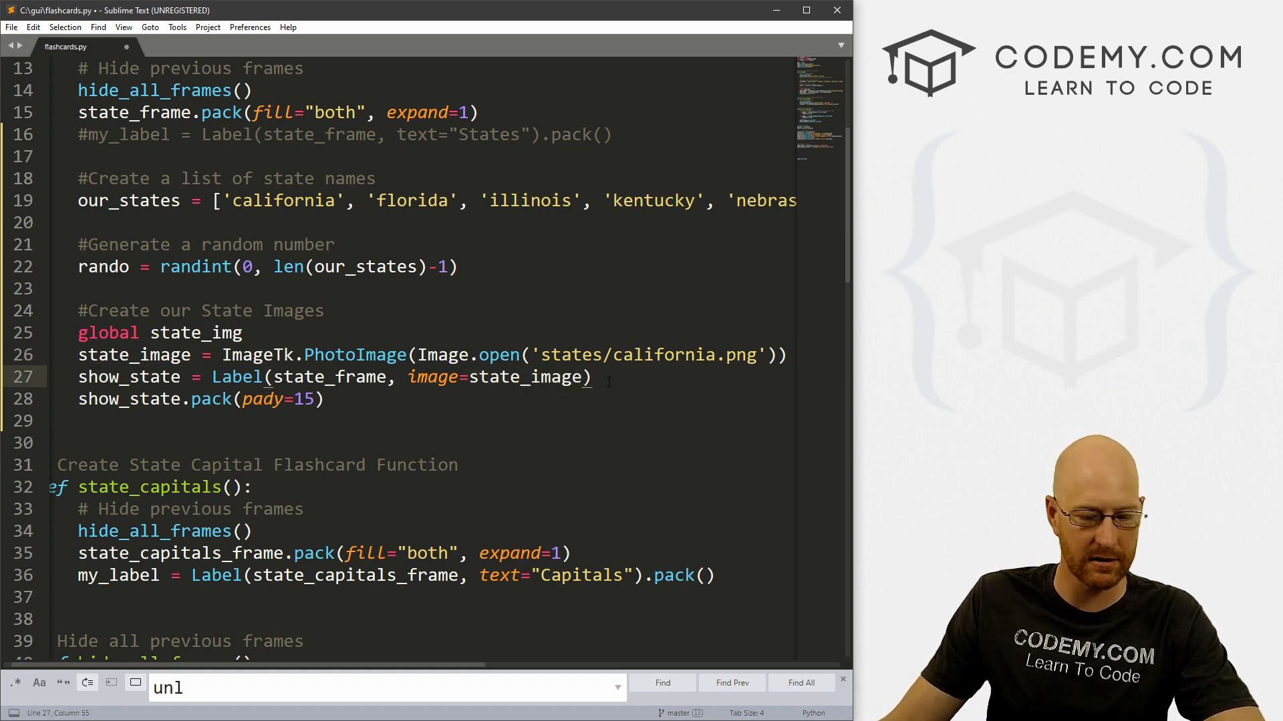
left_click(242, 333)
type("a")
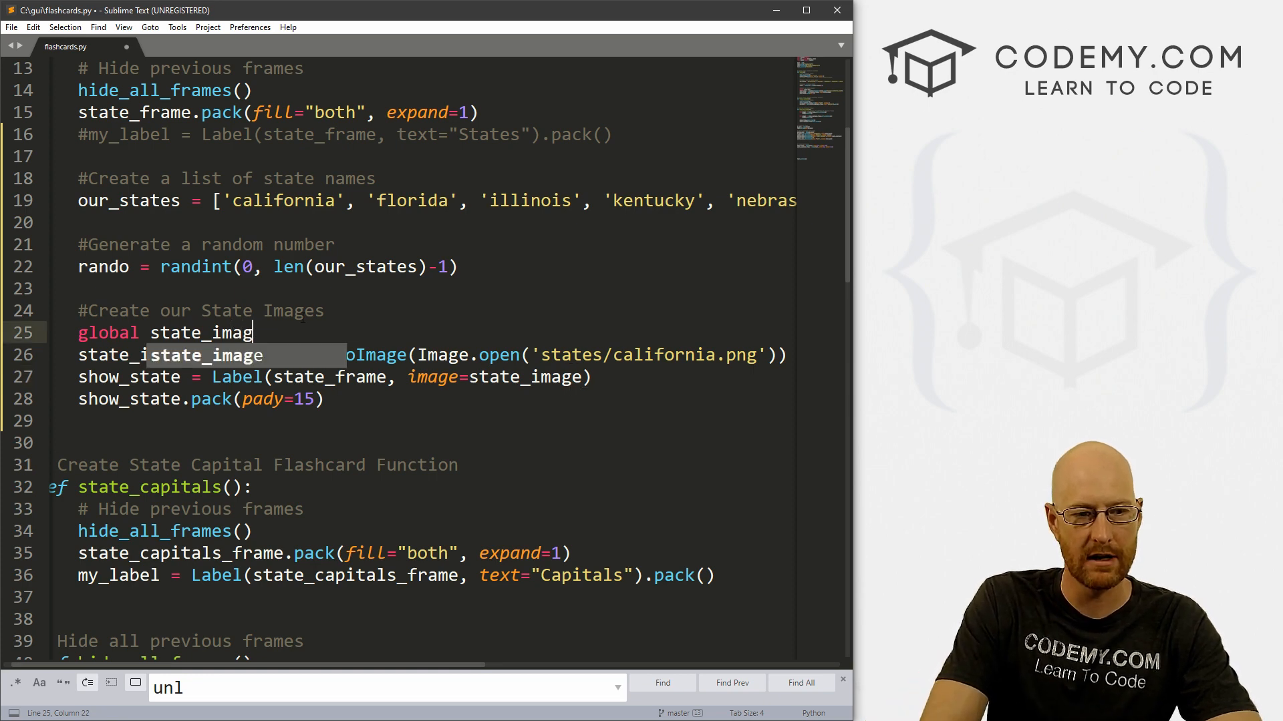
key("ctrl+s")
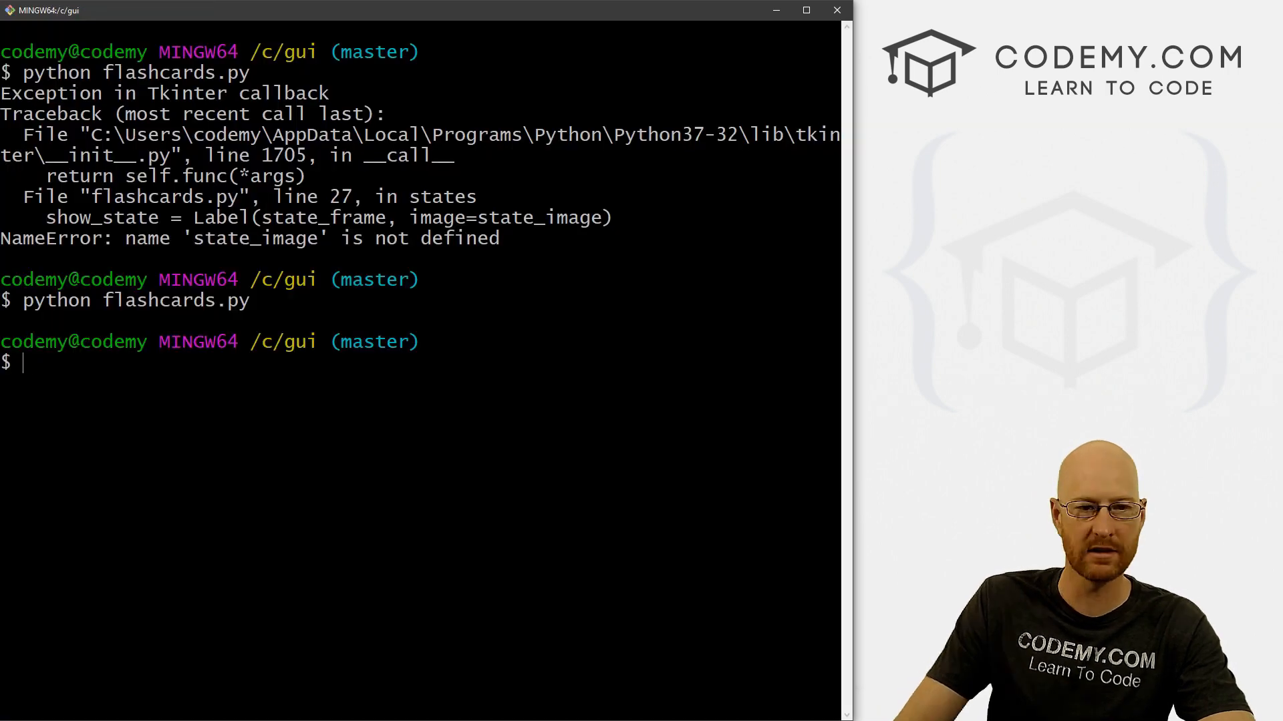
- Relaunch flashcards.py and open the States screen showing the California outline
type("python flashcards.py")
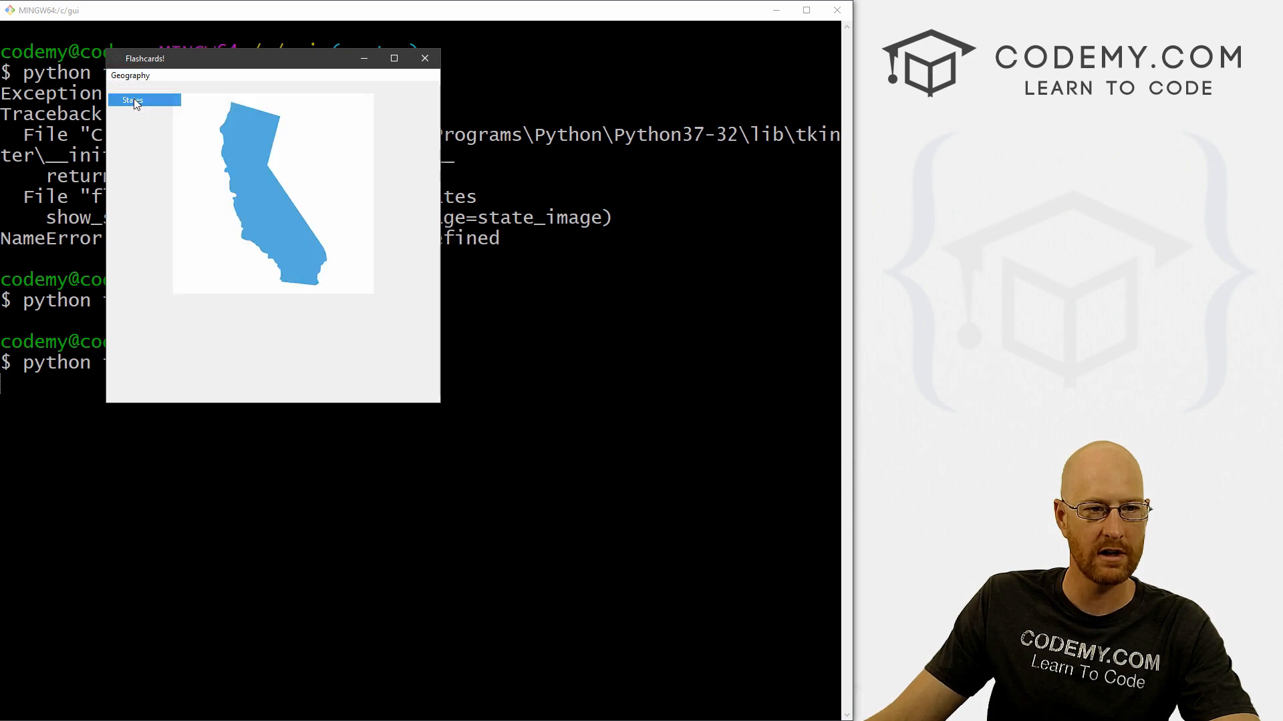
left_click(131, 100)
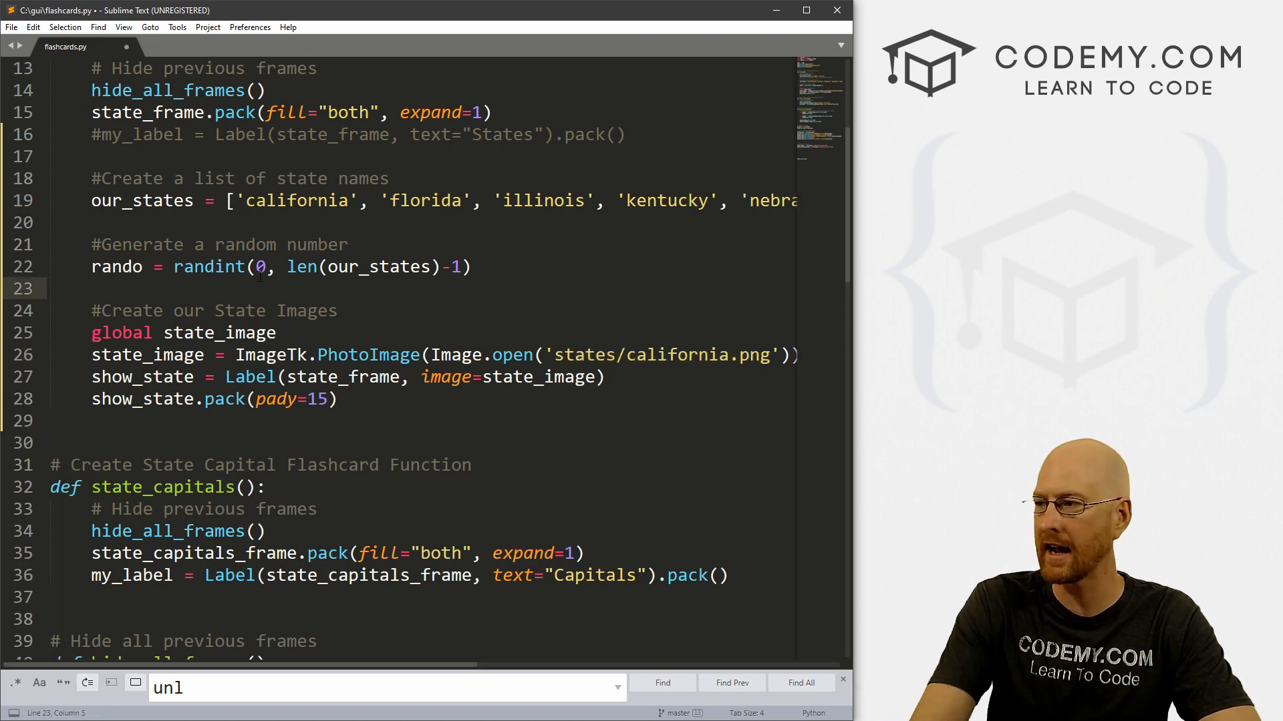
- Add state = "state/" + our_states[rando] + ".png" to build a random image path
type("stae")
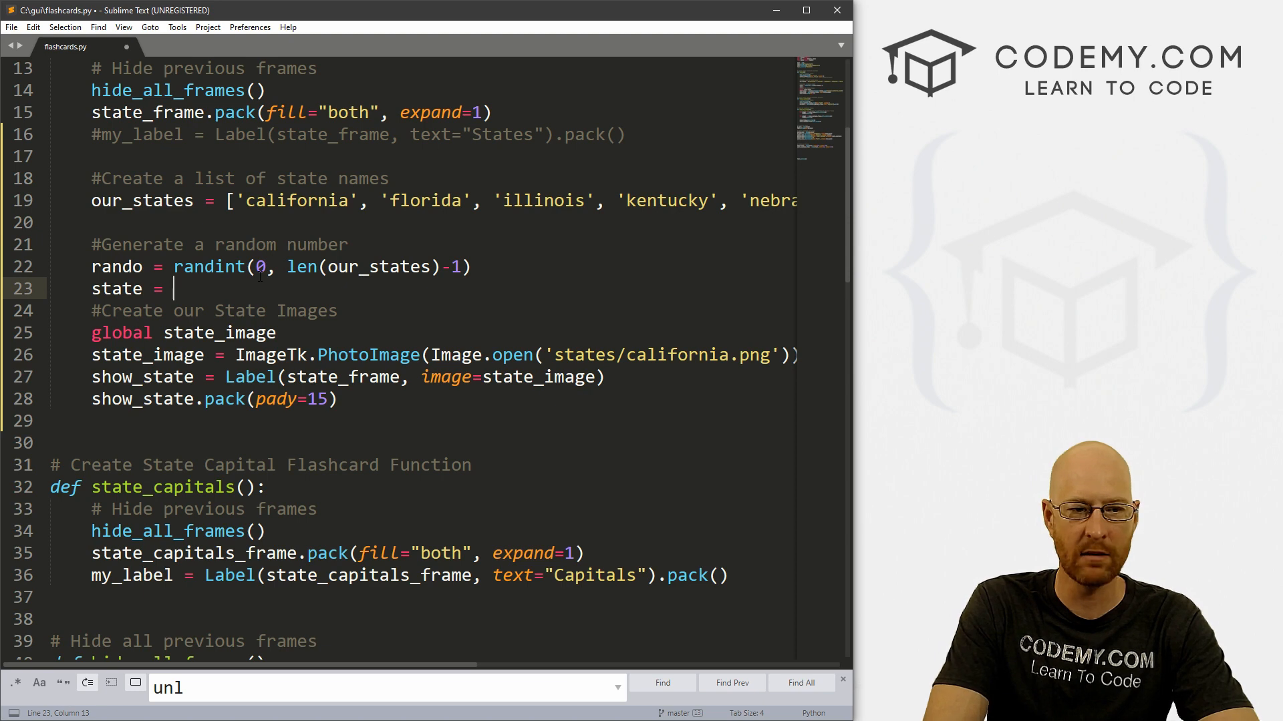
type("\"sa")
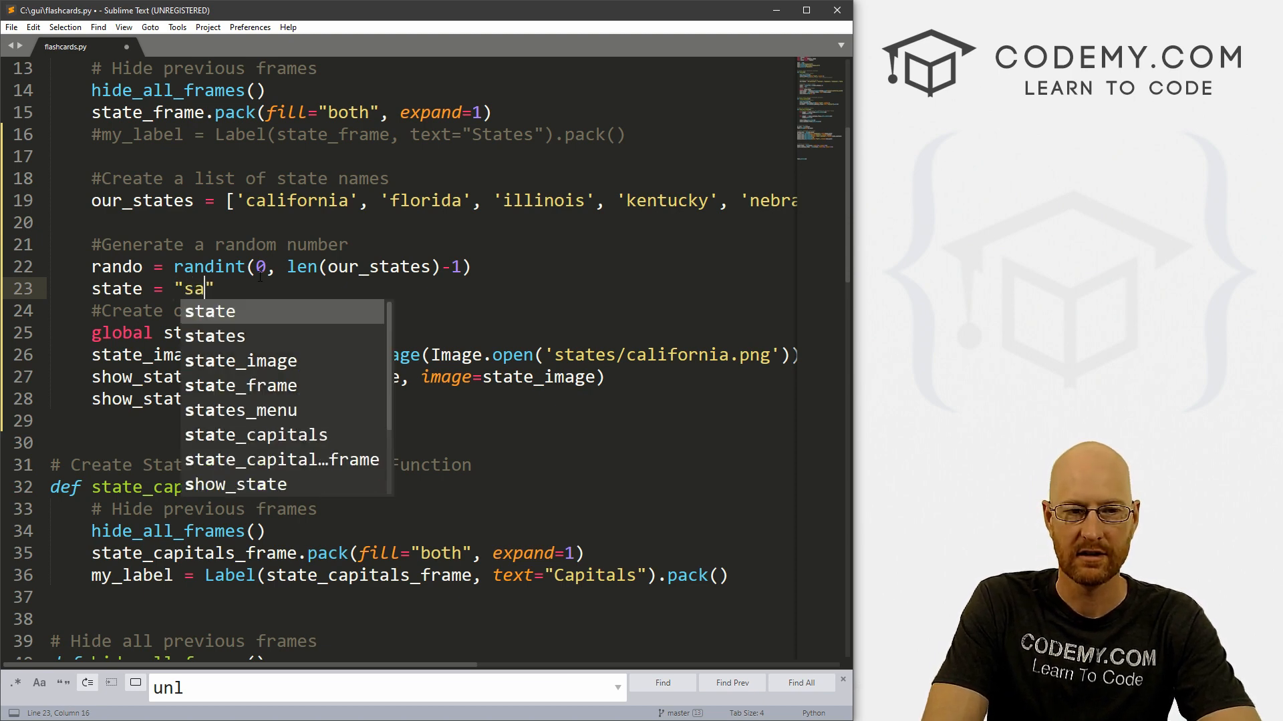
type("state/")
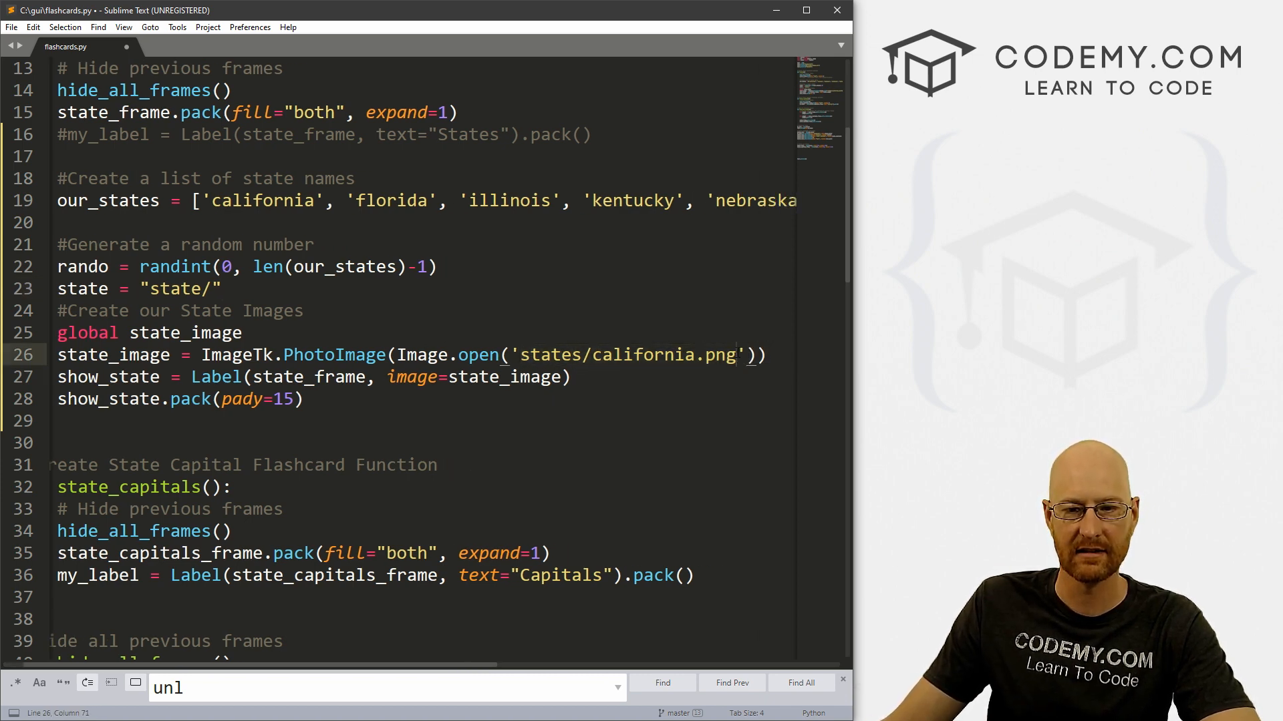
double_click(622, 354)
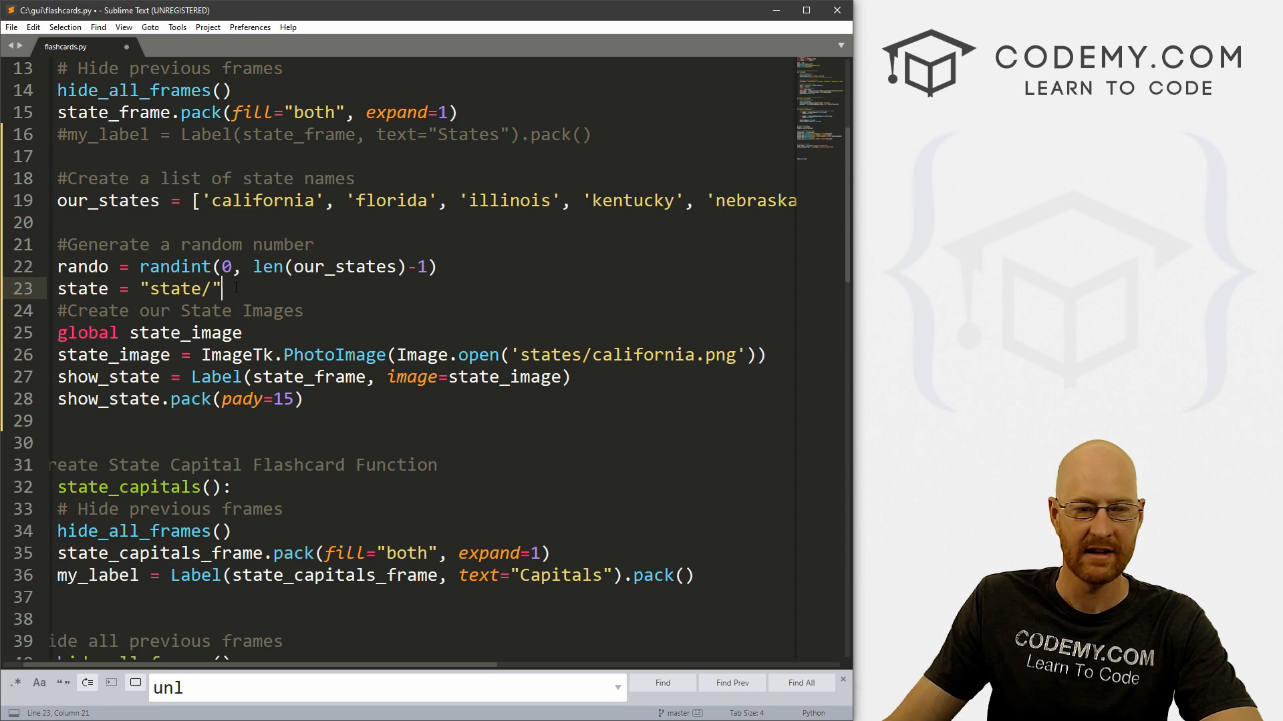
type("+")
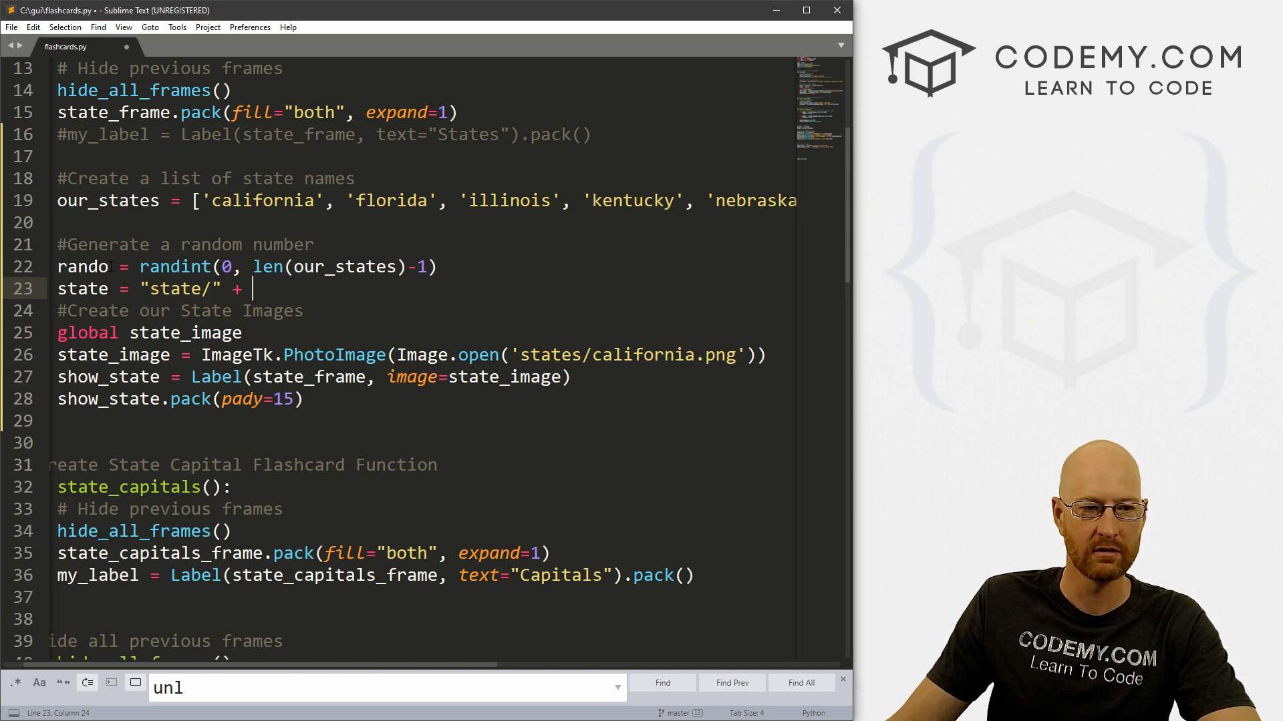
type("rando")
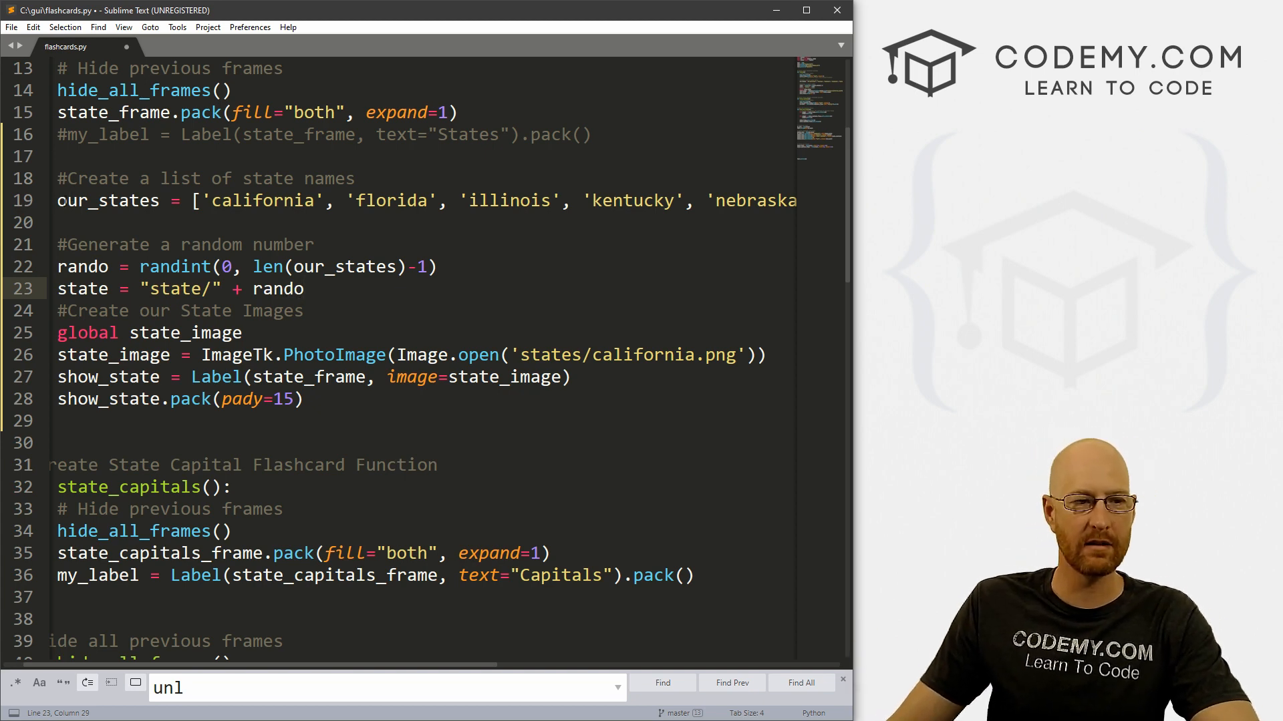
double_click(107, 200)
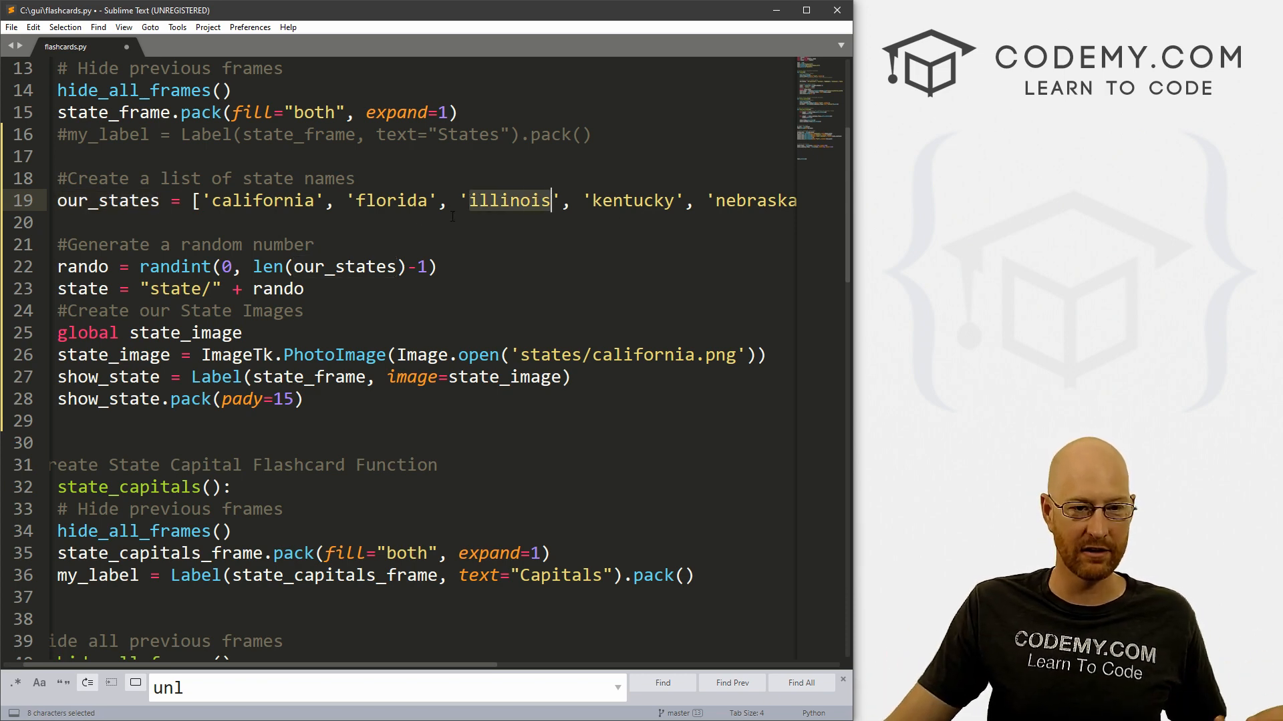
left_click(161, 201)
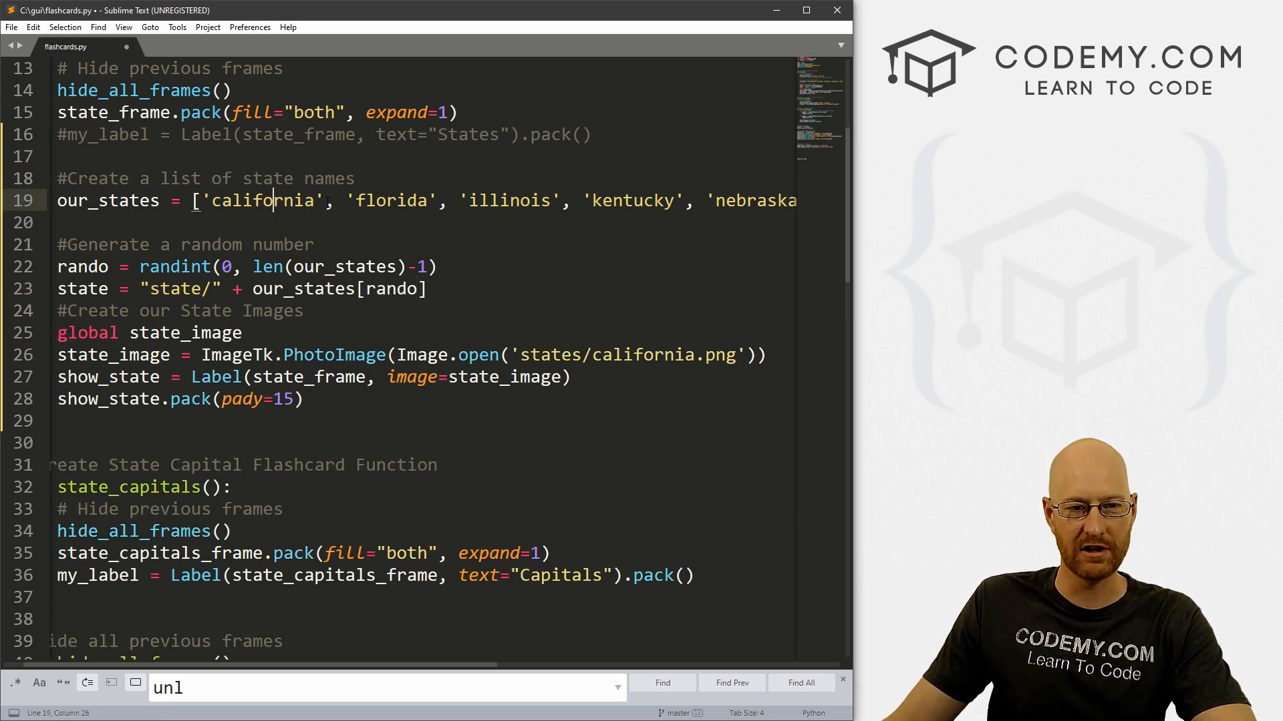
left_click_drag(481, 200, 634, 201)
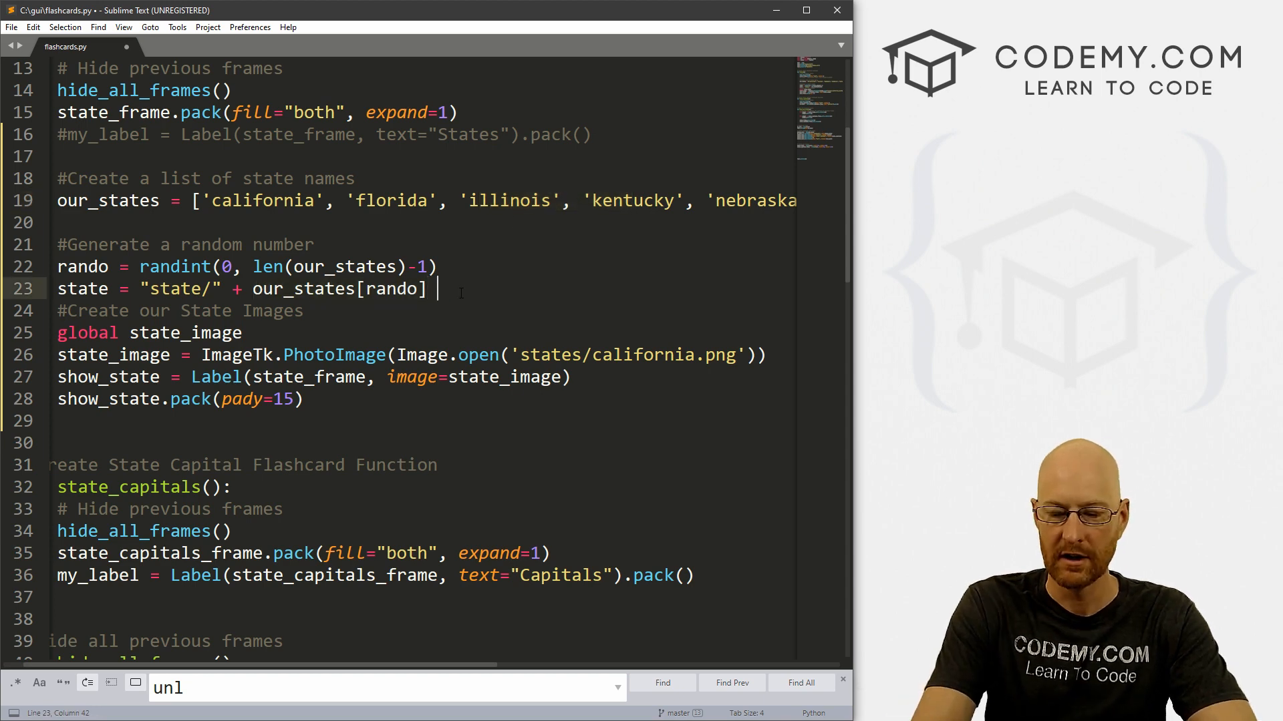
type("+ '")
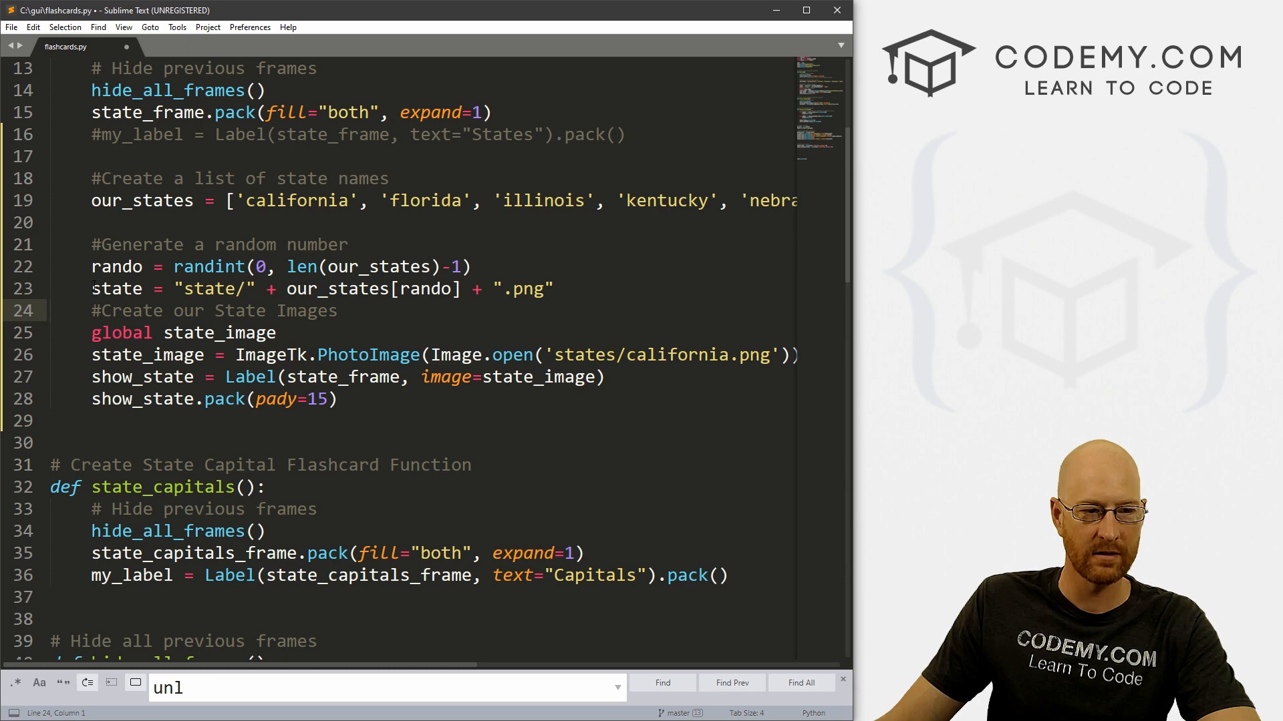
- Replace the hard-coded California path in Image.open with the state variable
left_click_drag(94, 289, 552, 288)
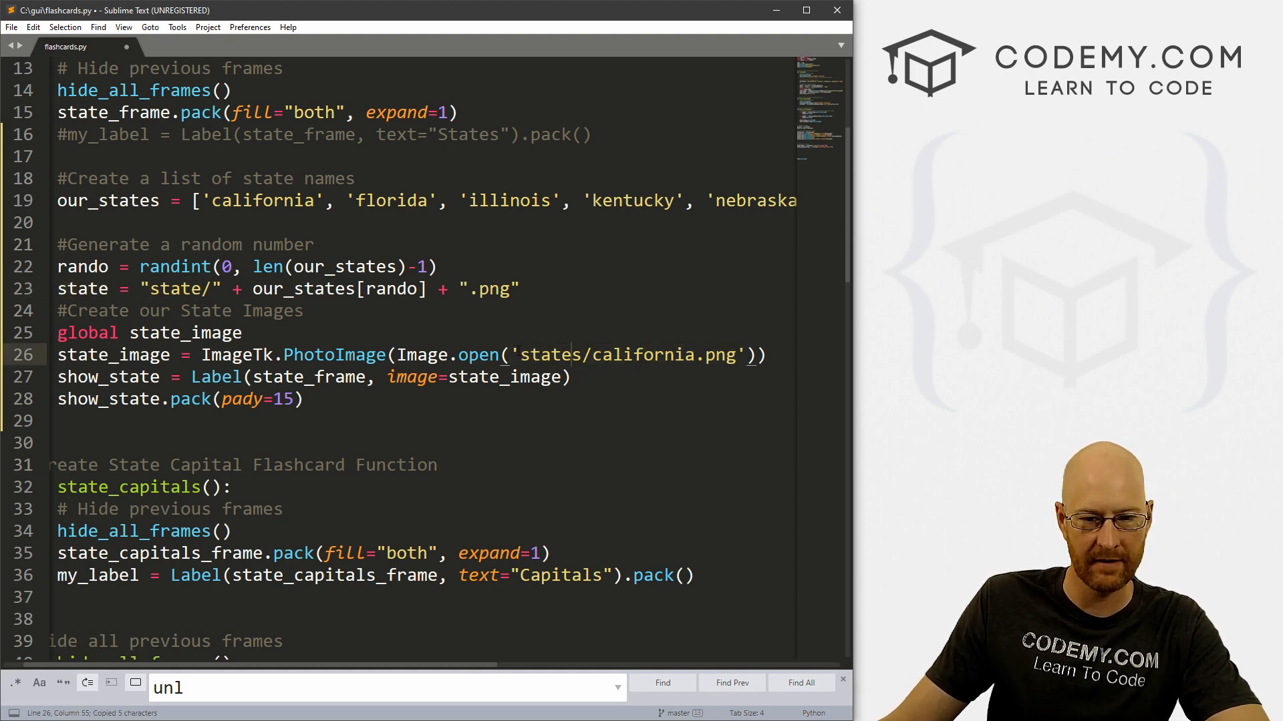
double_click(624, 355)
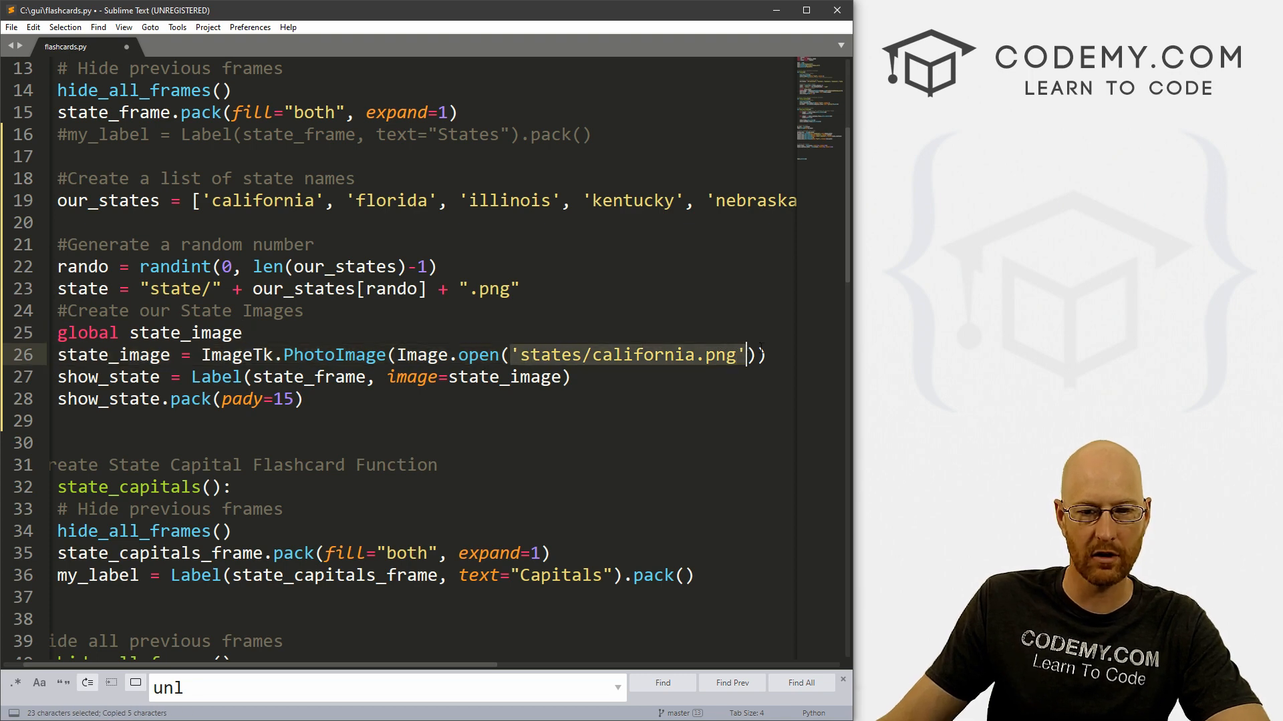
type("state")
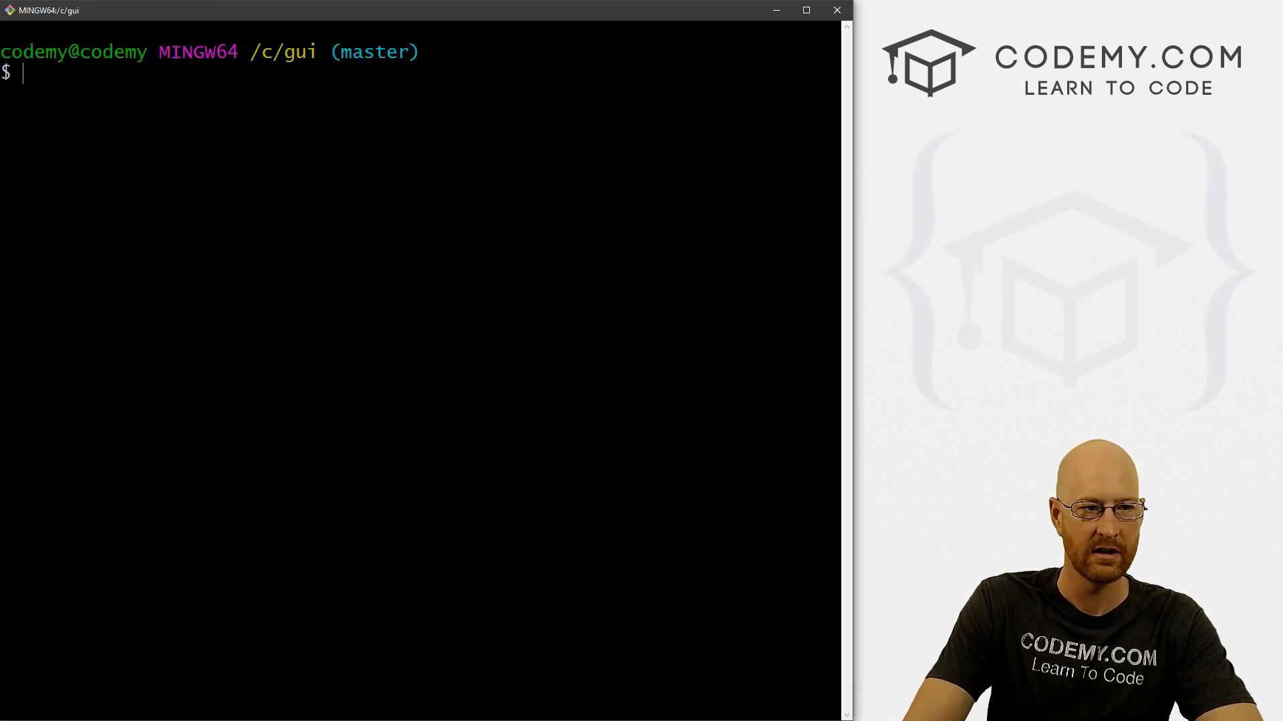
- Run the app, see the state/nevada.png FileNotFoundError, and change the prefix to states/
type("python flashcards.py")
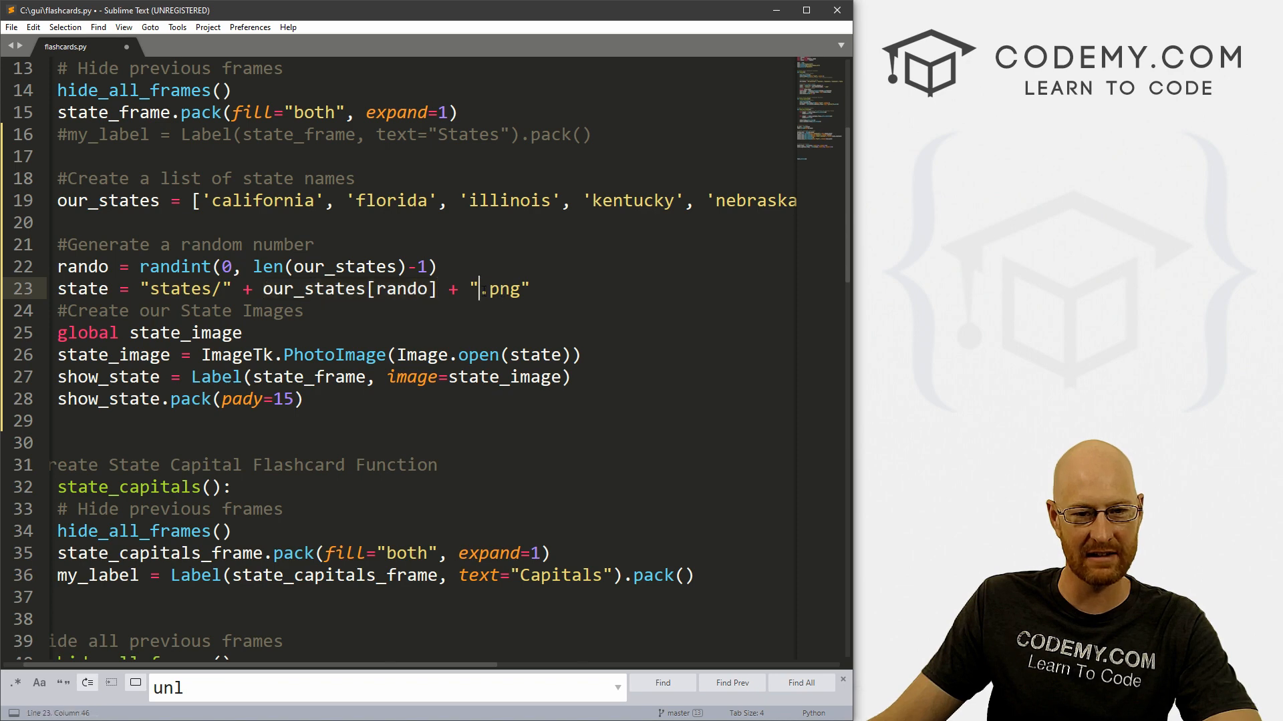
key("ctrl+s")
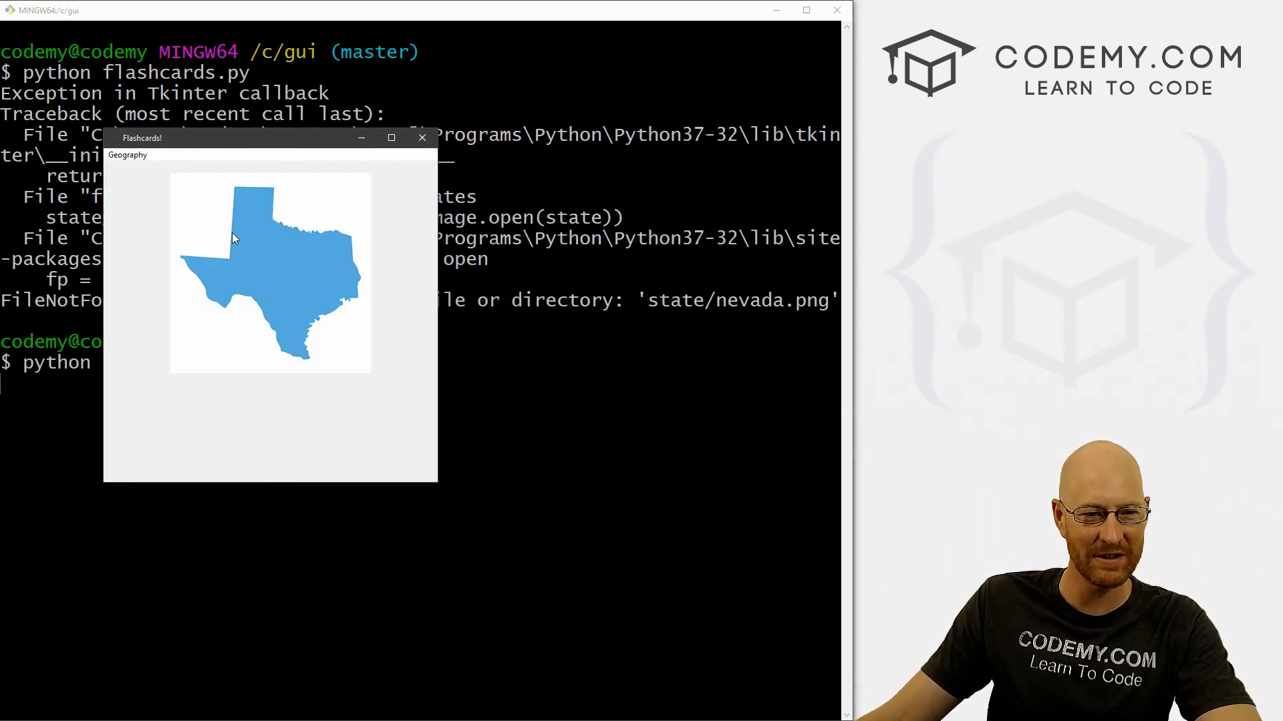
mouse_move(241, 433)
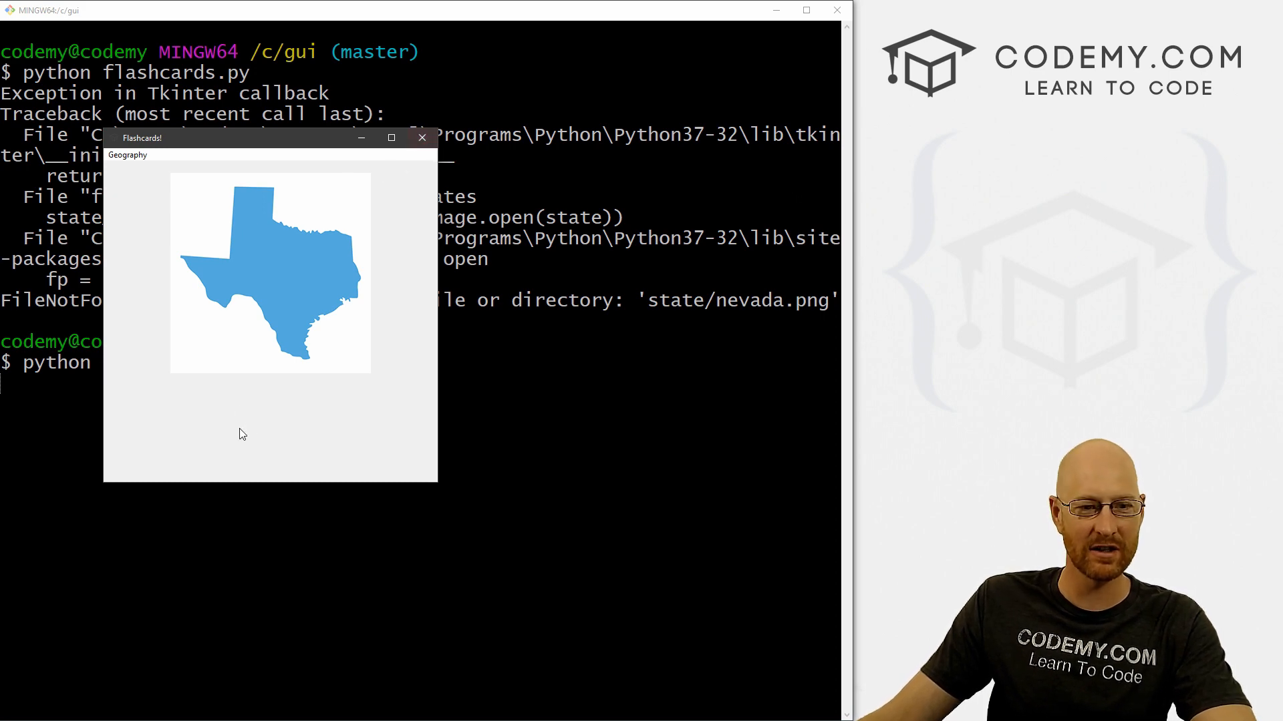
- Close the Texas window, relaunch flashcards.py, and close the New York window
left_click(422, 137)
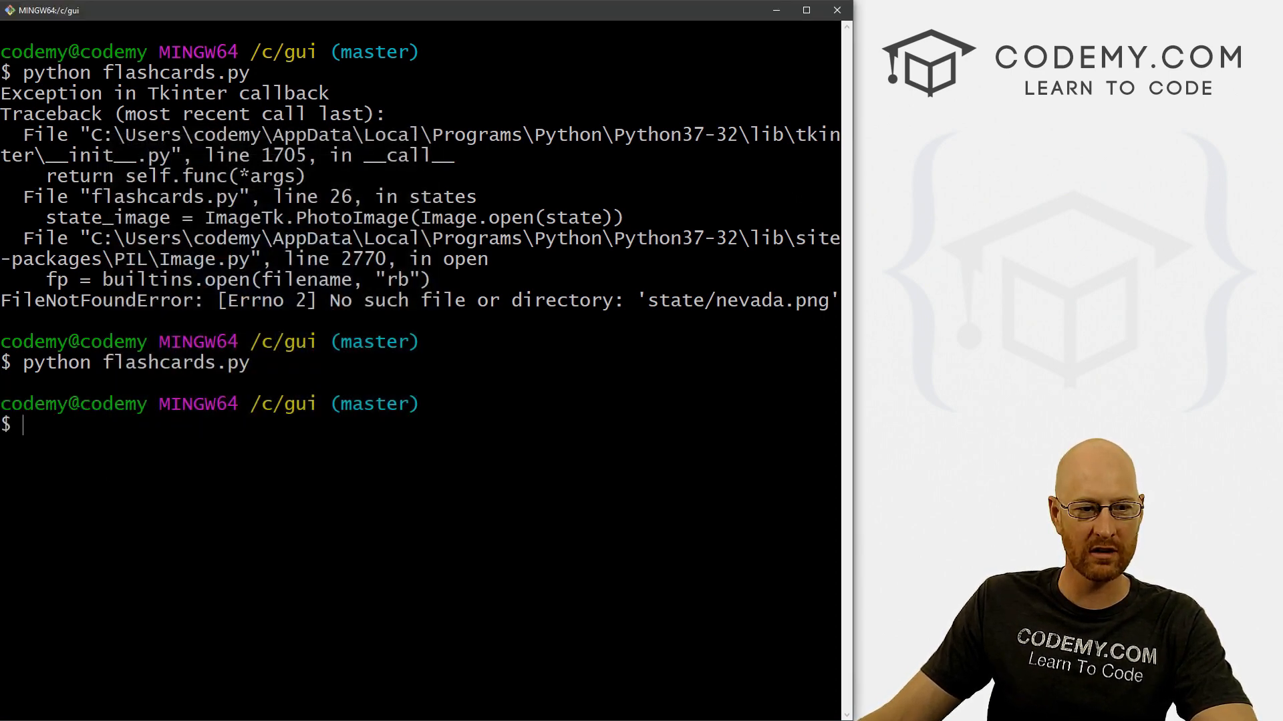
type("python flashcards.py")
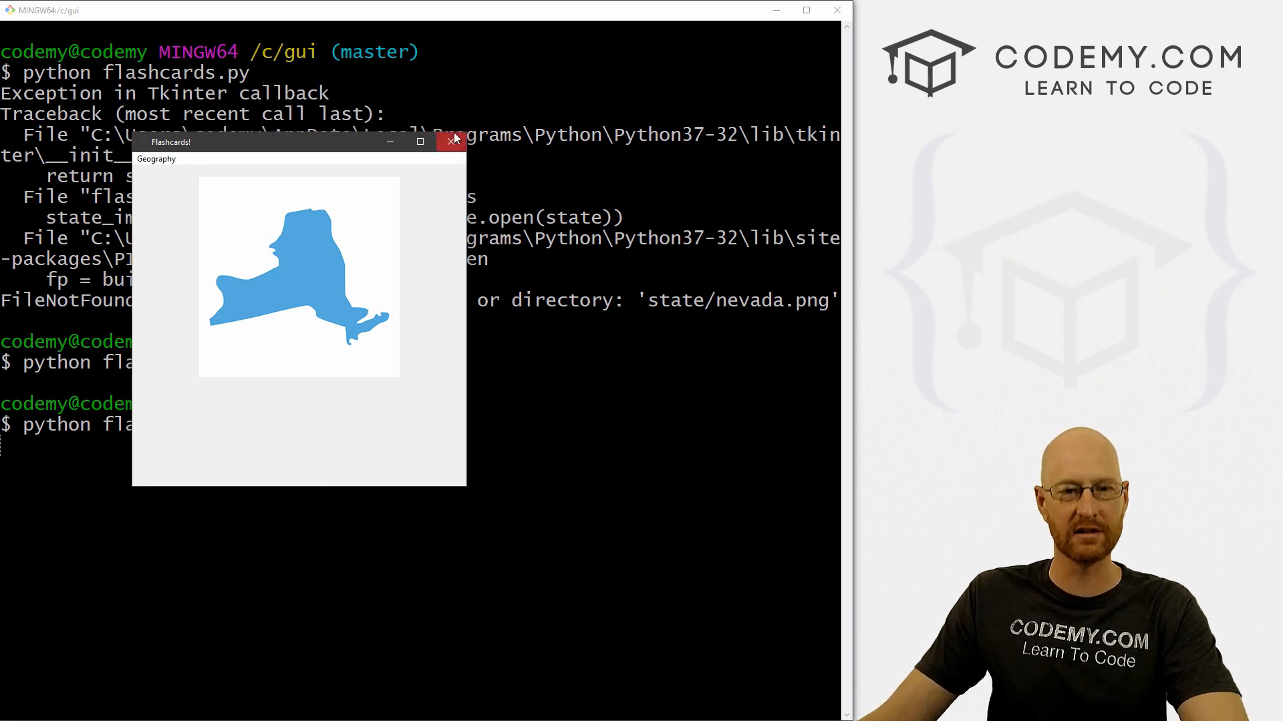
left_click(454, 141)
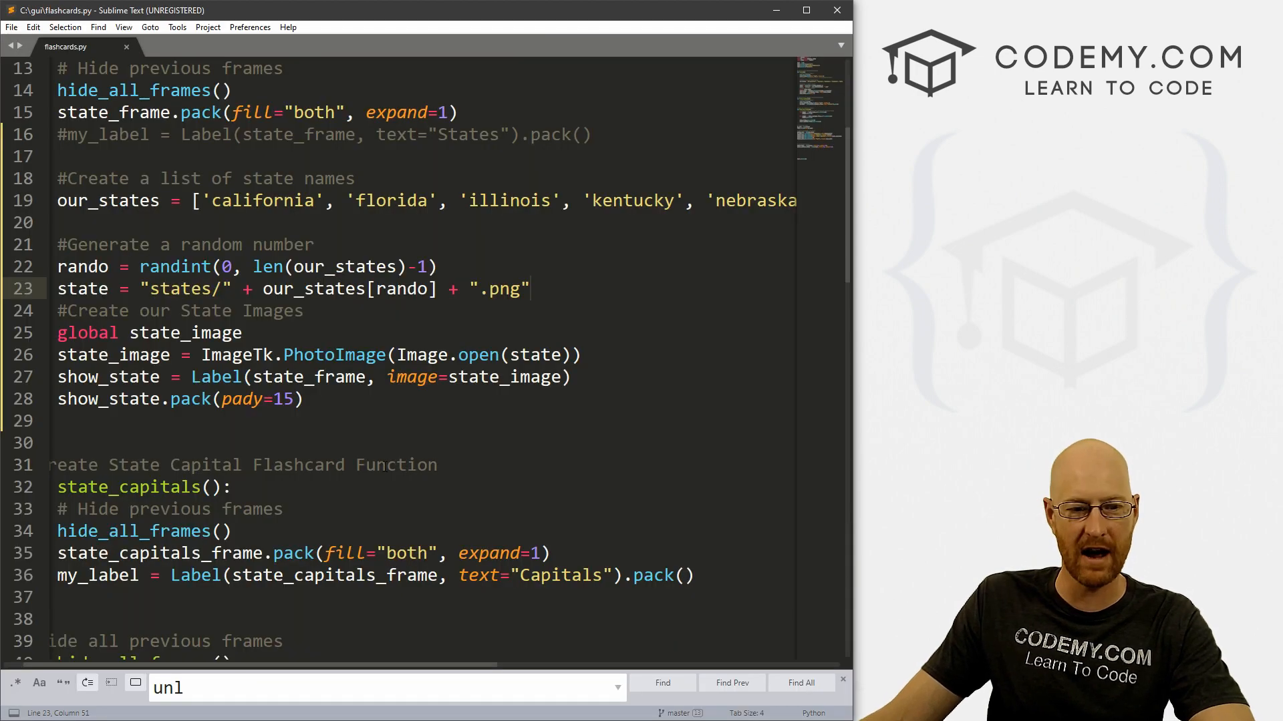
- Add the comment '# Create Button To Randomize State Images' below show_state.pack
scroll("down", 3)
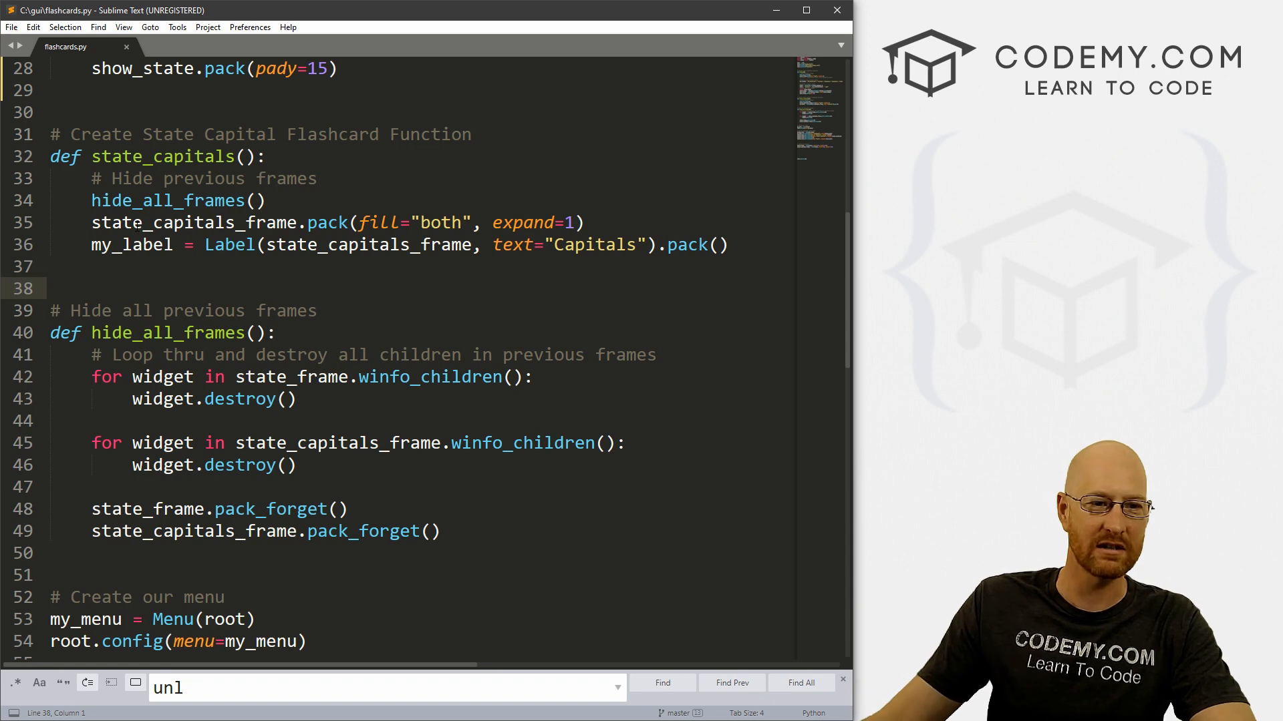
scroll("up", 3)
type("# Create")
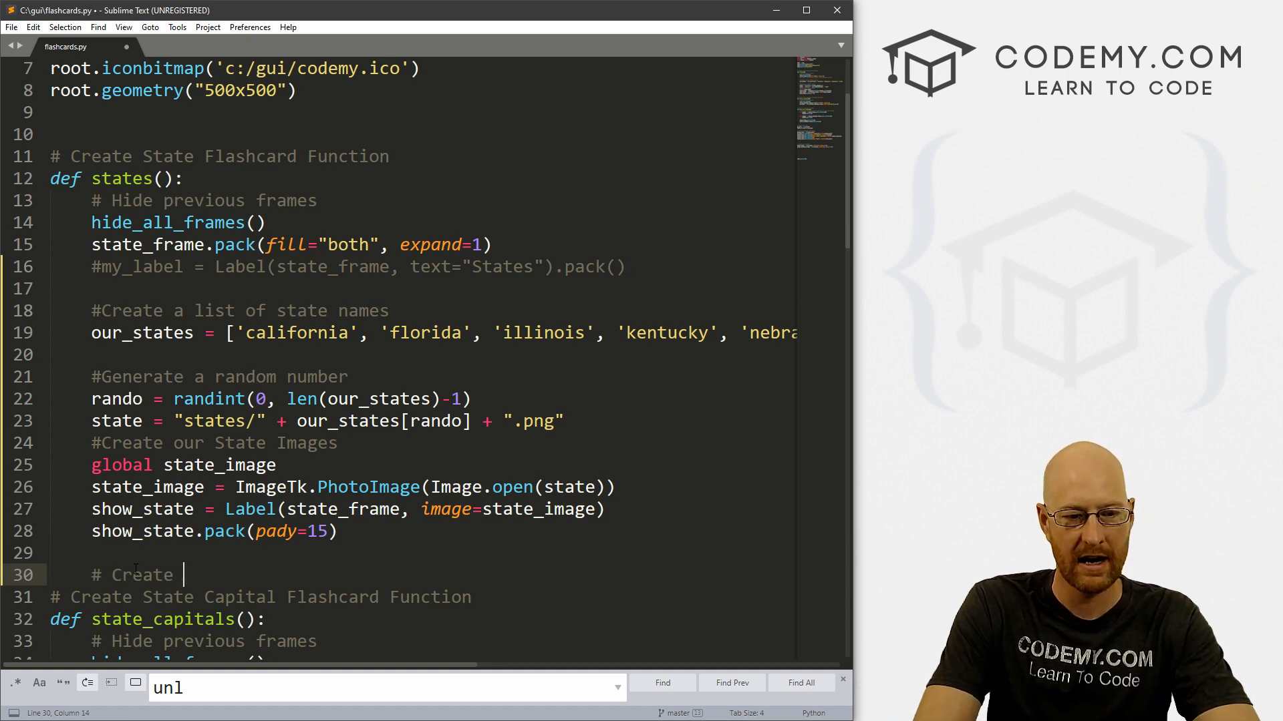
type("Button TO R")
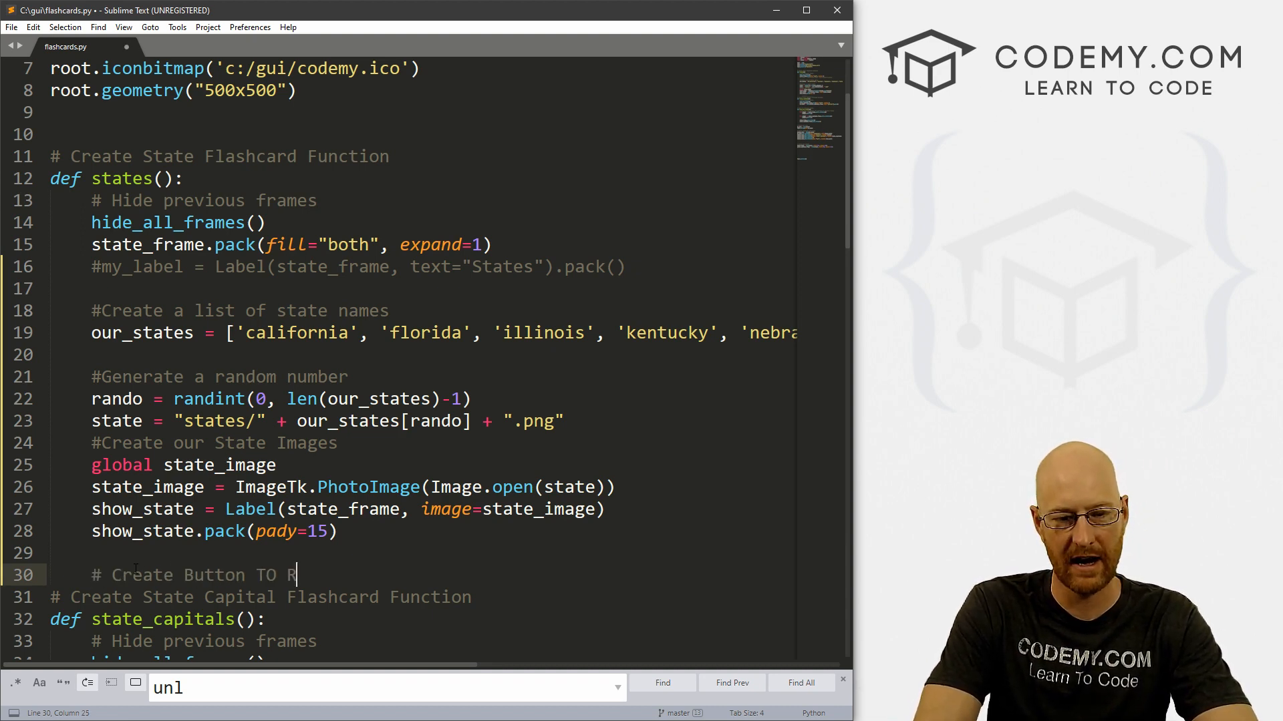
type("Randomi")
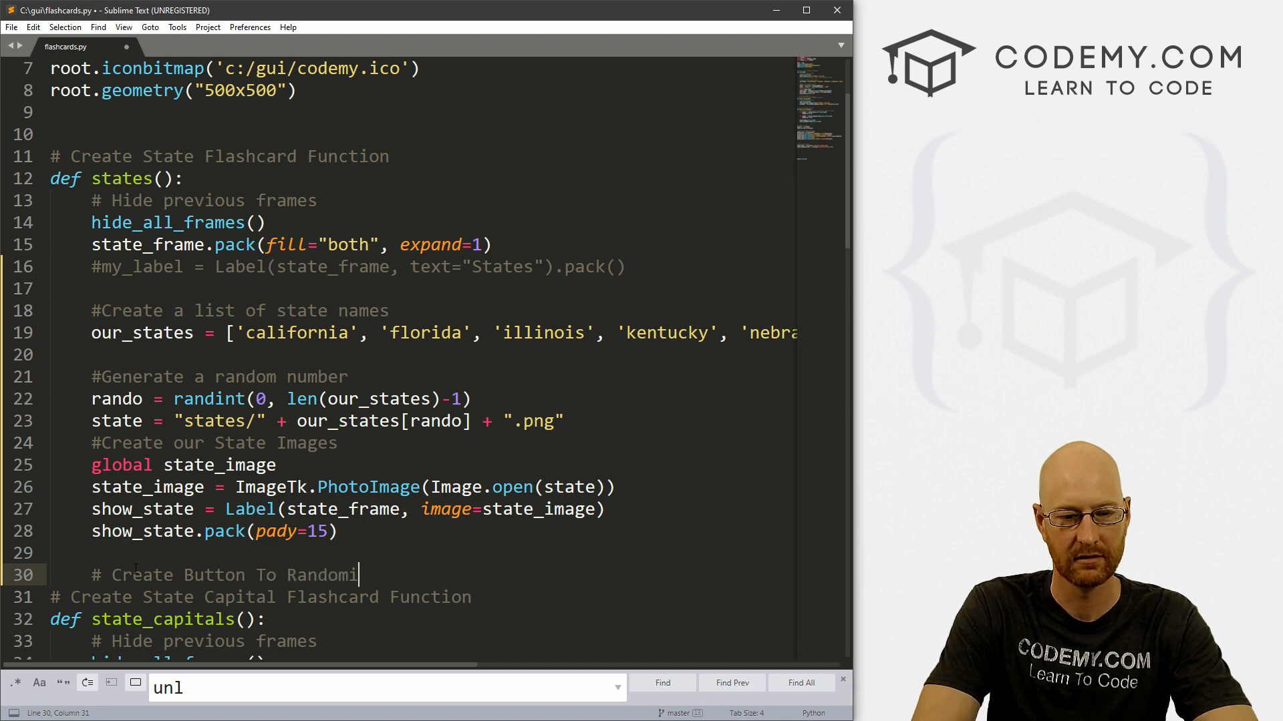
type("ze Inm")
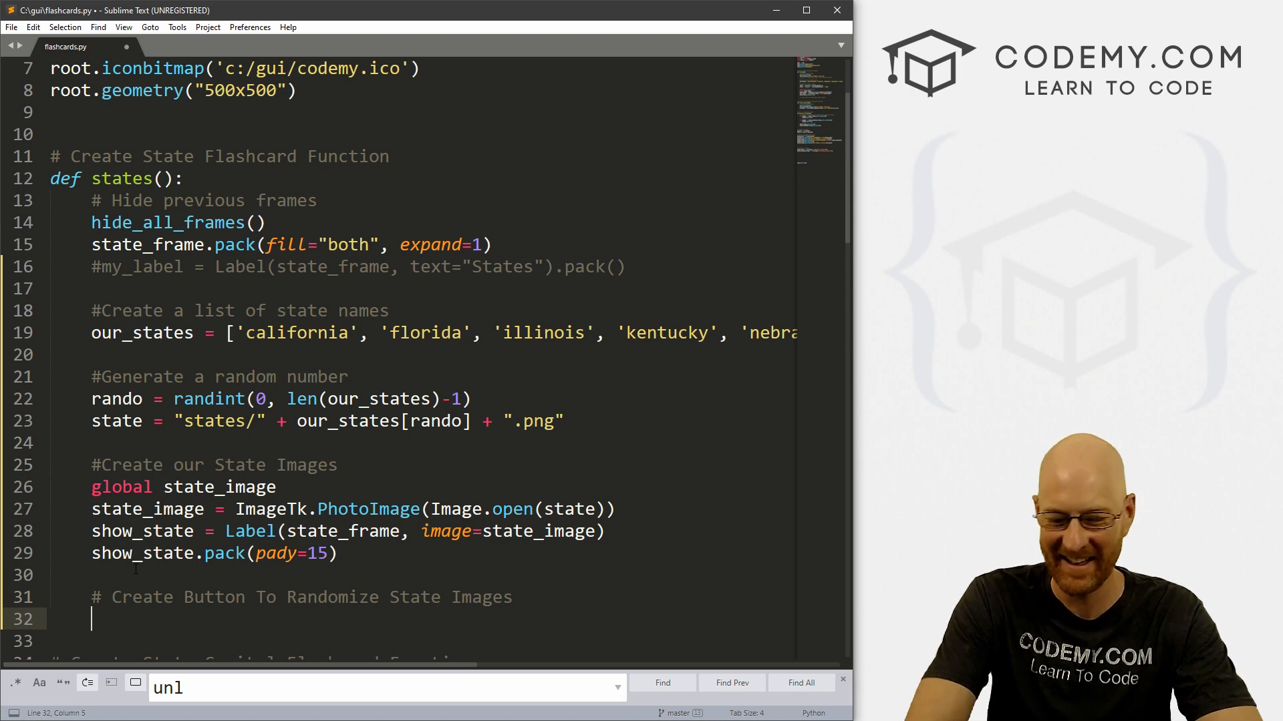
- Add rando_button = Button(state_frame, text="Next State", command=states)
type("rando_button =")
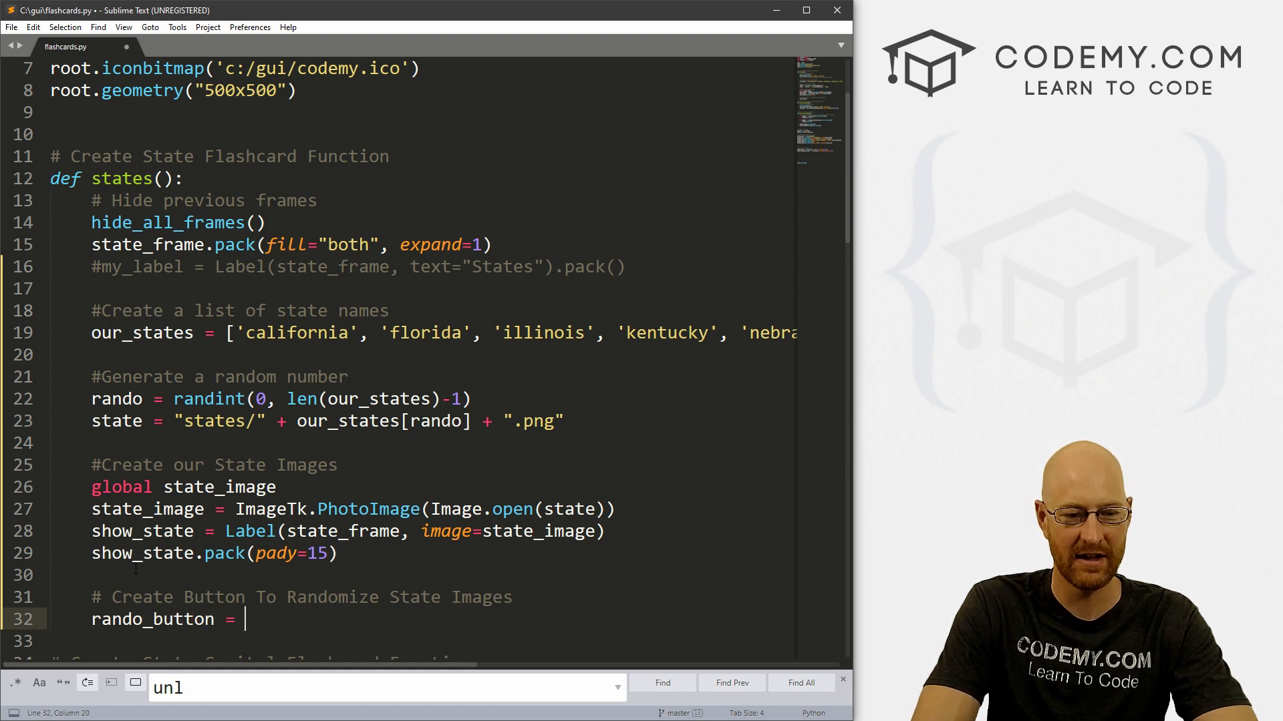
type("Button(state_frame")
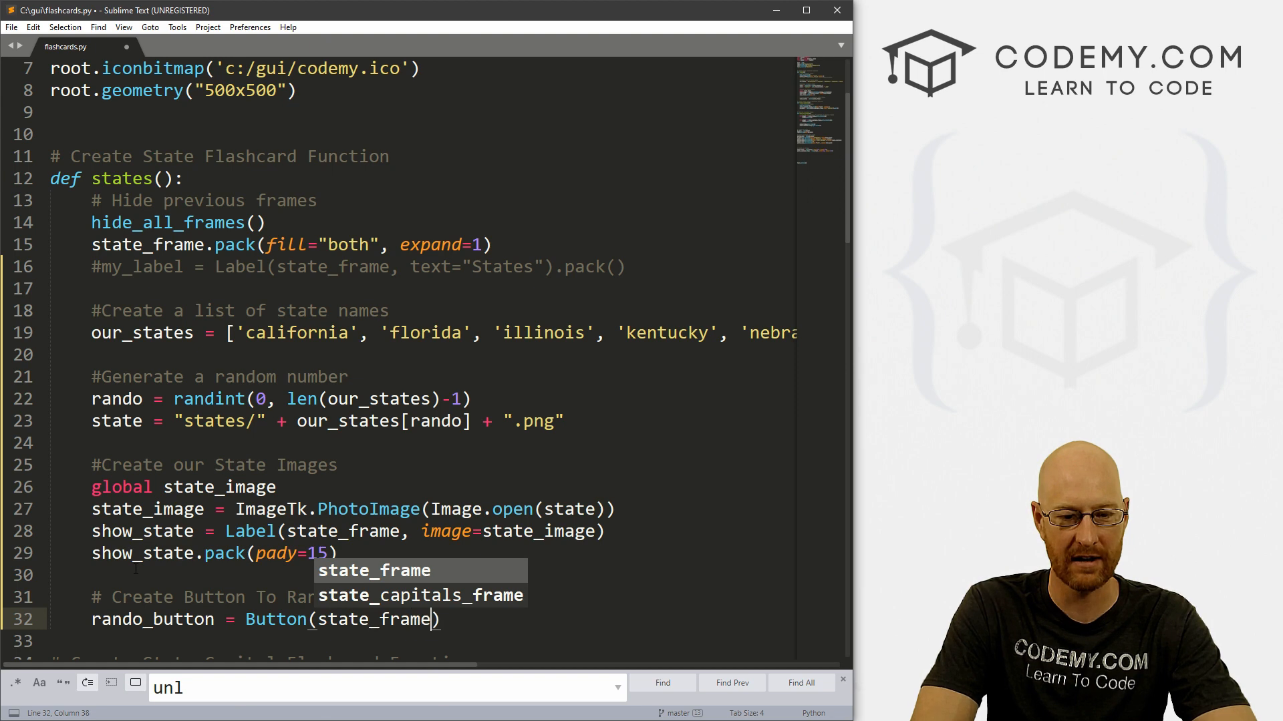
type(", t")
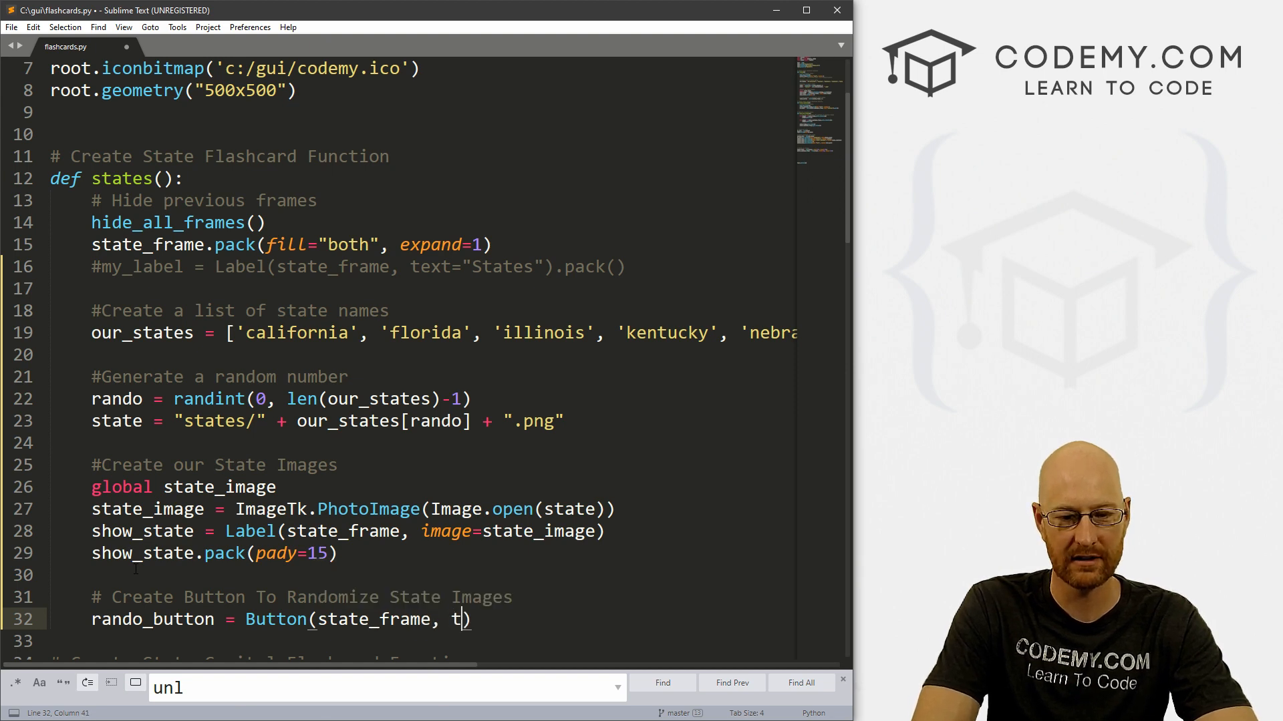
type("ext=Next State\",")
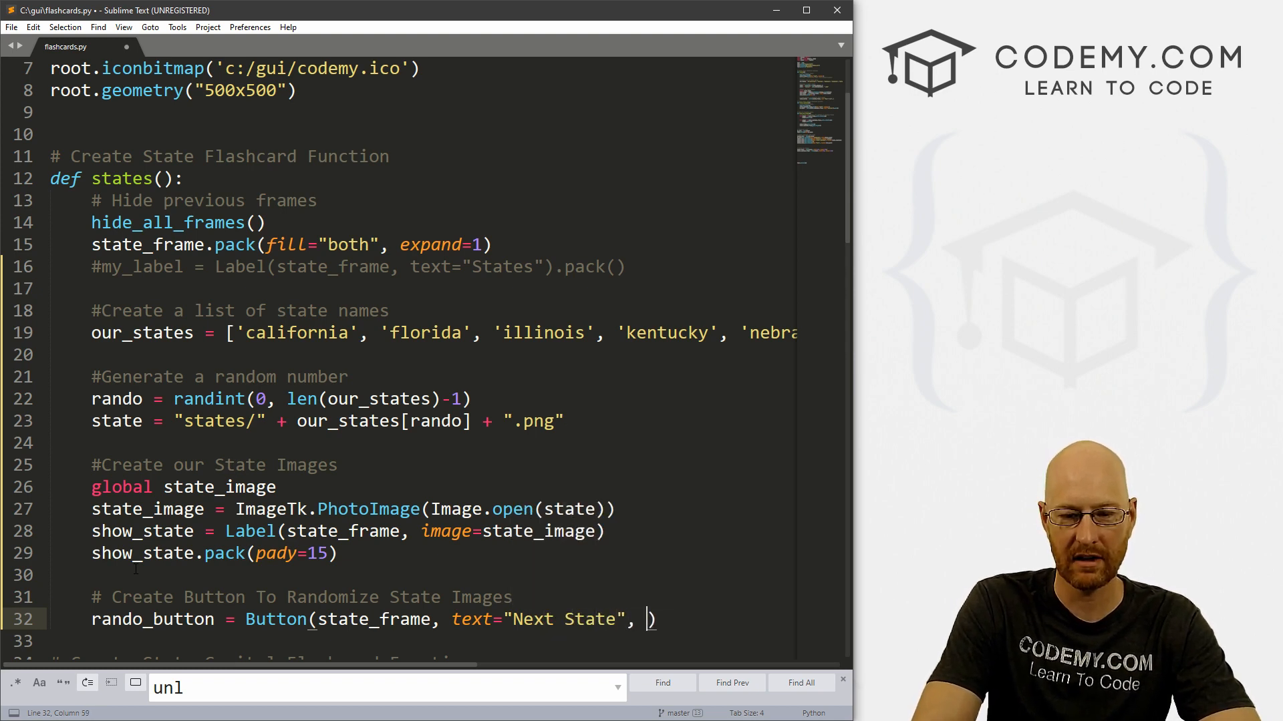
type("command=")
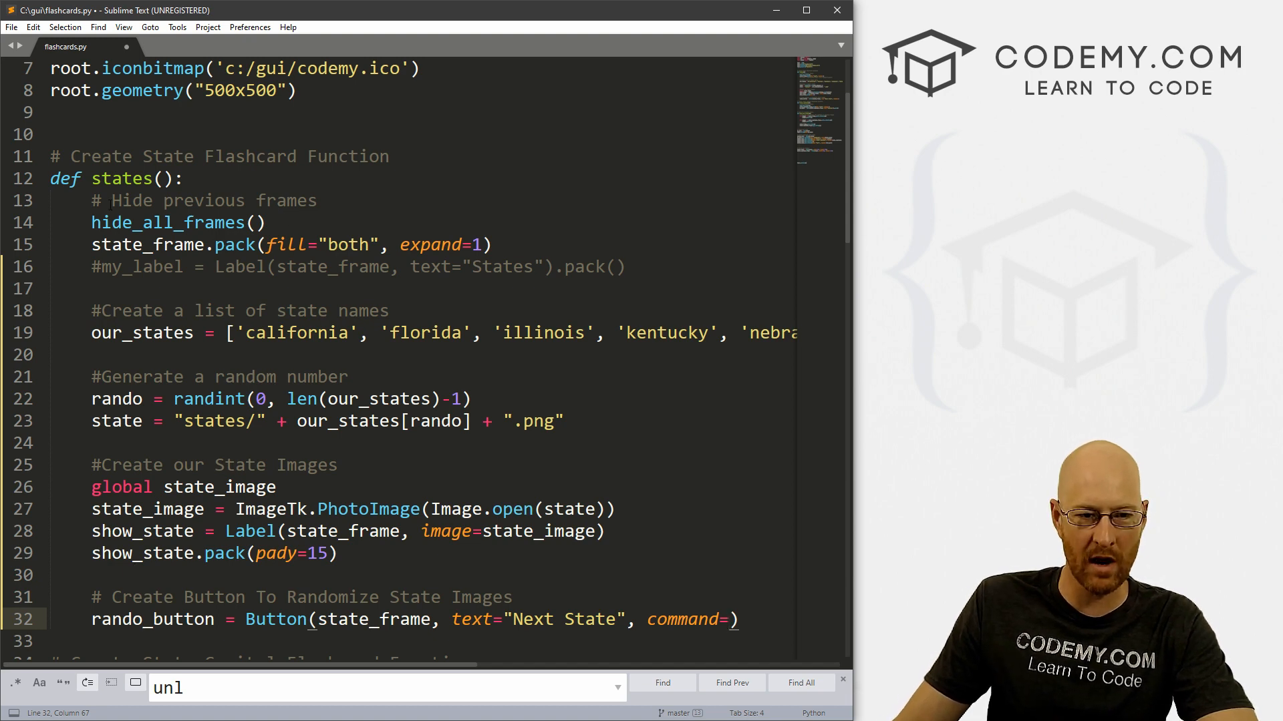
type("states")
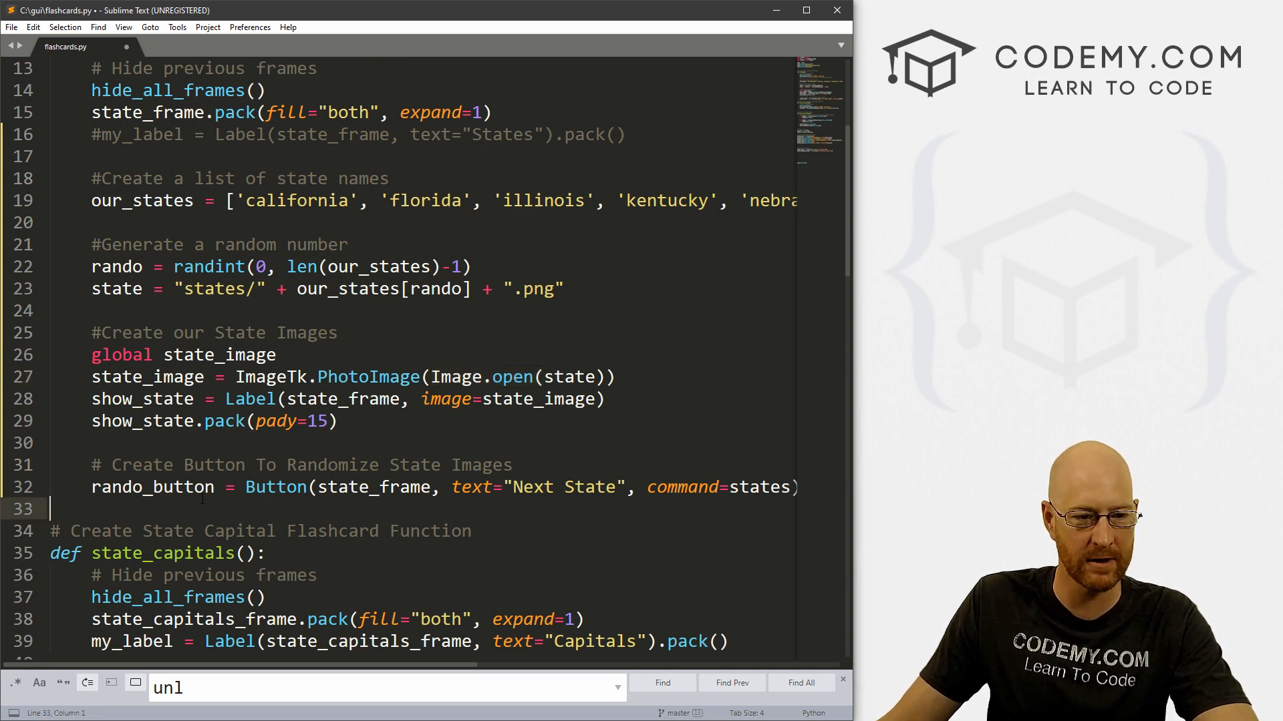
- Add rando_button.pack(pady=10) and save flashcards.py
type("rando")
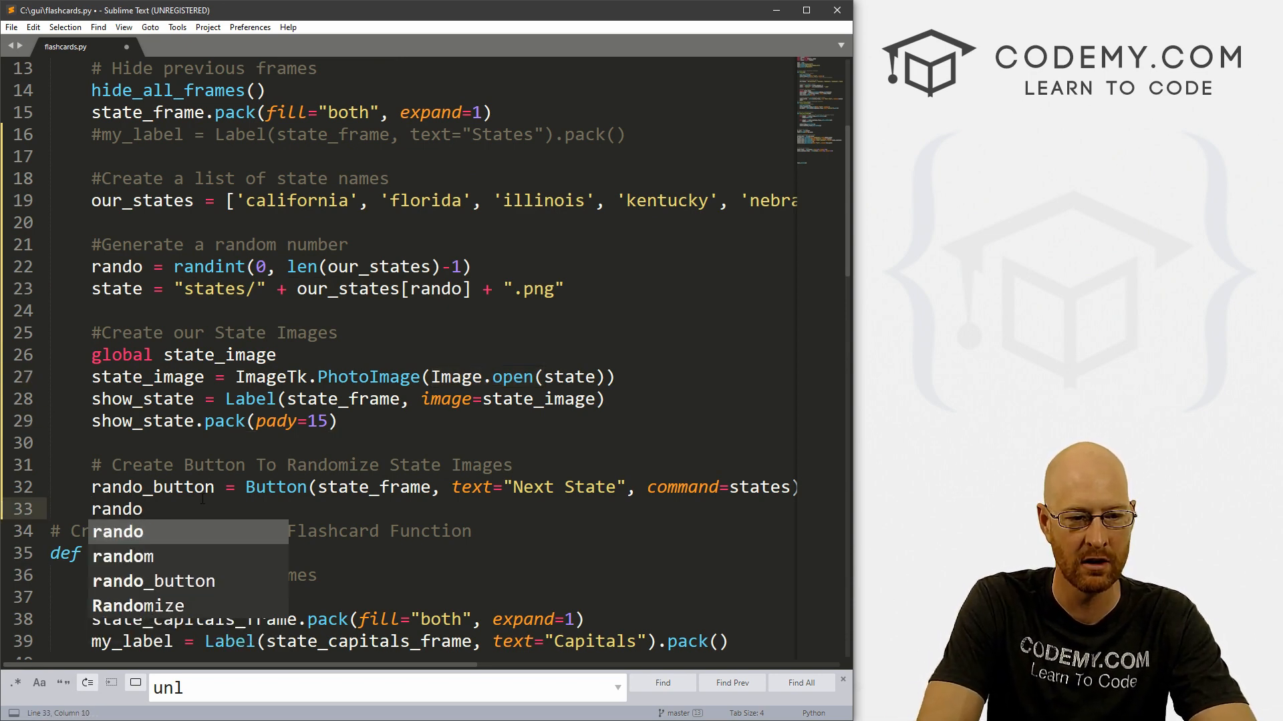
type("_bu")
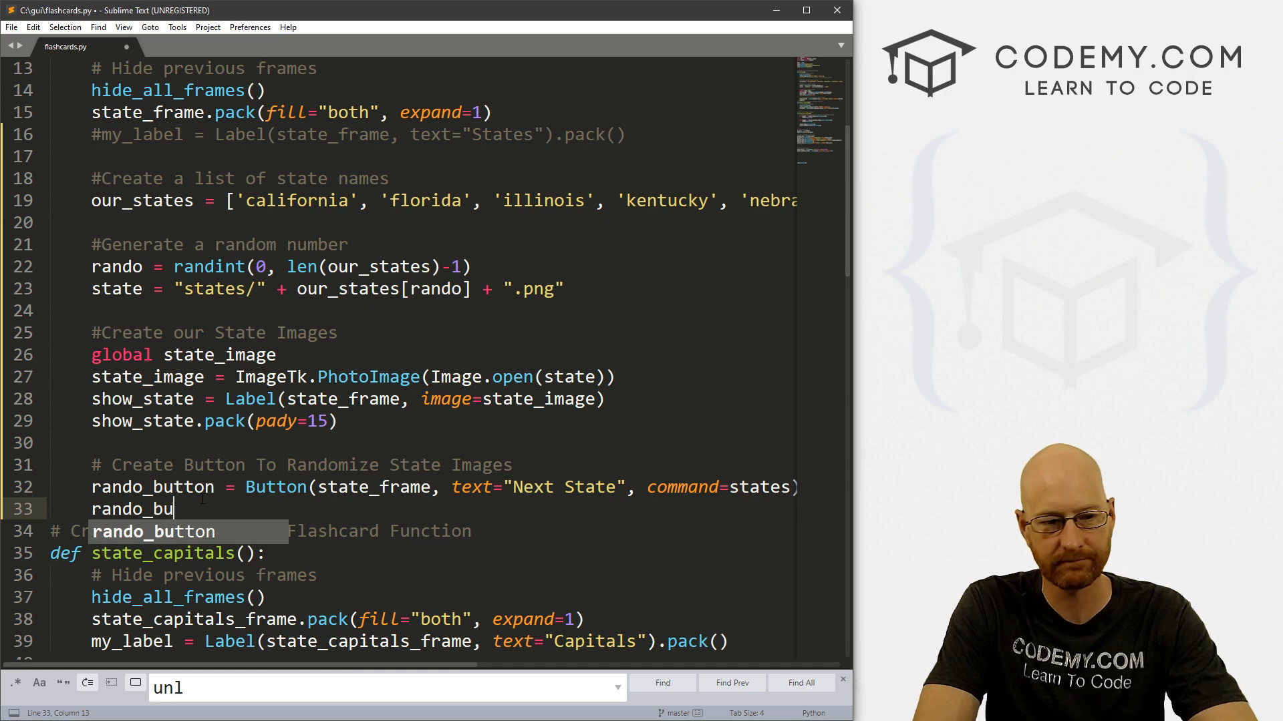
type(".pa")
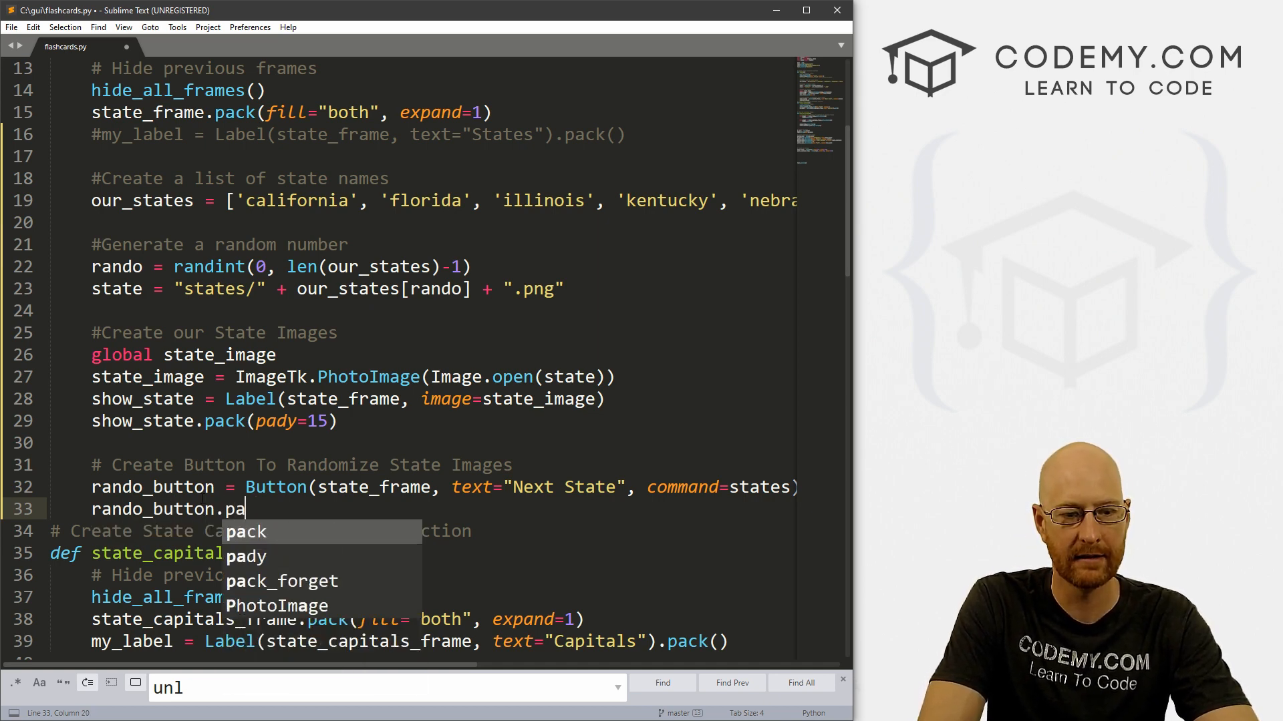
type("ck(pady")
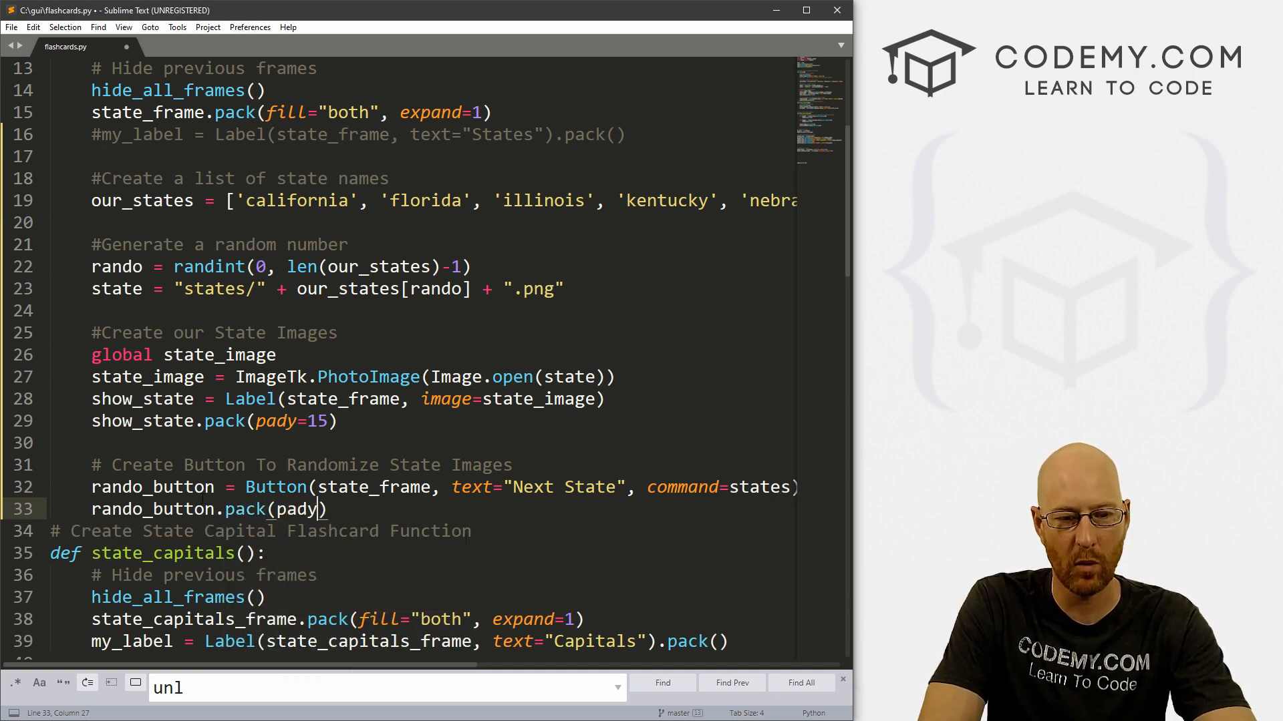
type("=10")
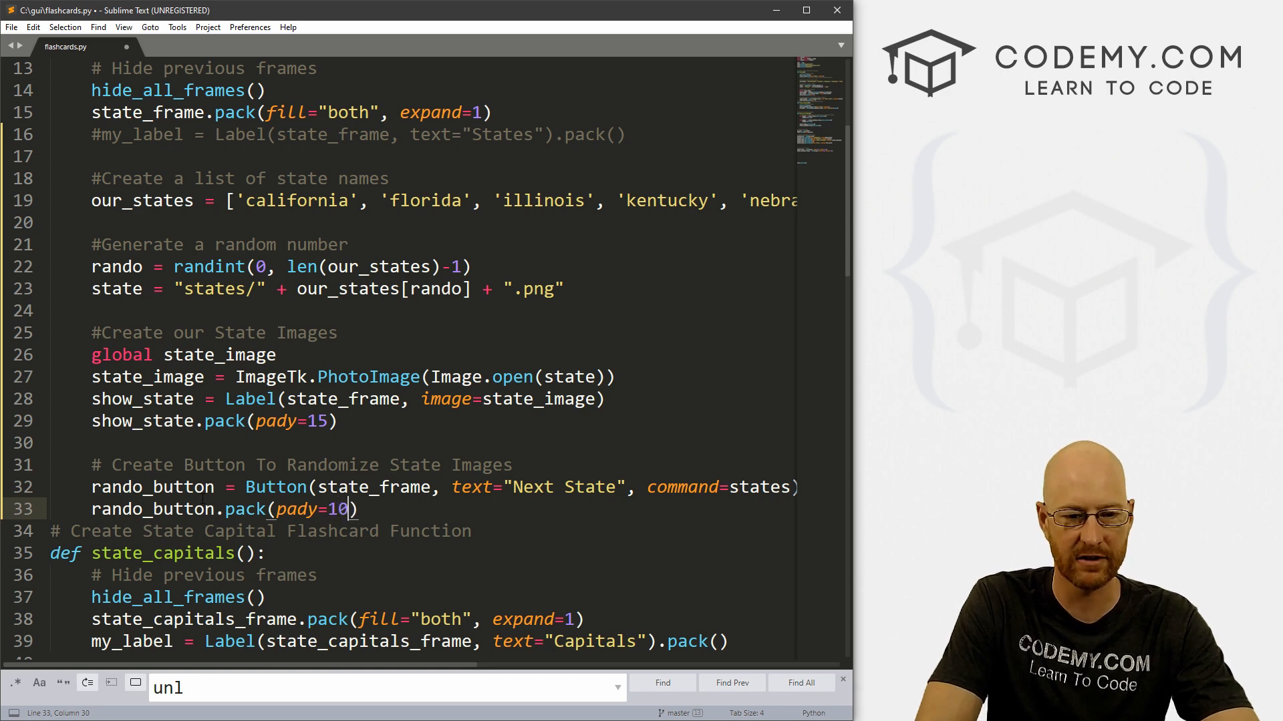
key("enter")
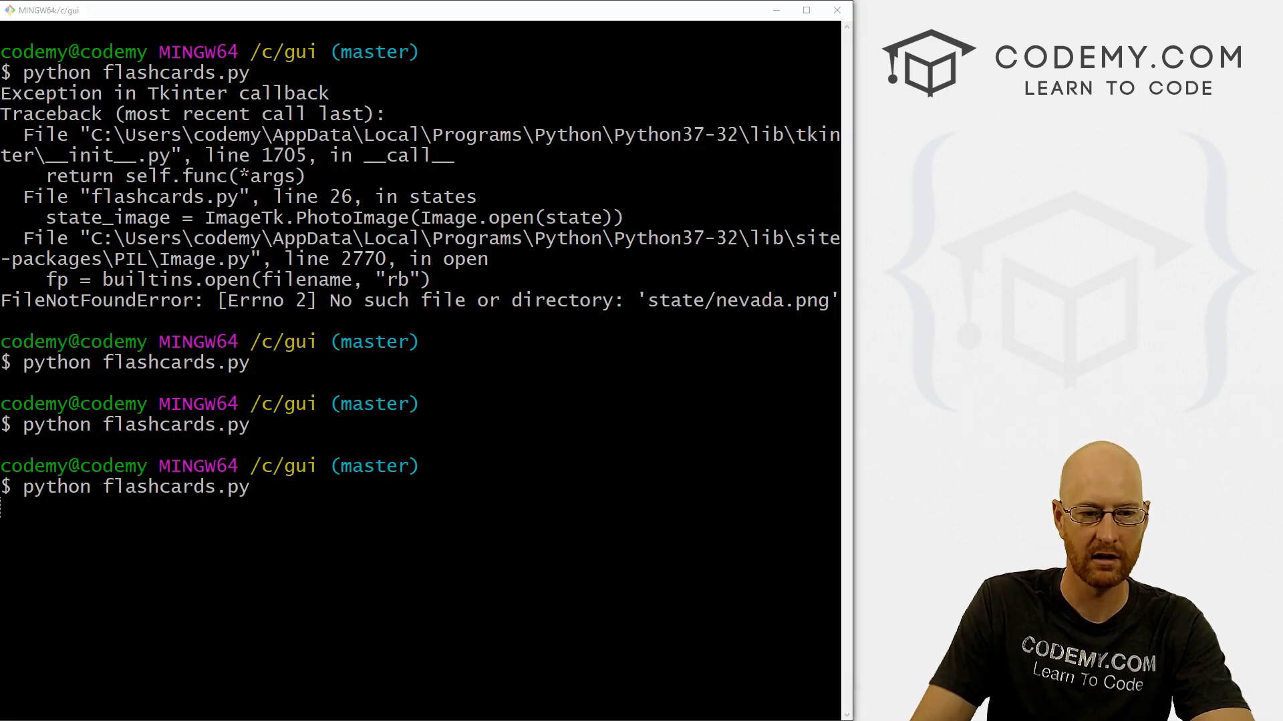
- Open Geography > States and repeatedly hit Next State to cycle random state outlines
left_click(77, 70)
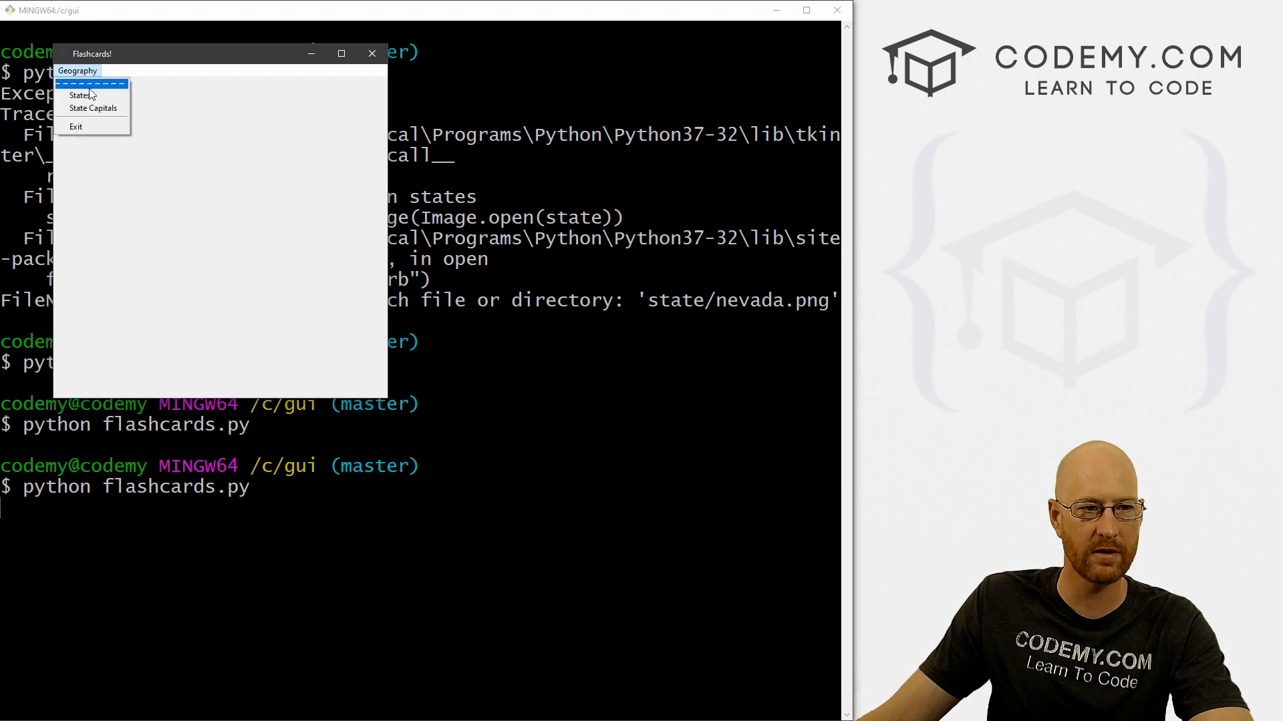
left_click(80, 95)
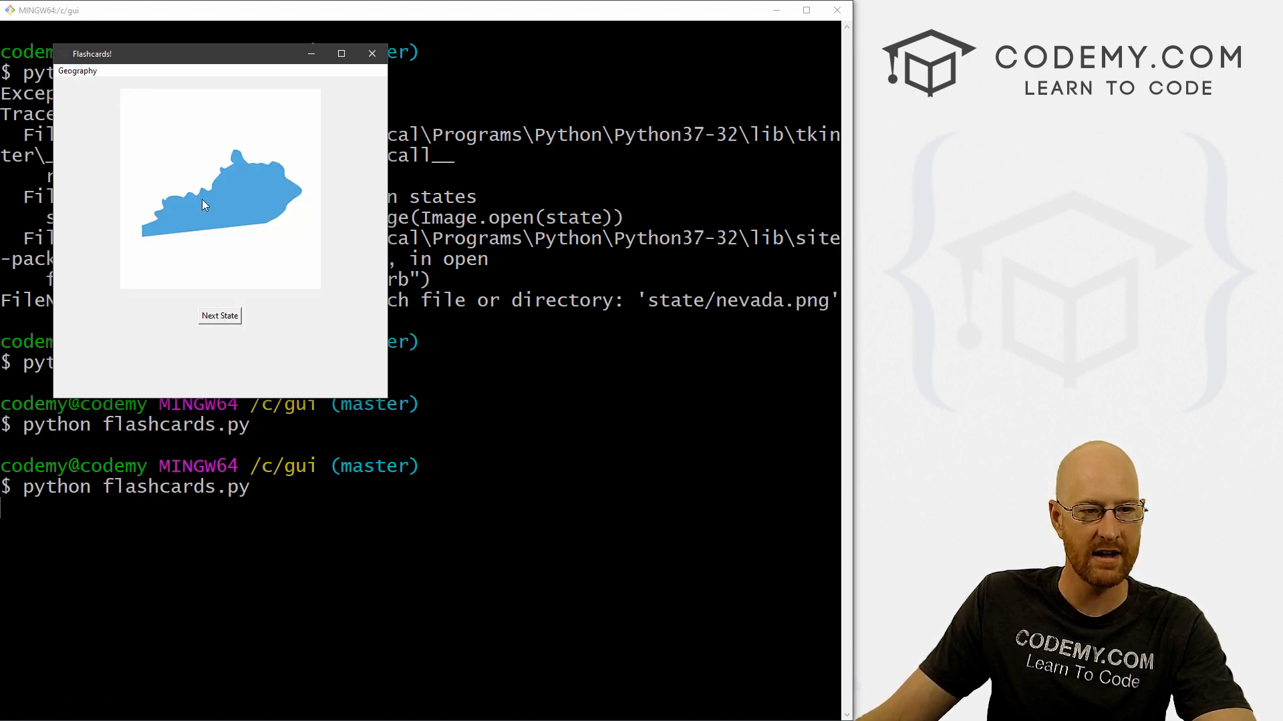
left_click(219, 316)
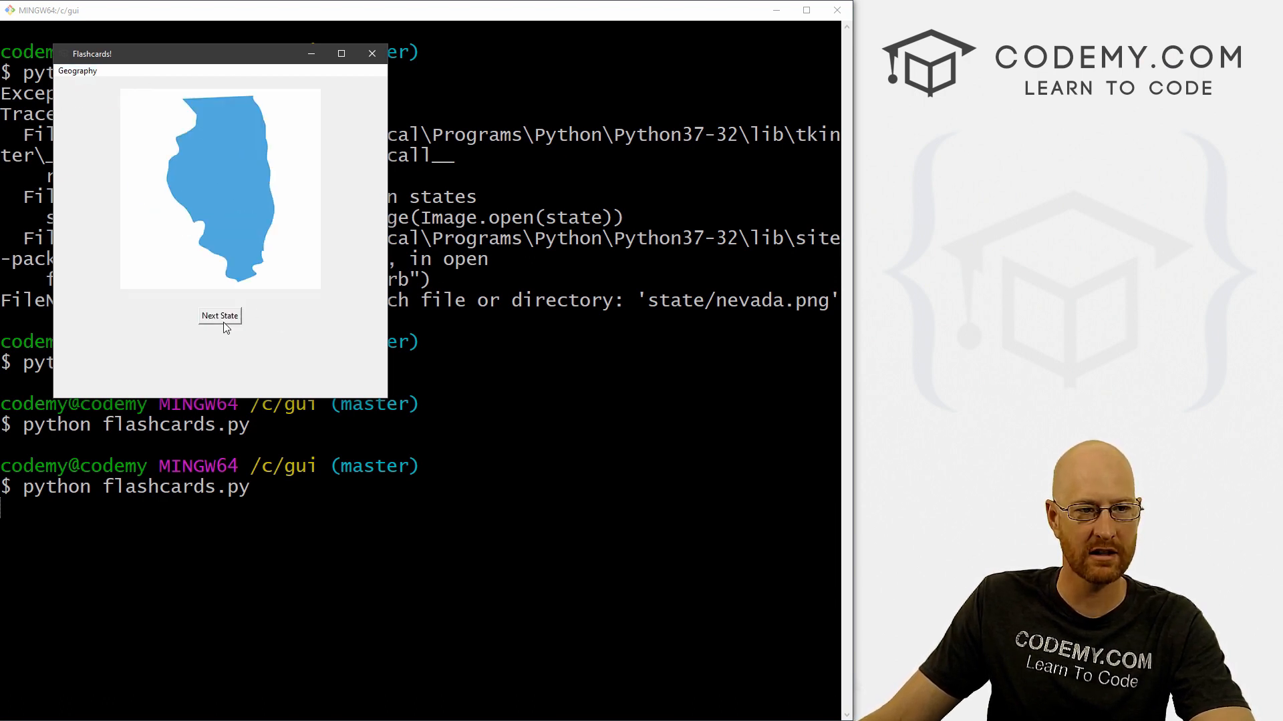
left_click(220, 316)
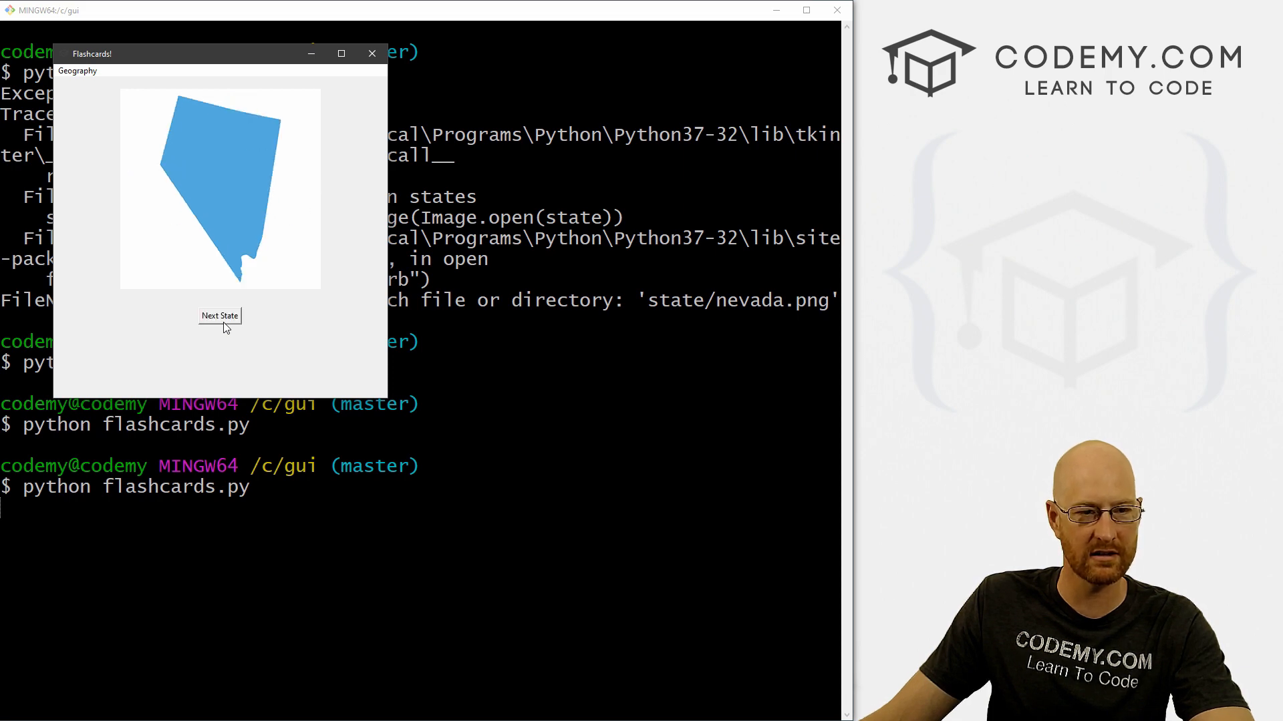
left_click(219, 316)
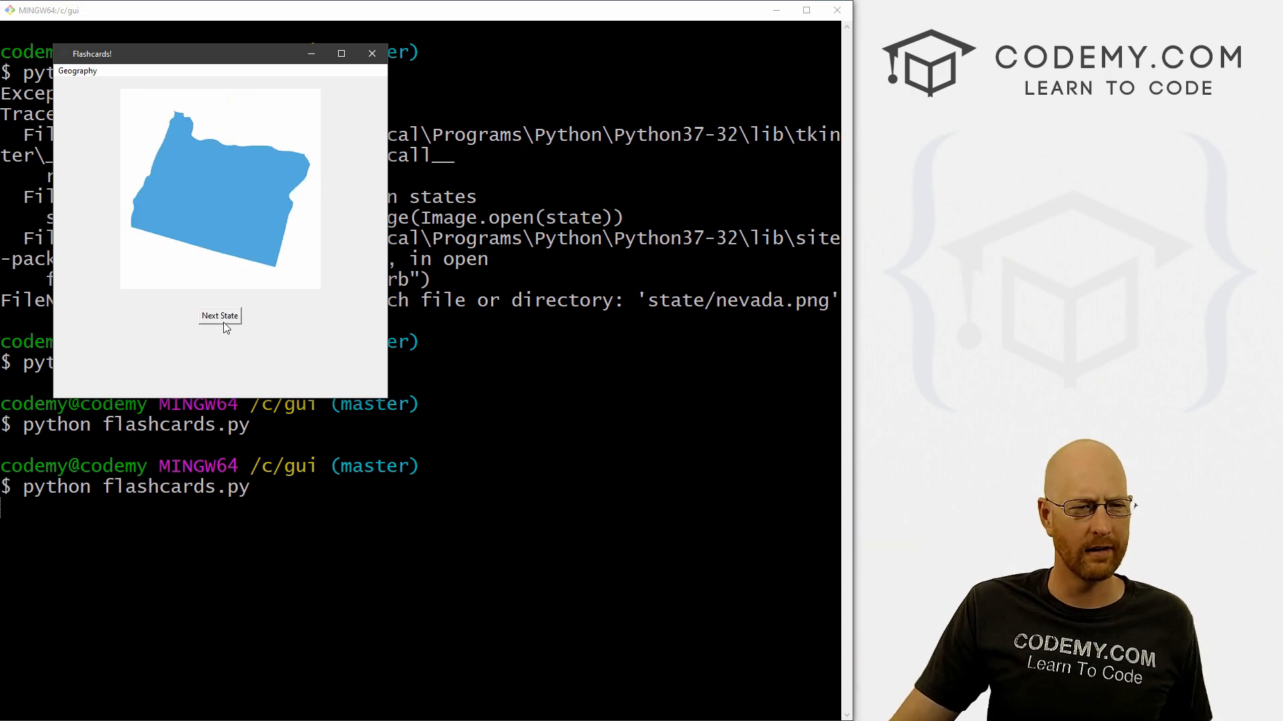
left_click(219, 316)
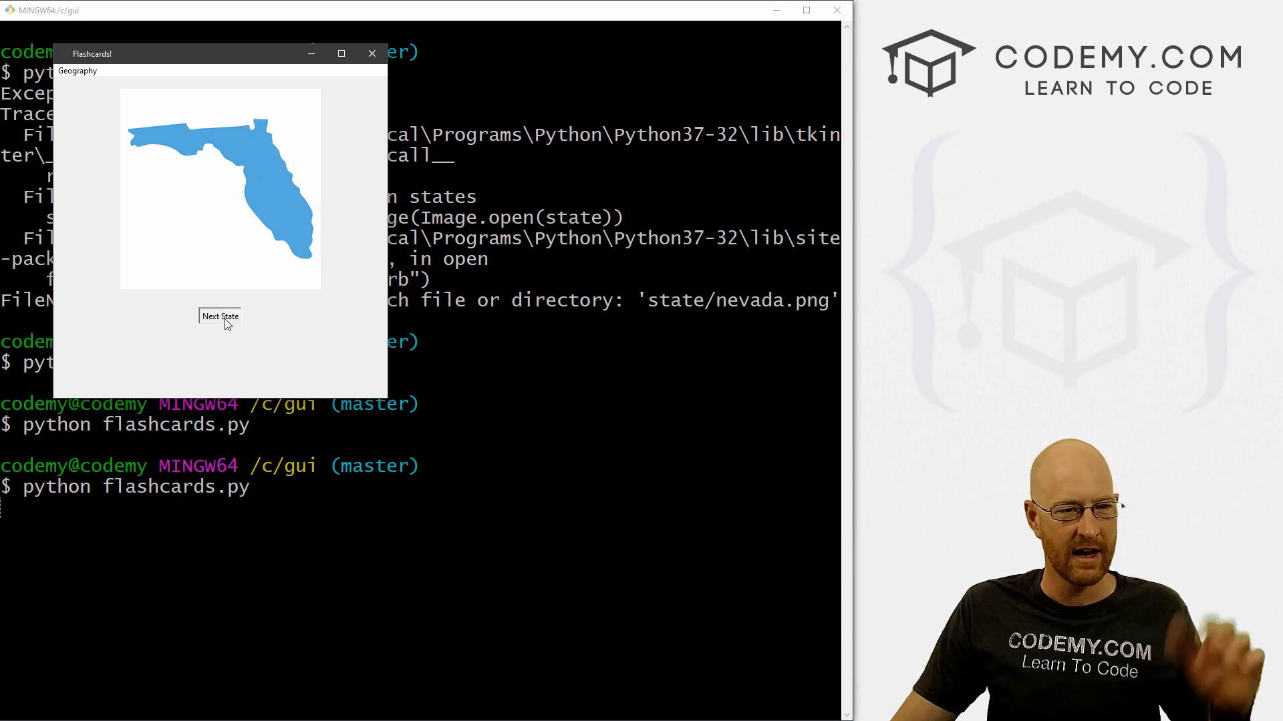
left_click(219, 317)
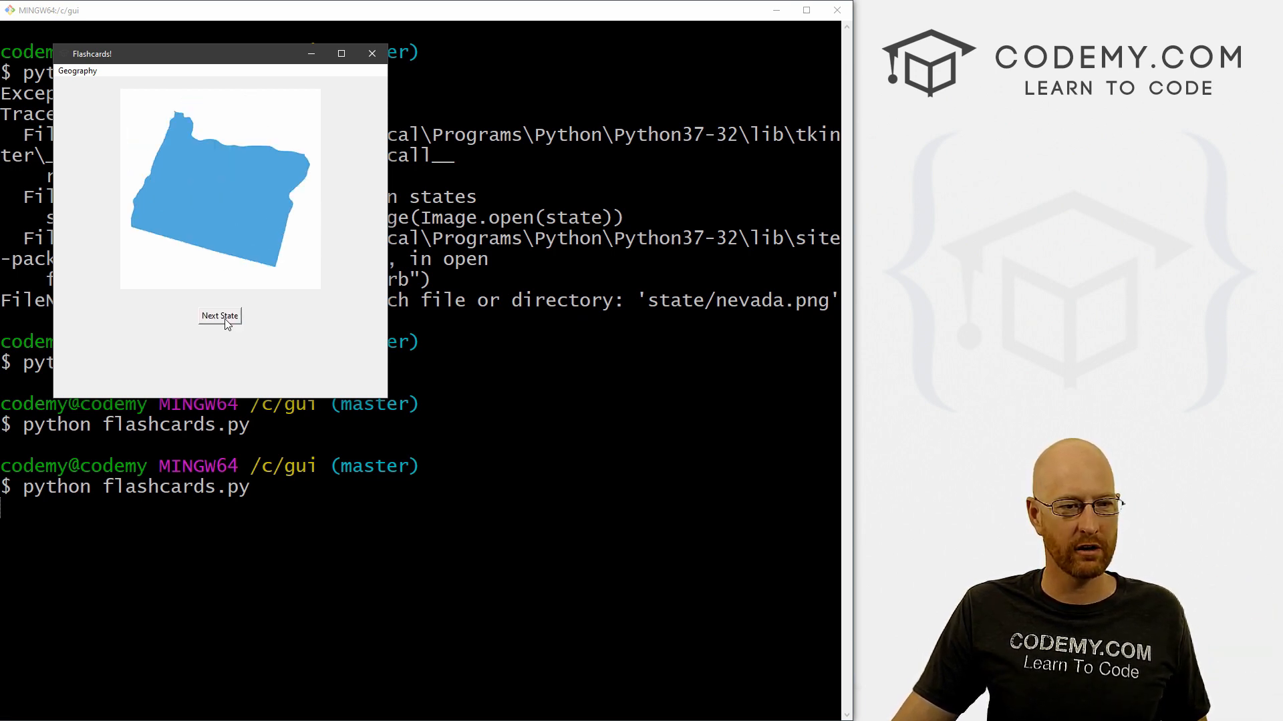
left_click(219, 316)
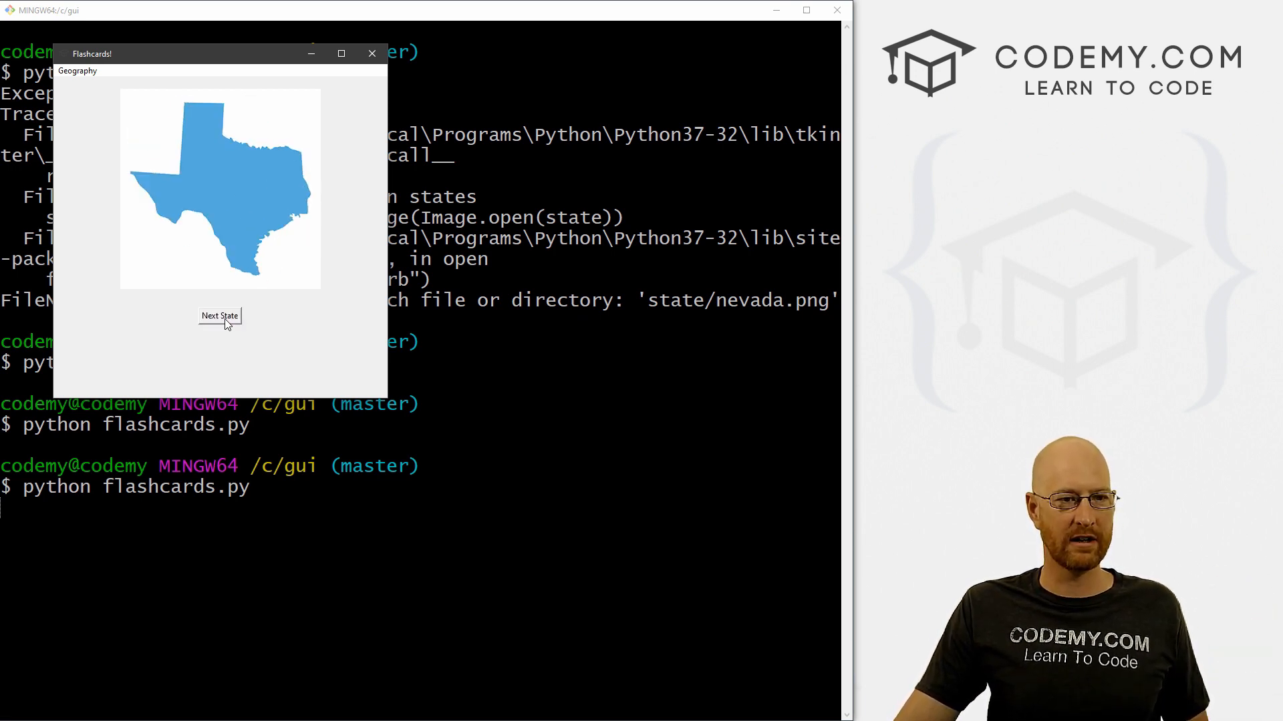
left_click(219, 317)
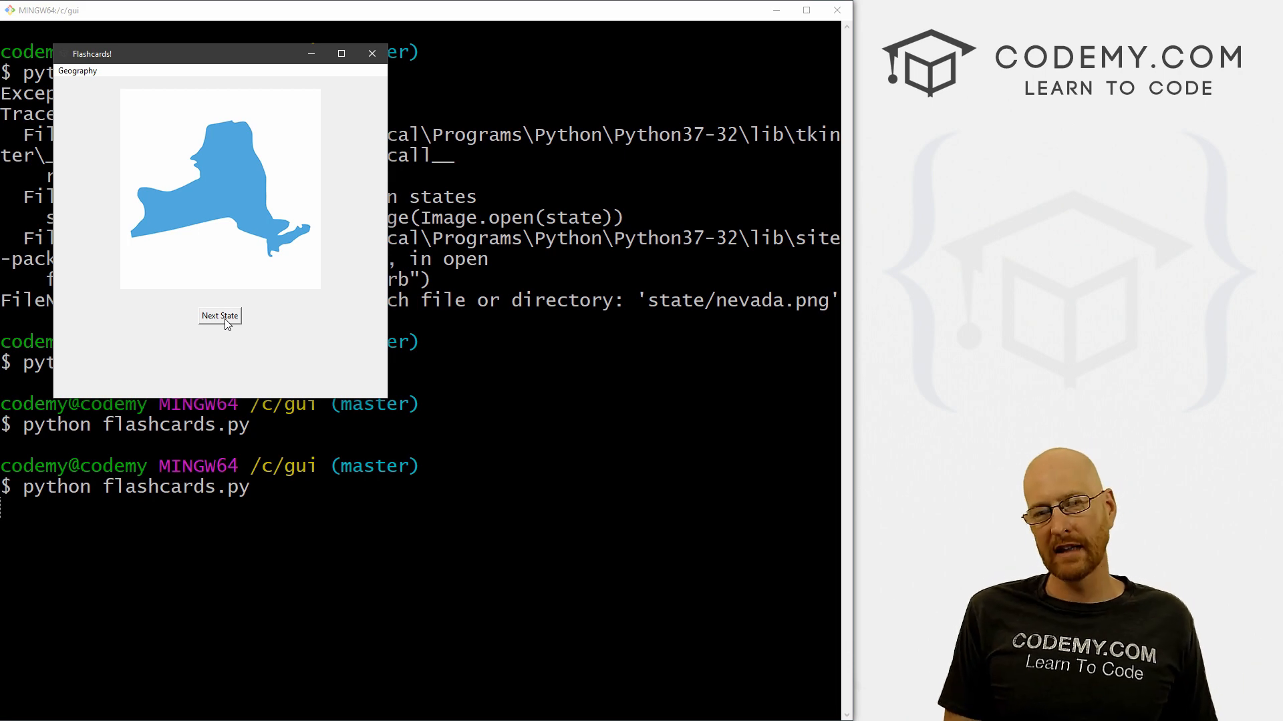
left_click(219, 316)
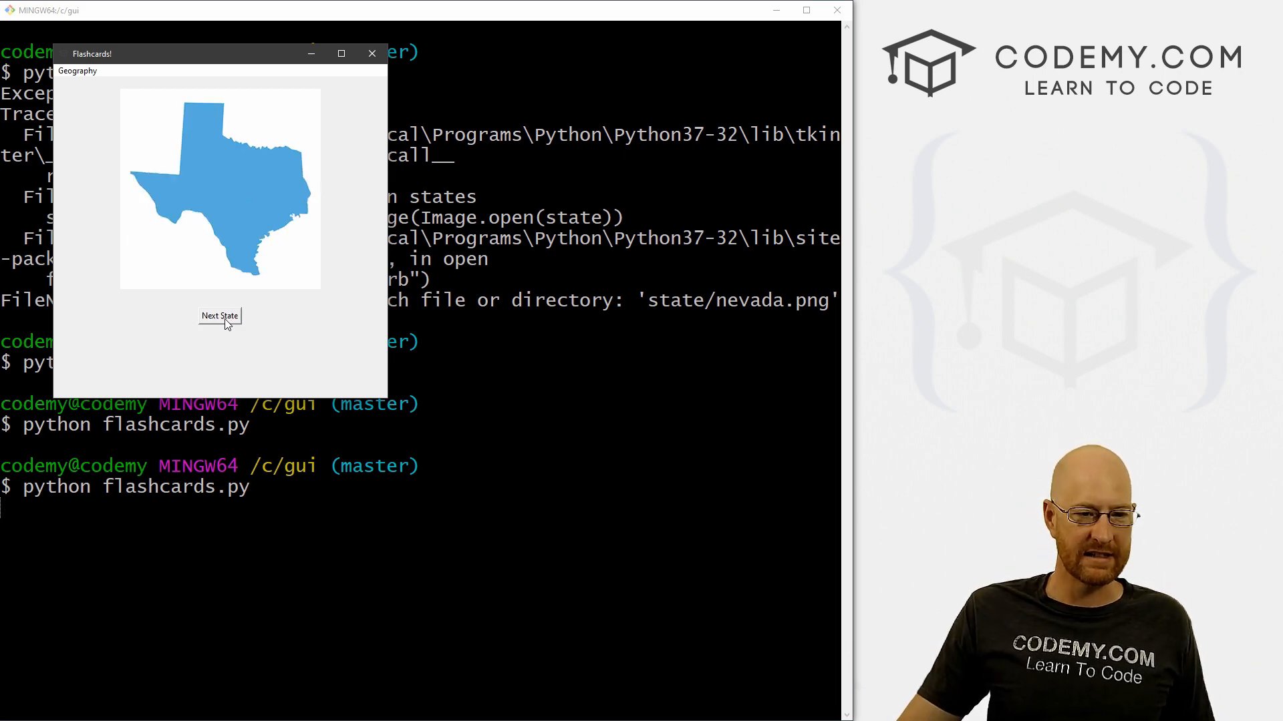
left_click(219, 316)
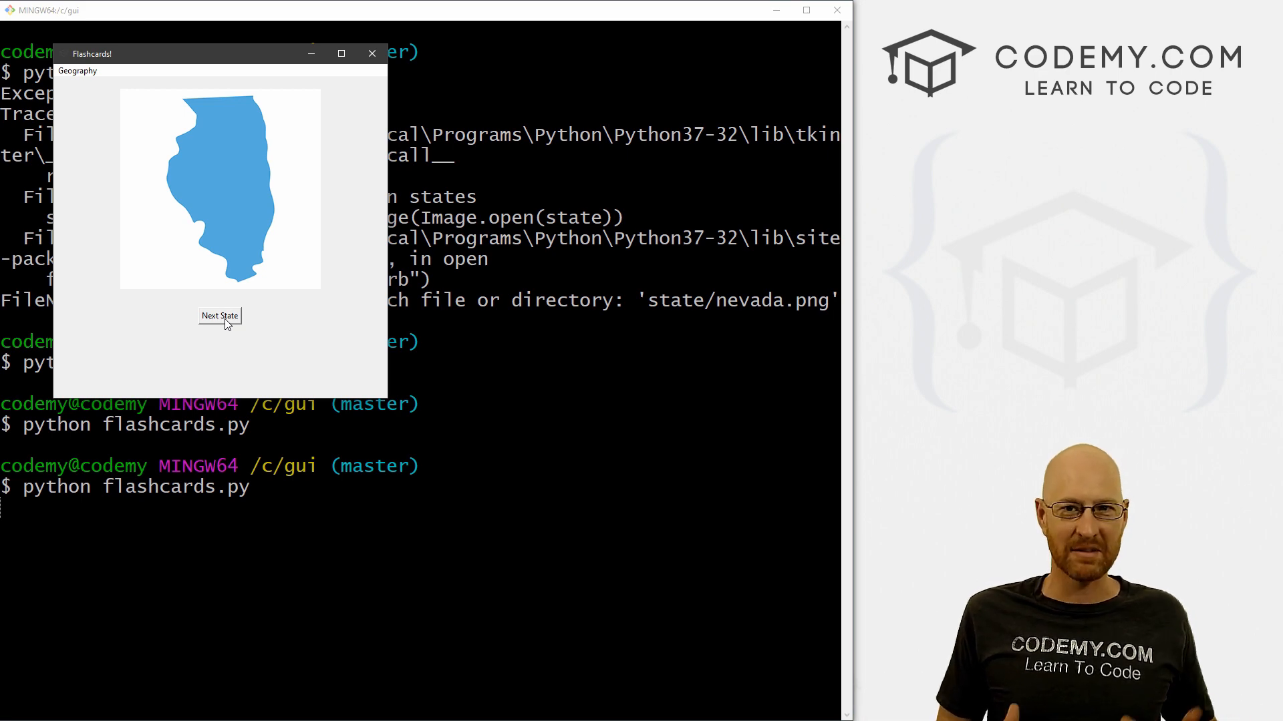
left_click(219, 316)
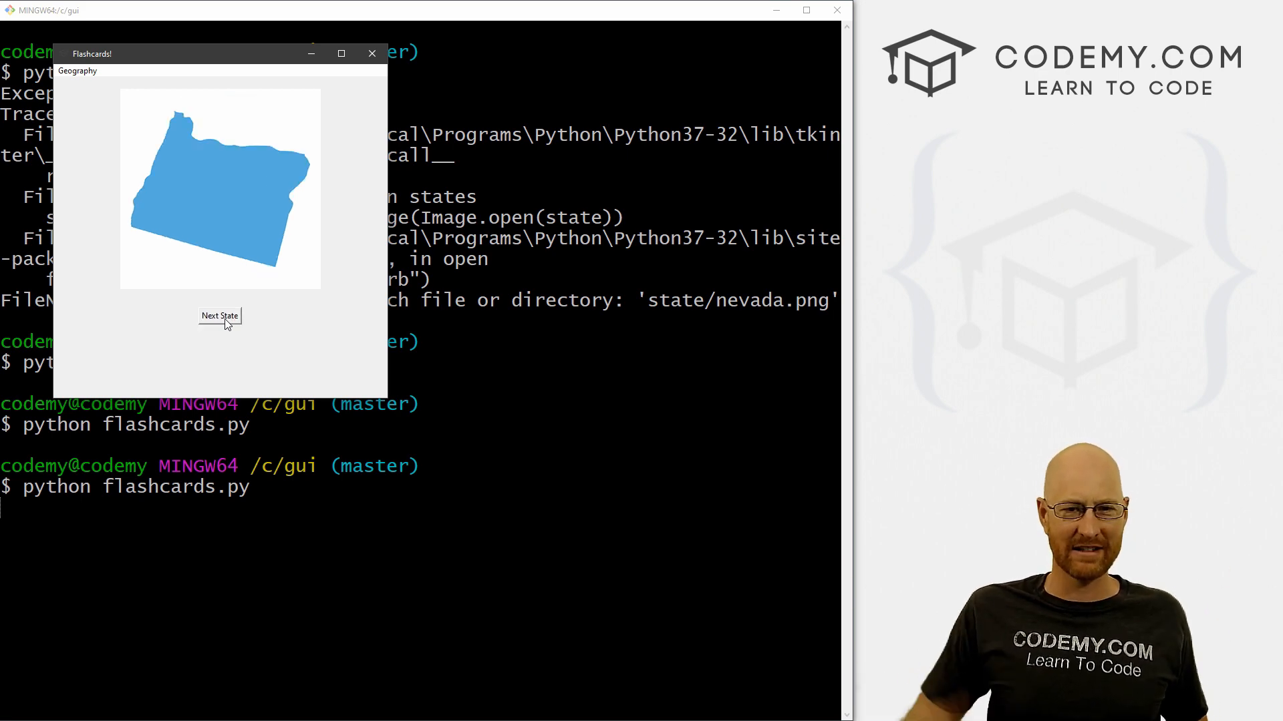